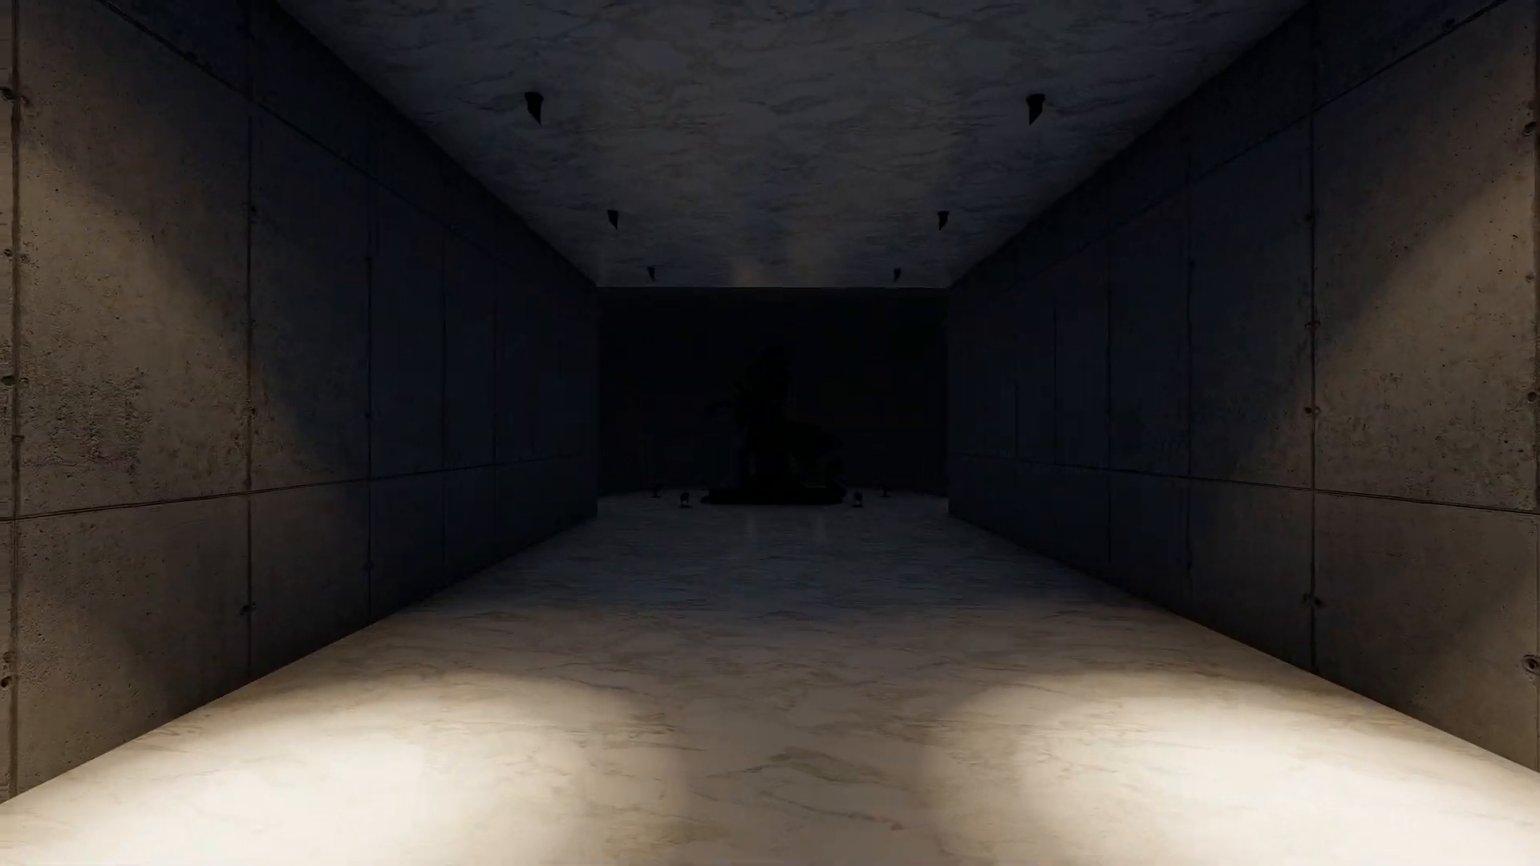
Move the camera to look down the corridor toward the horse statue.
key("w")
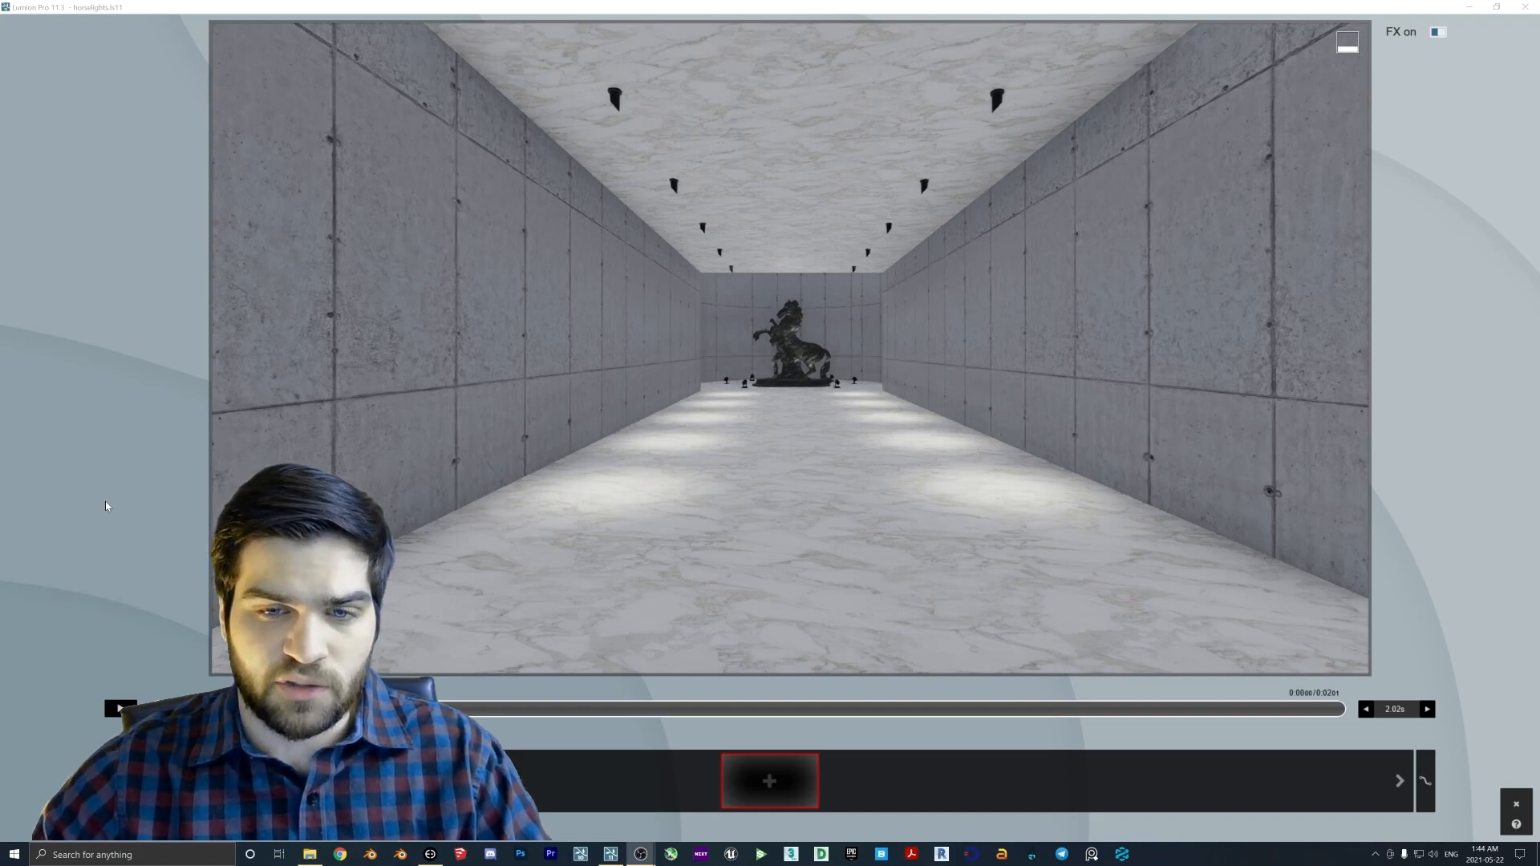
mouse_move(907, 388)
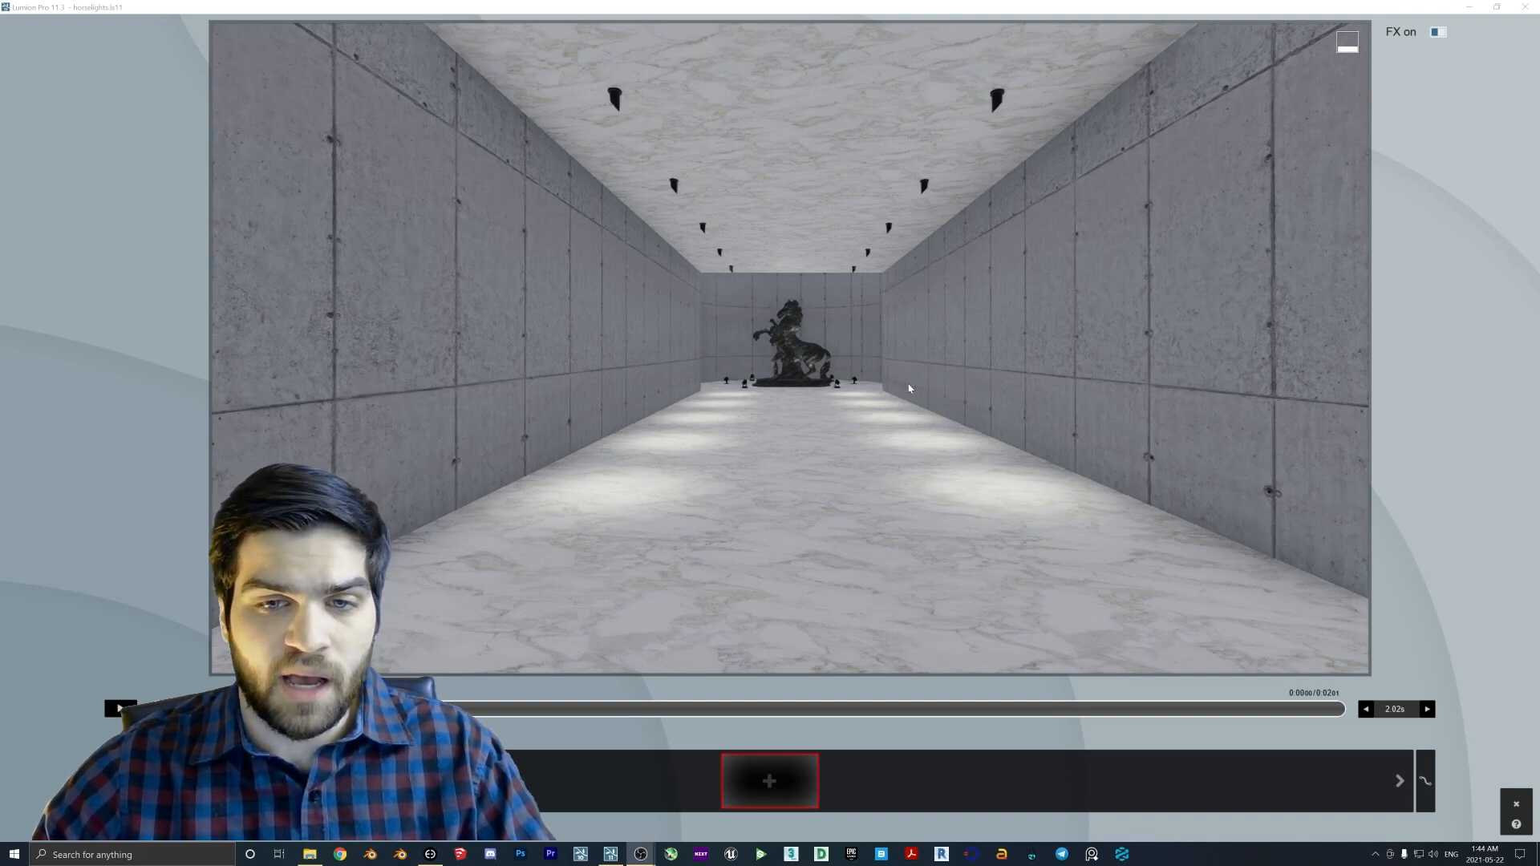
mouse_move(955, 399)
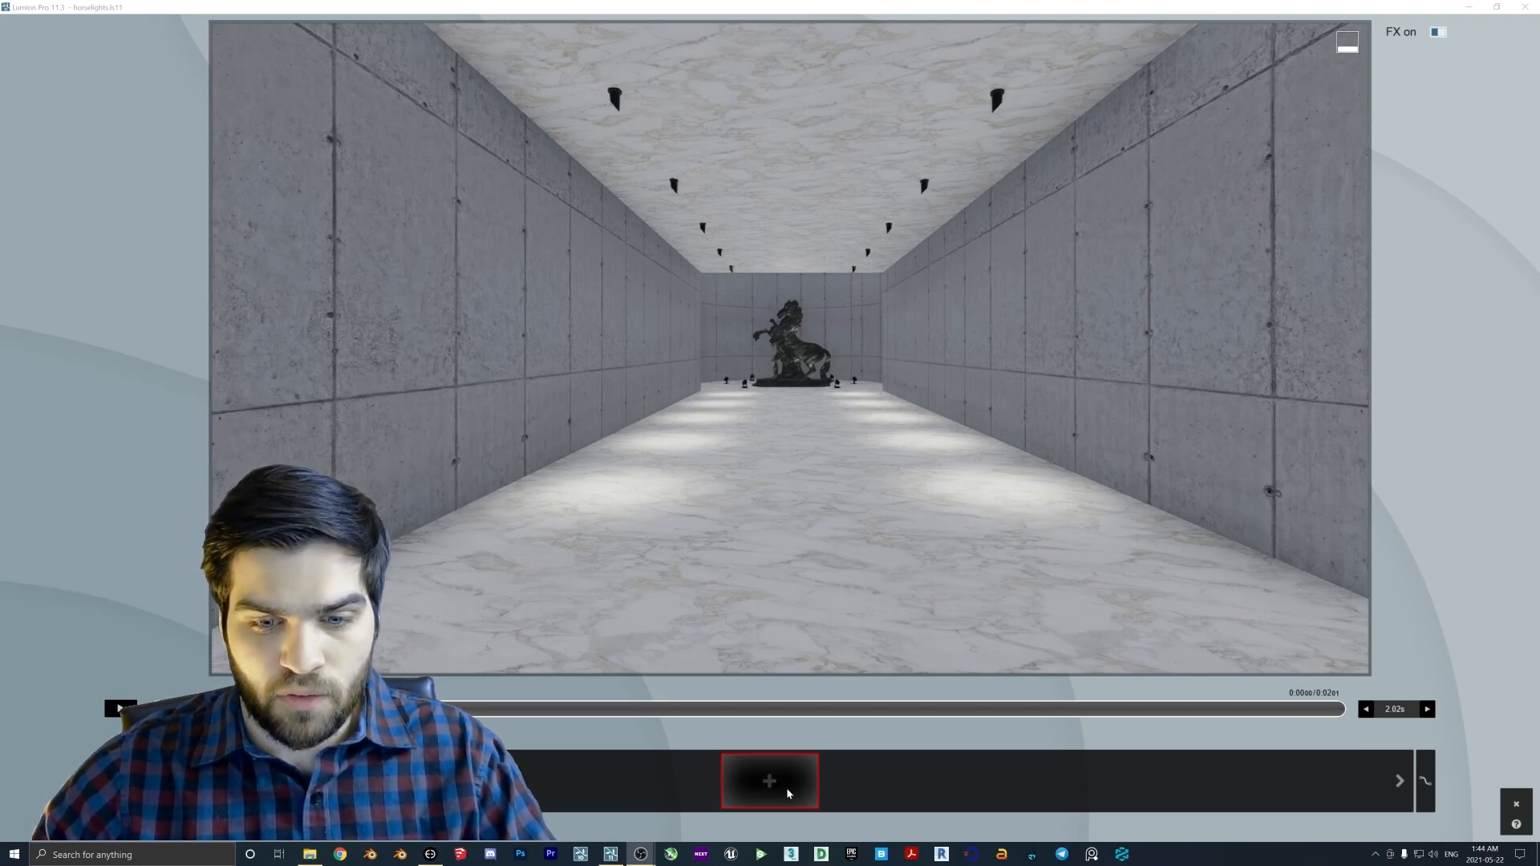
Capture corridor and statue keyframes and lengthen the clip to about 11 seconds.
left_click(769, 780)
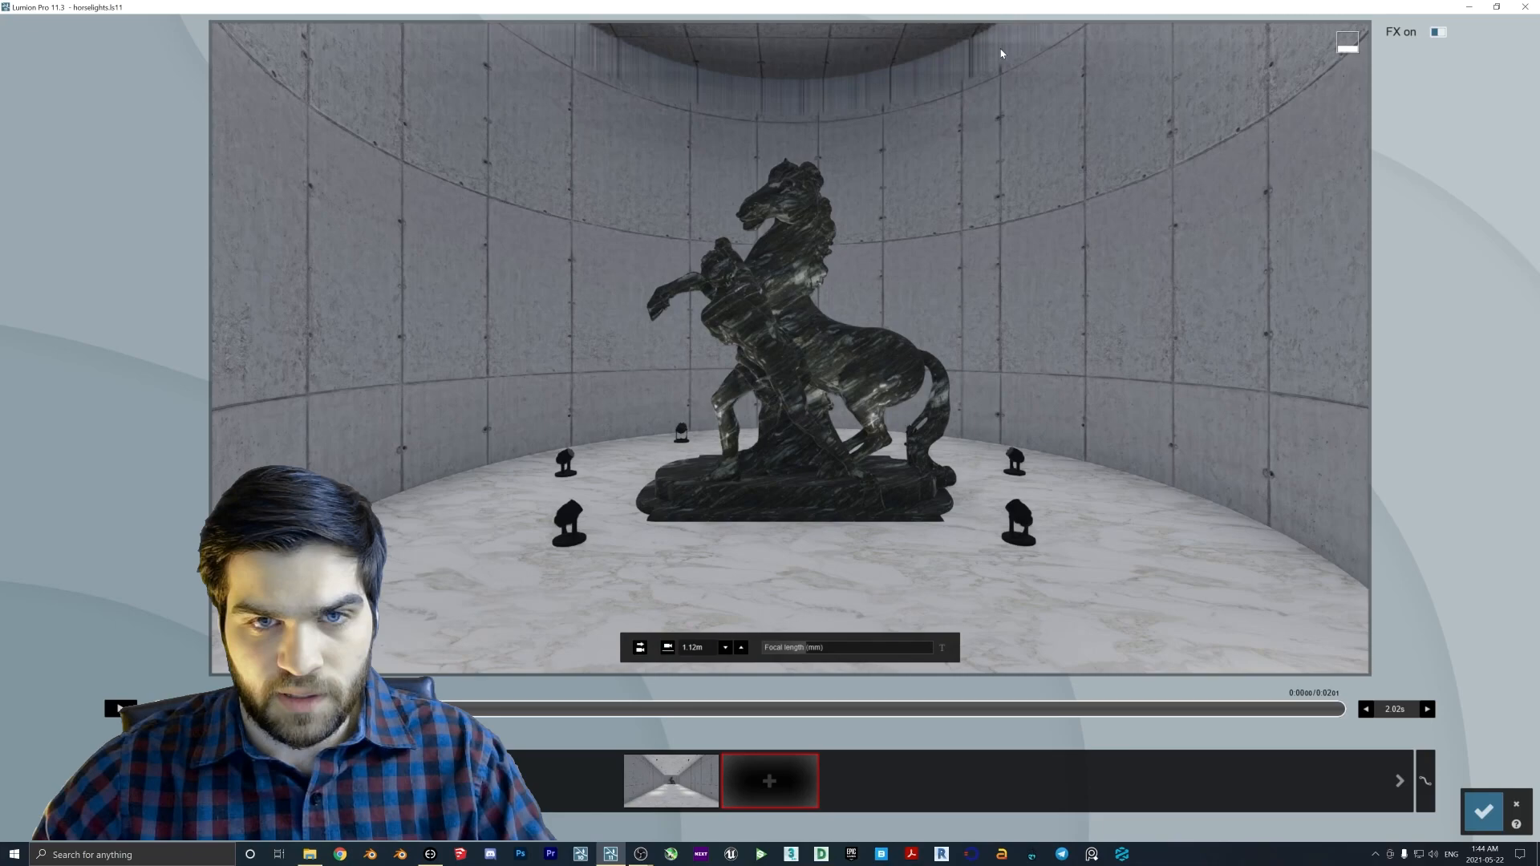
mouse_move(774, 151)
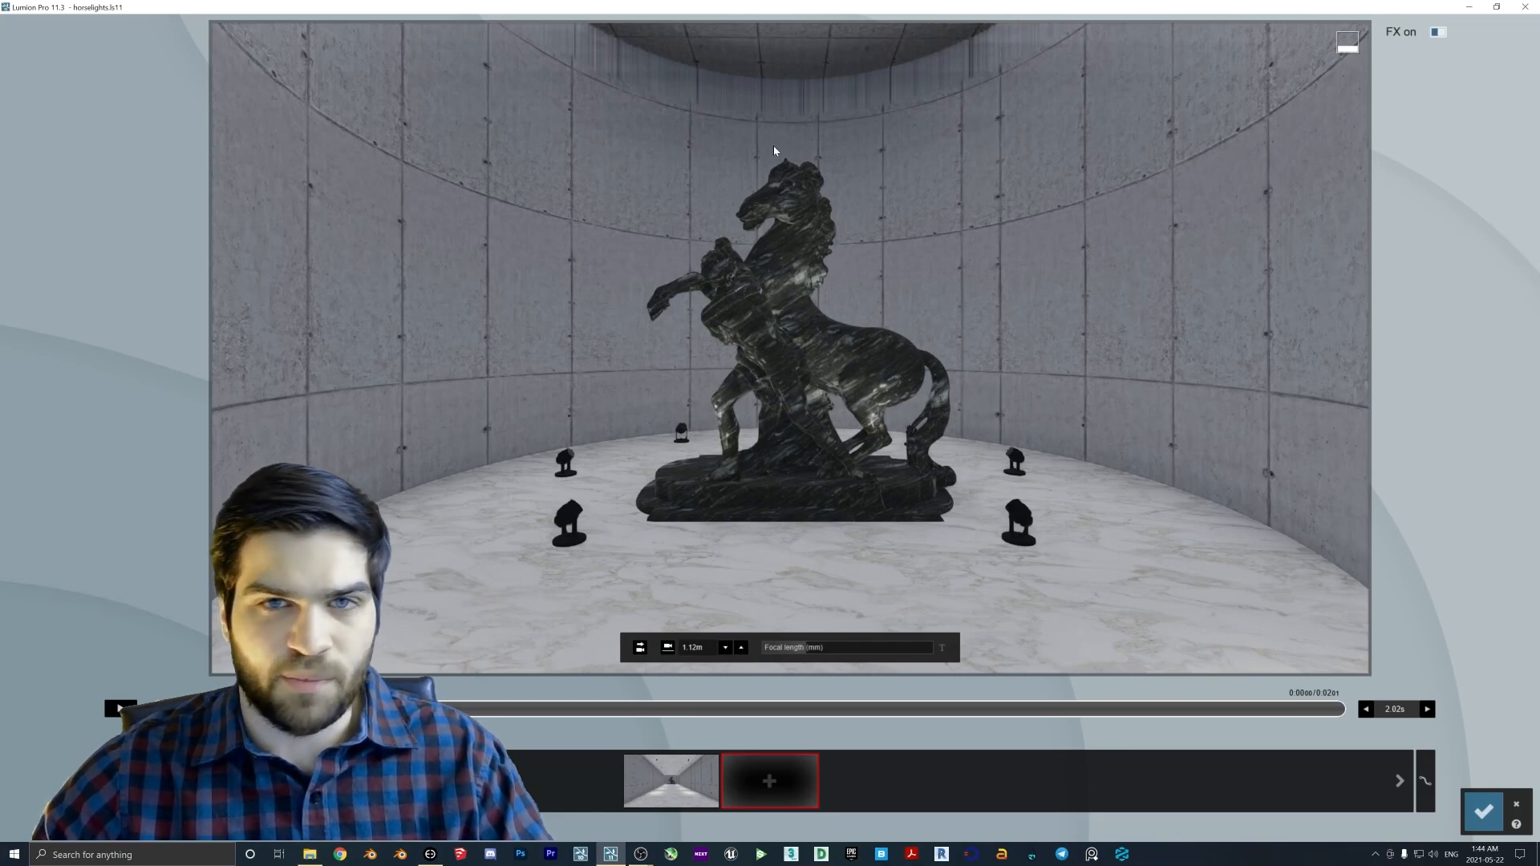
mouse_move(882, 555)
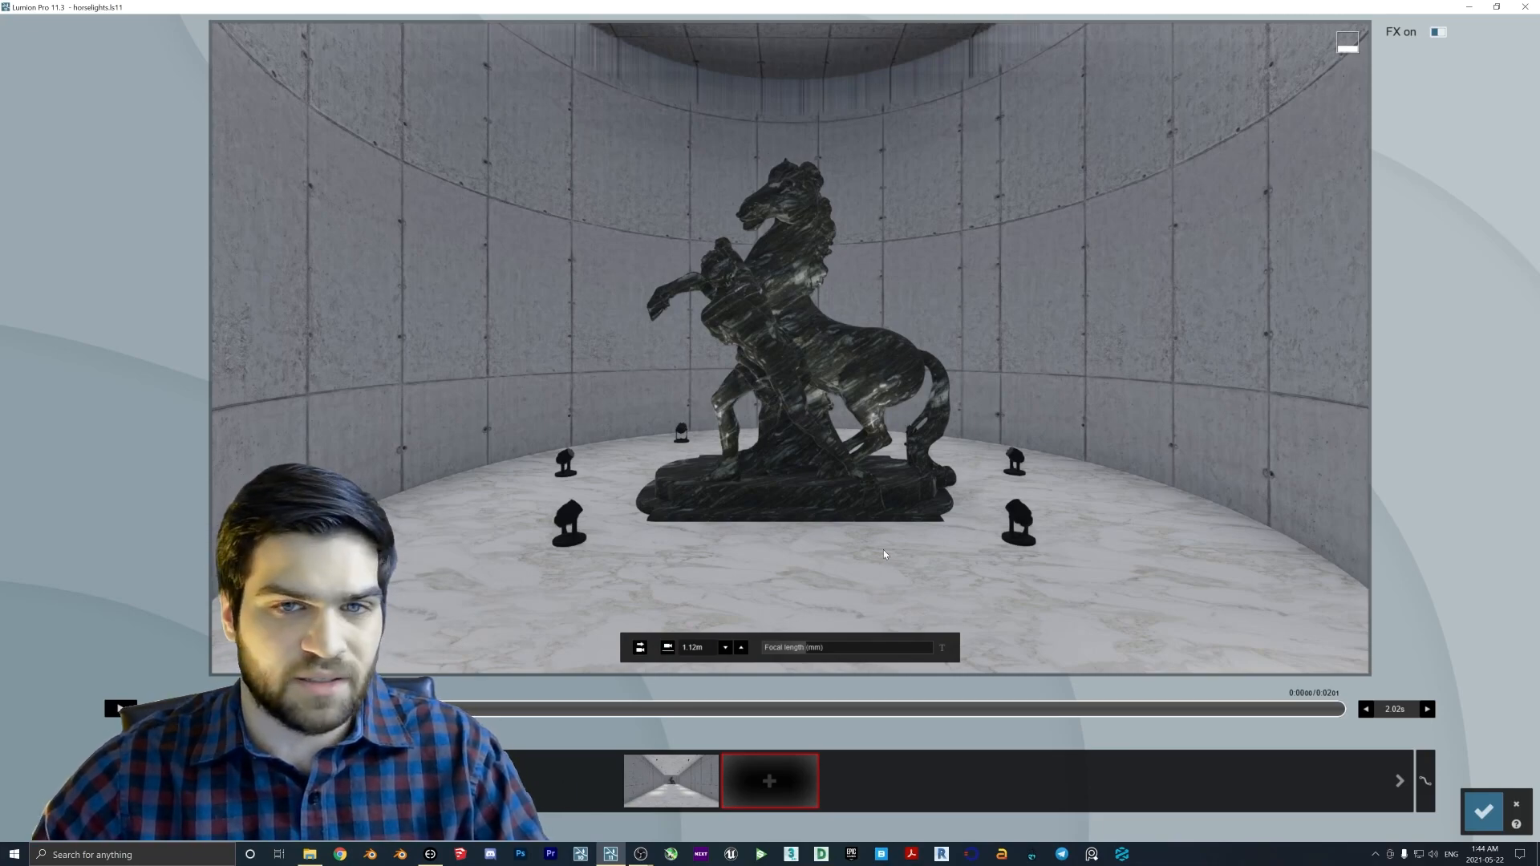
mouse_move(770, 781)
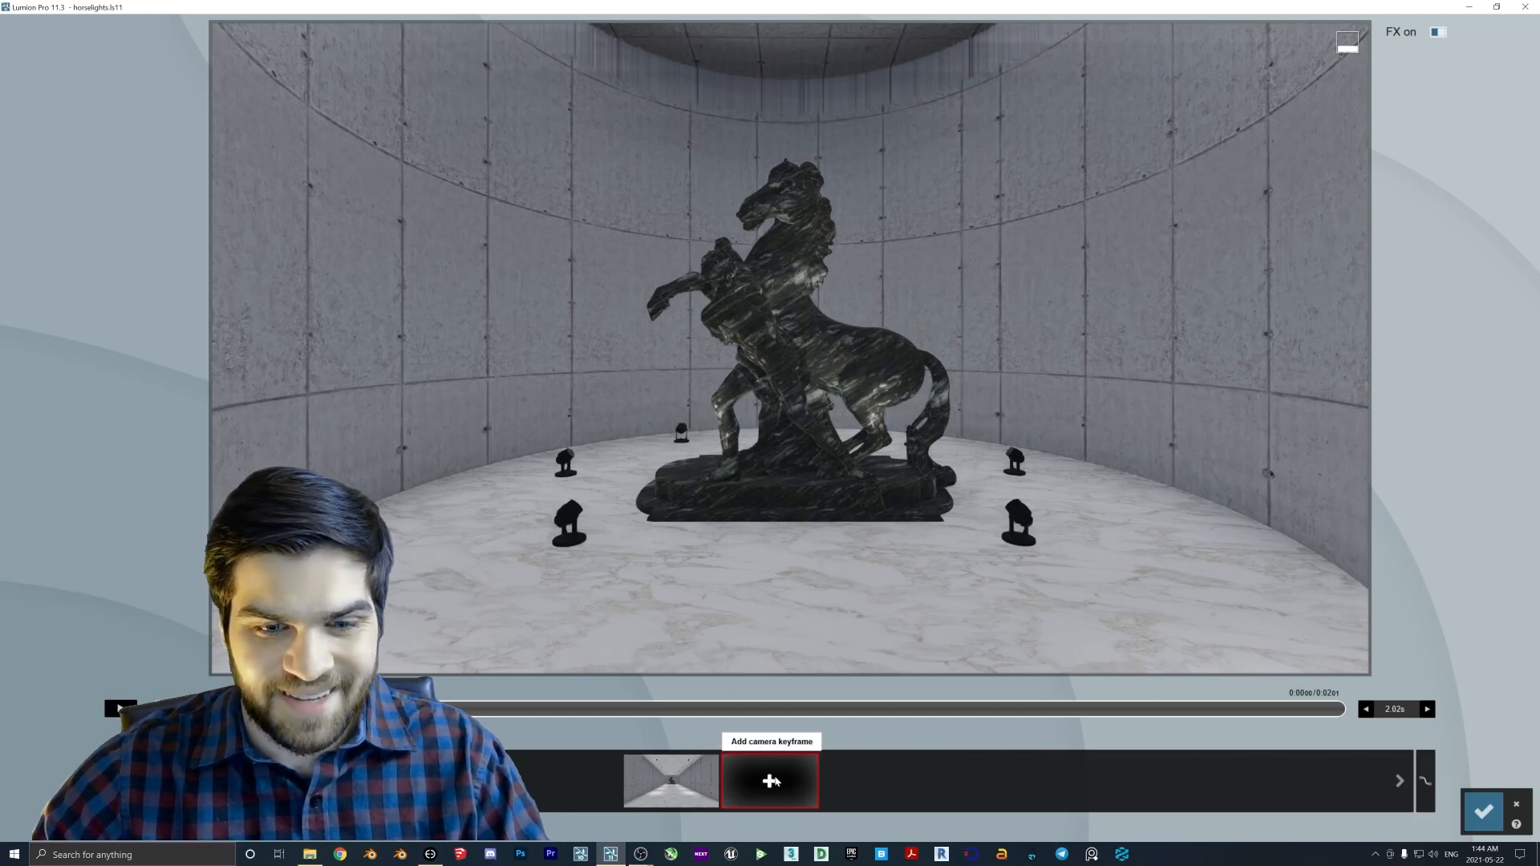
left_click(771, 779)
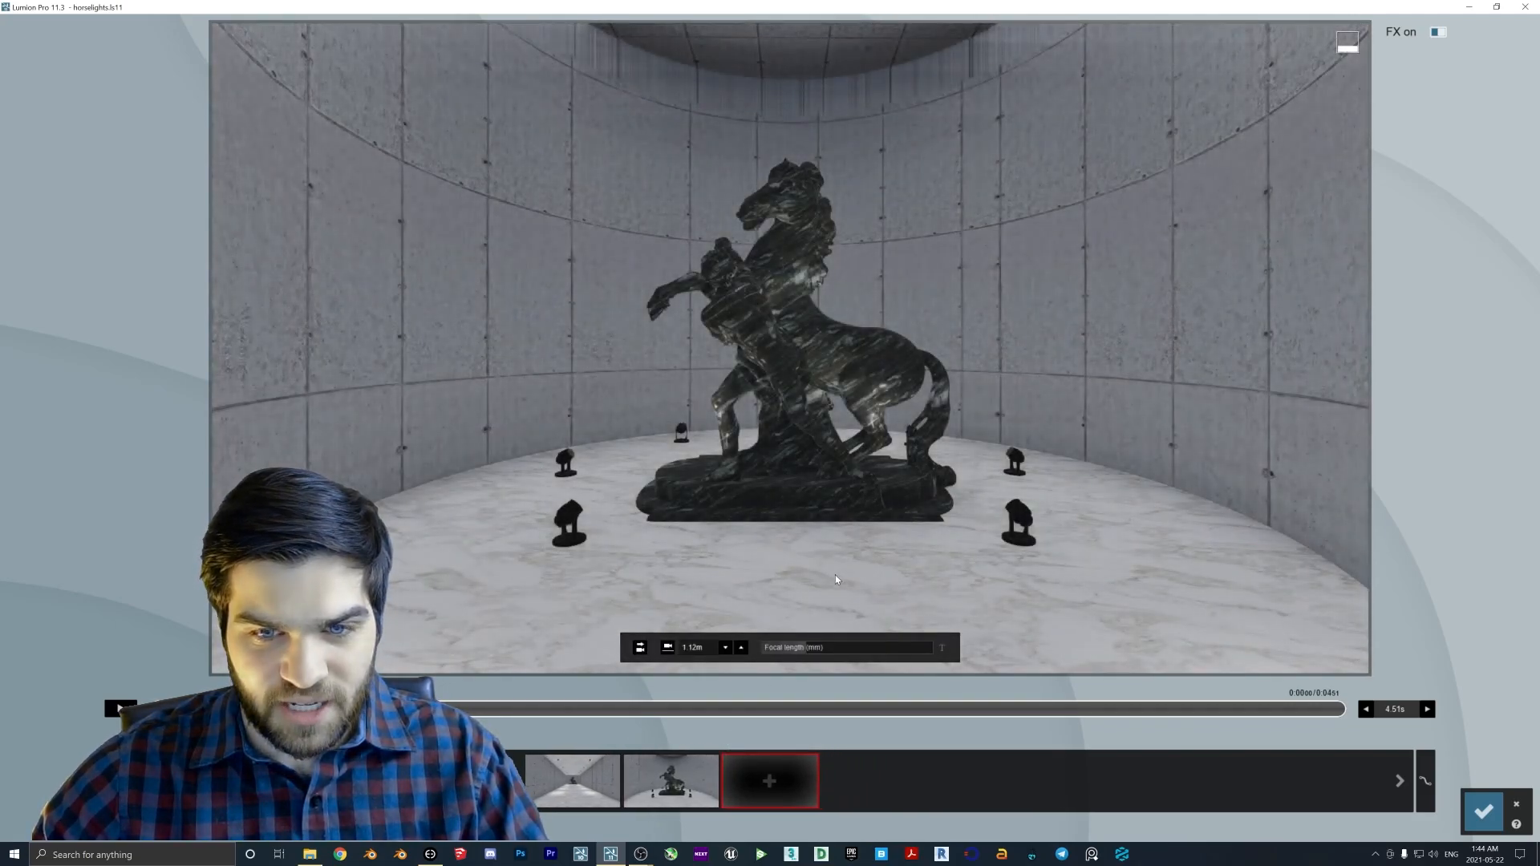
left_click(1427, 709)
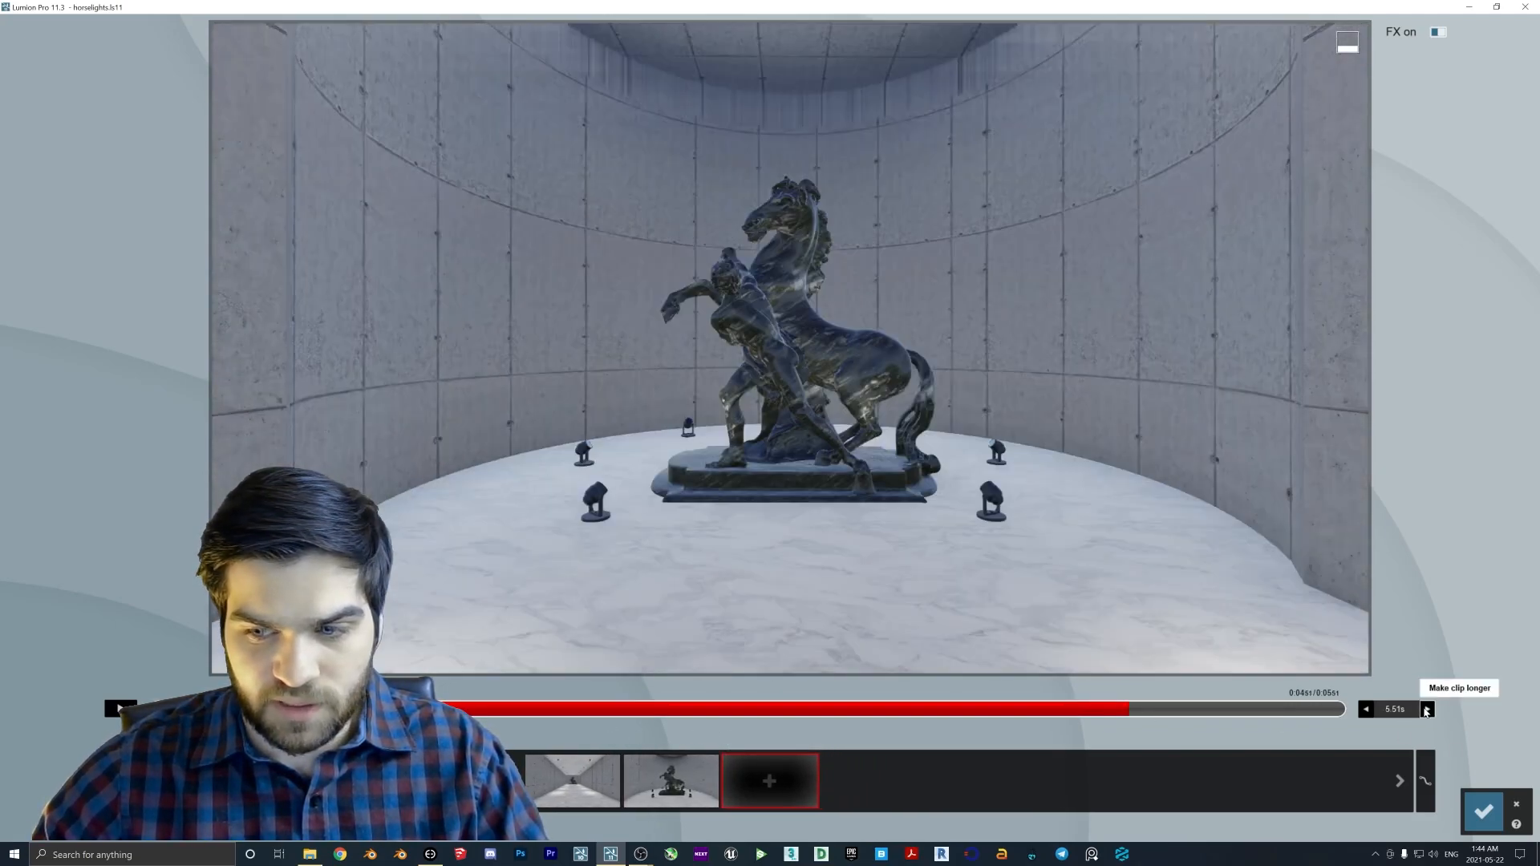
left_click(1458, 687)
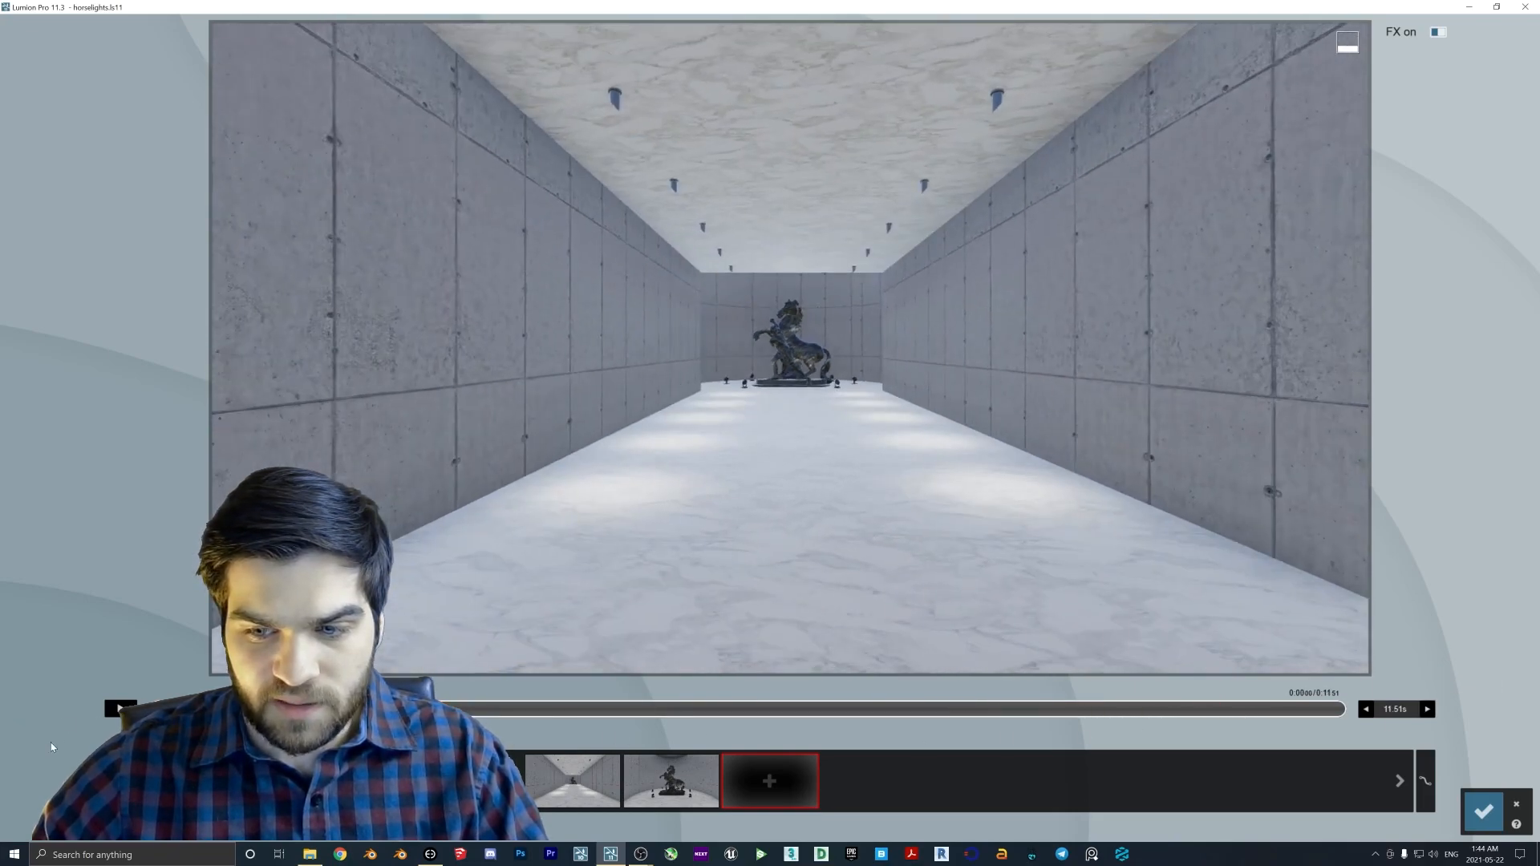
left_click(118, 708)
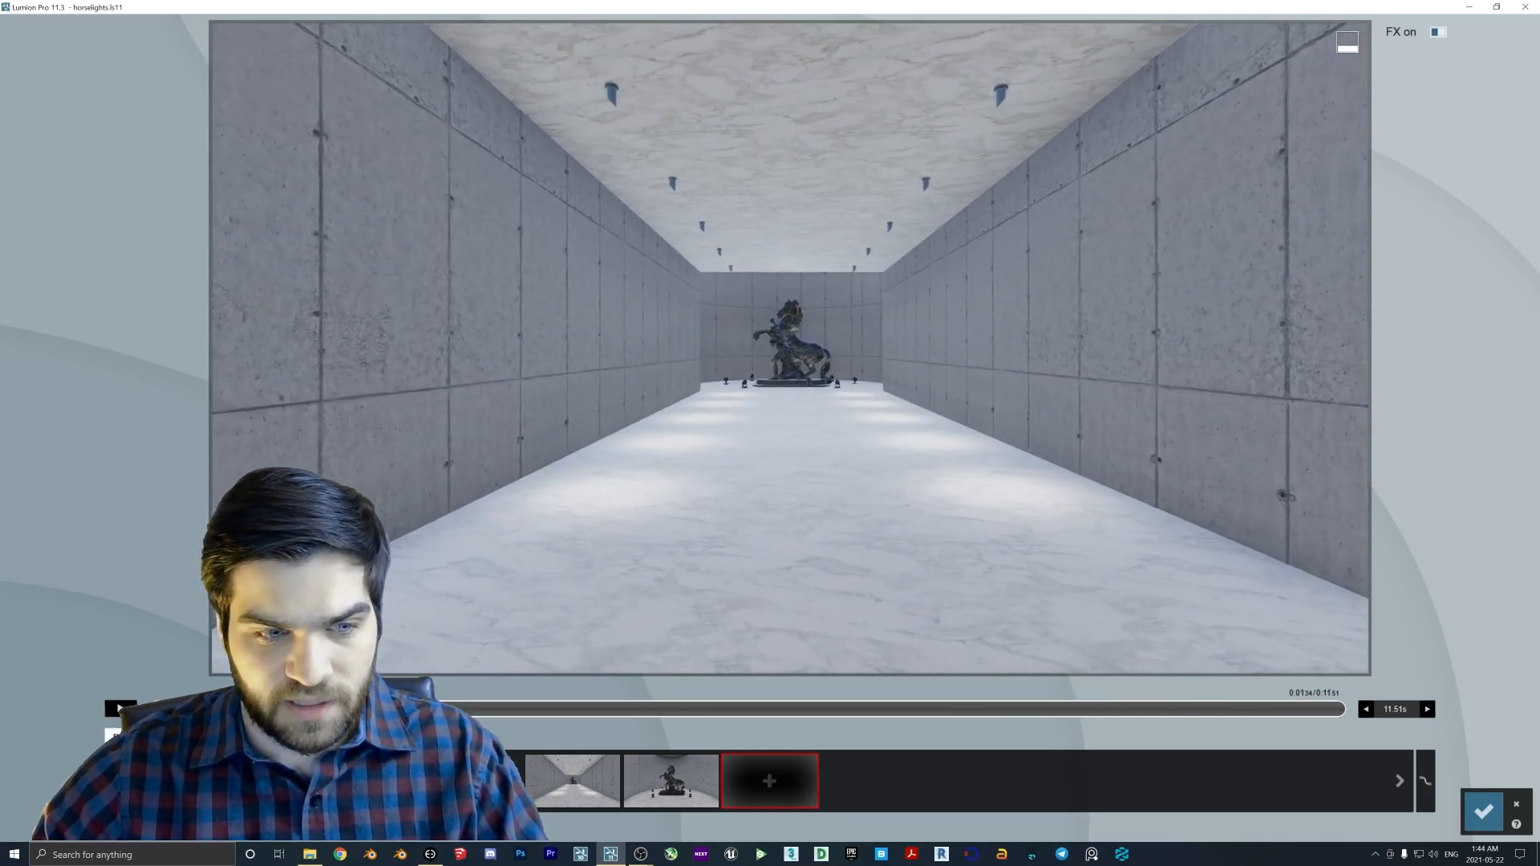
mouse_move(116, 708)
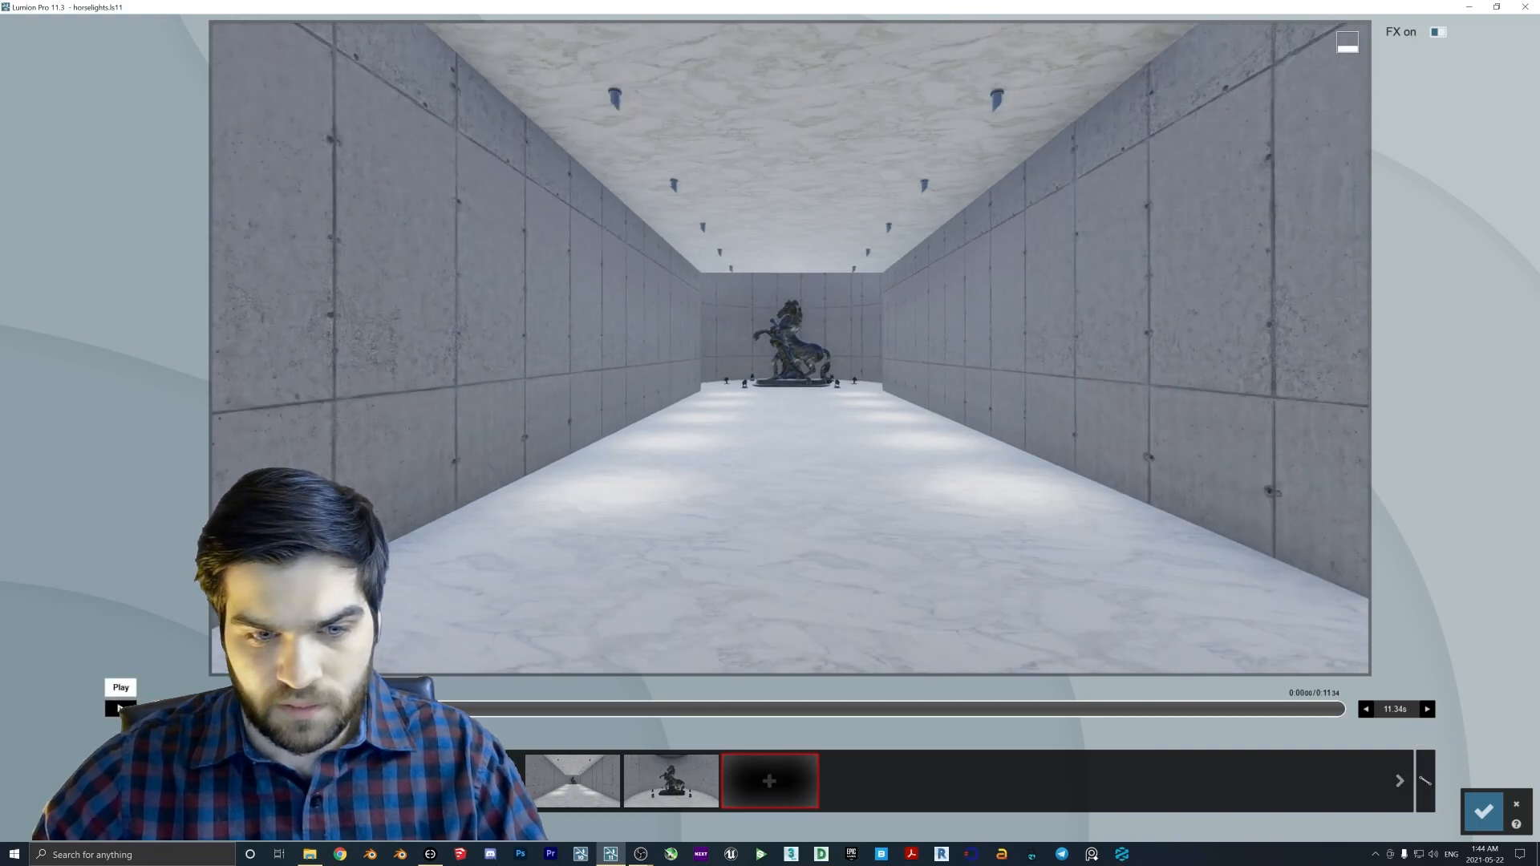
Preview the camera clip and accept it.
left_click(115, 709)
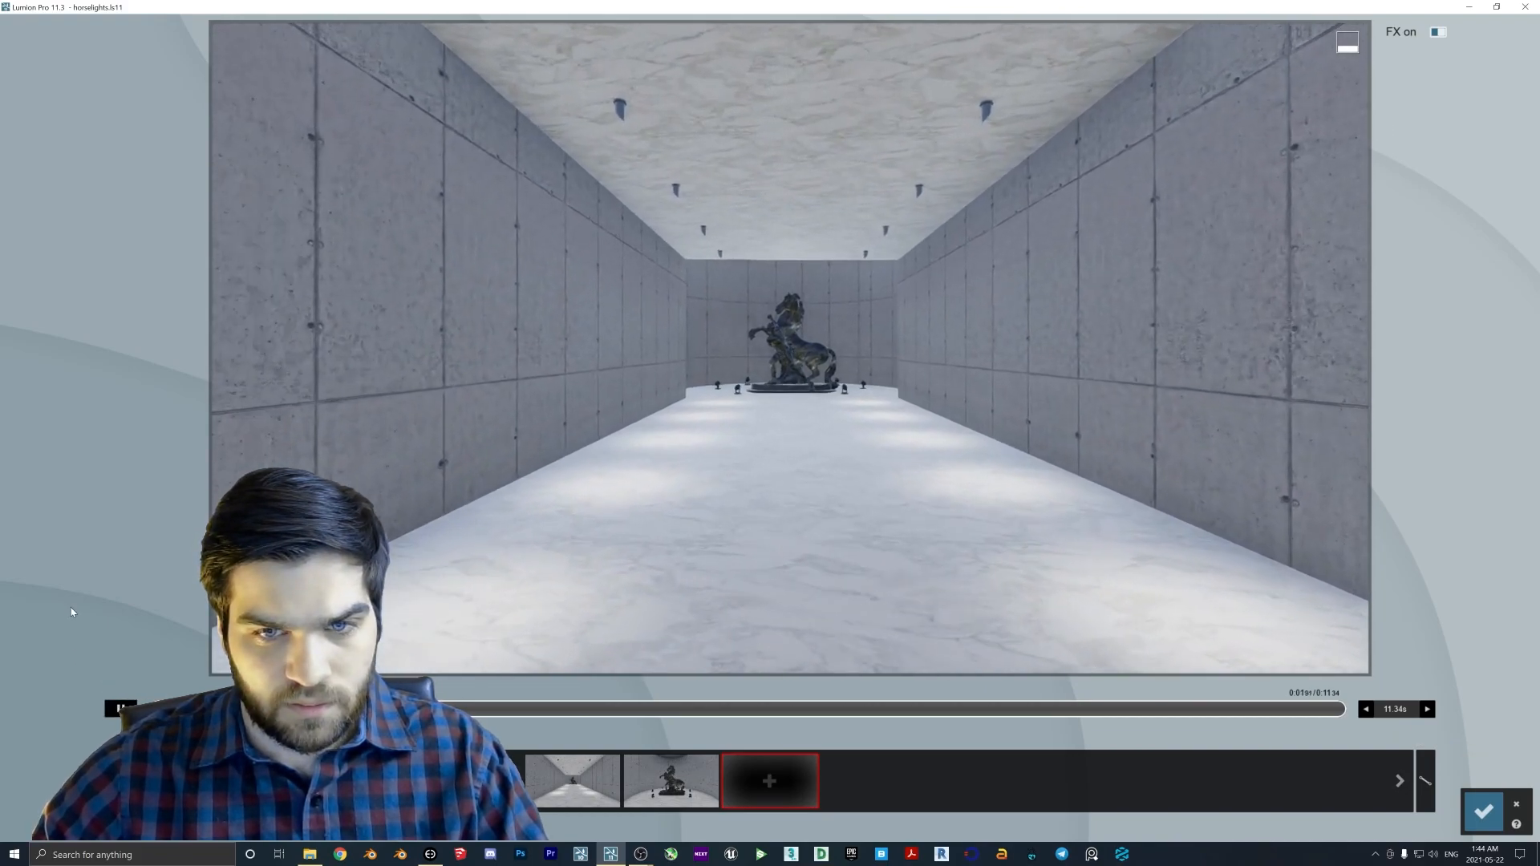
left_click(120, 708)
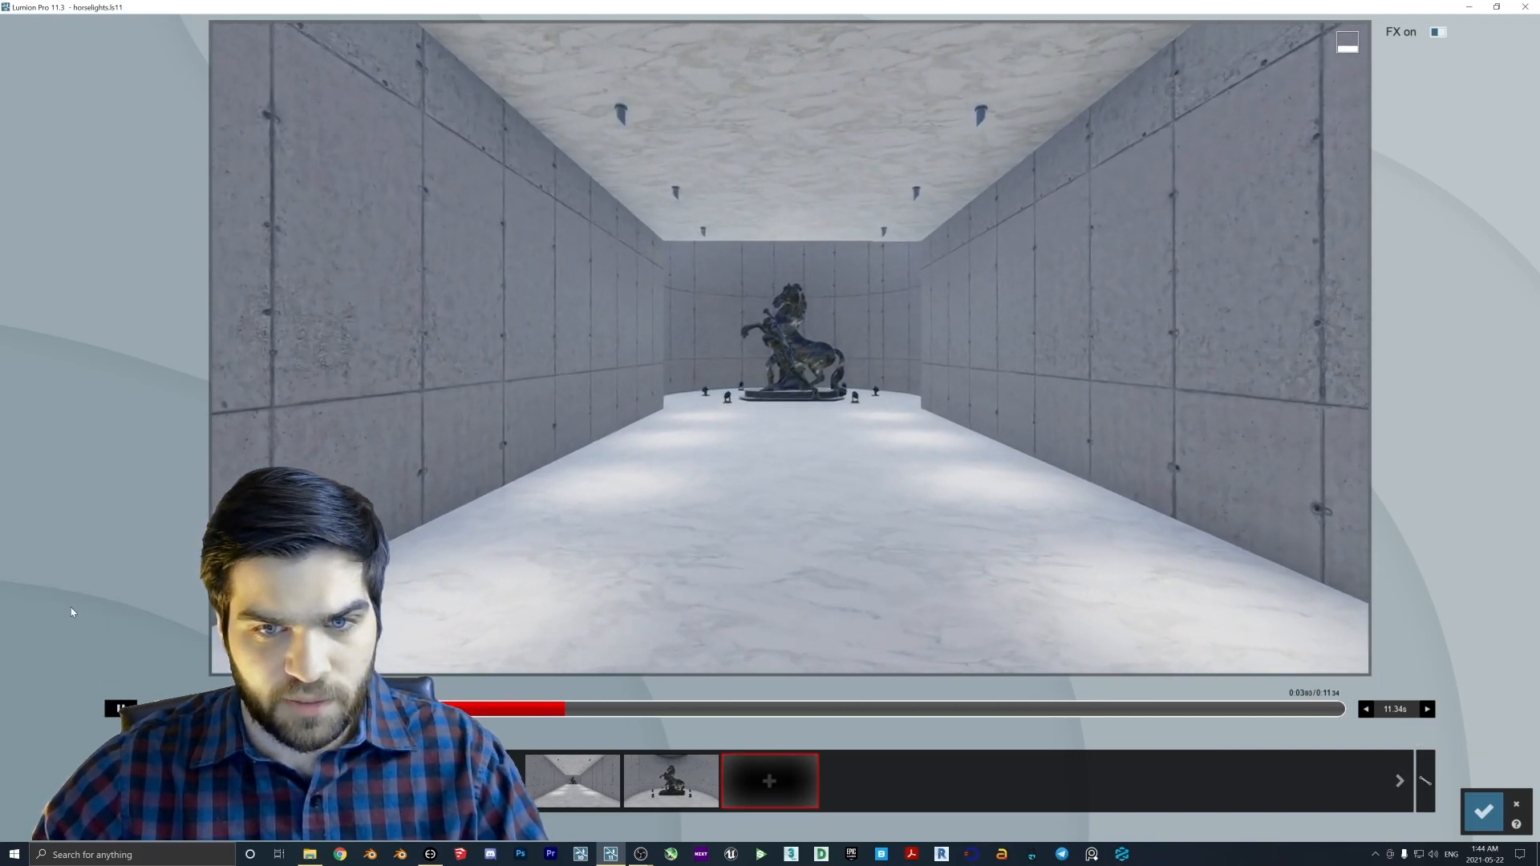
left_click(118, 709)
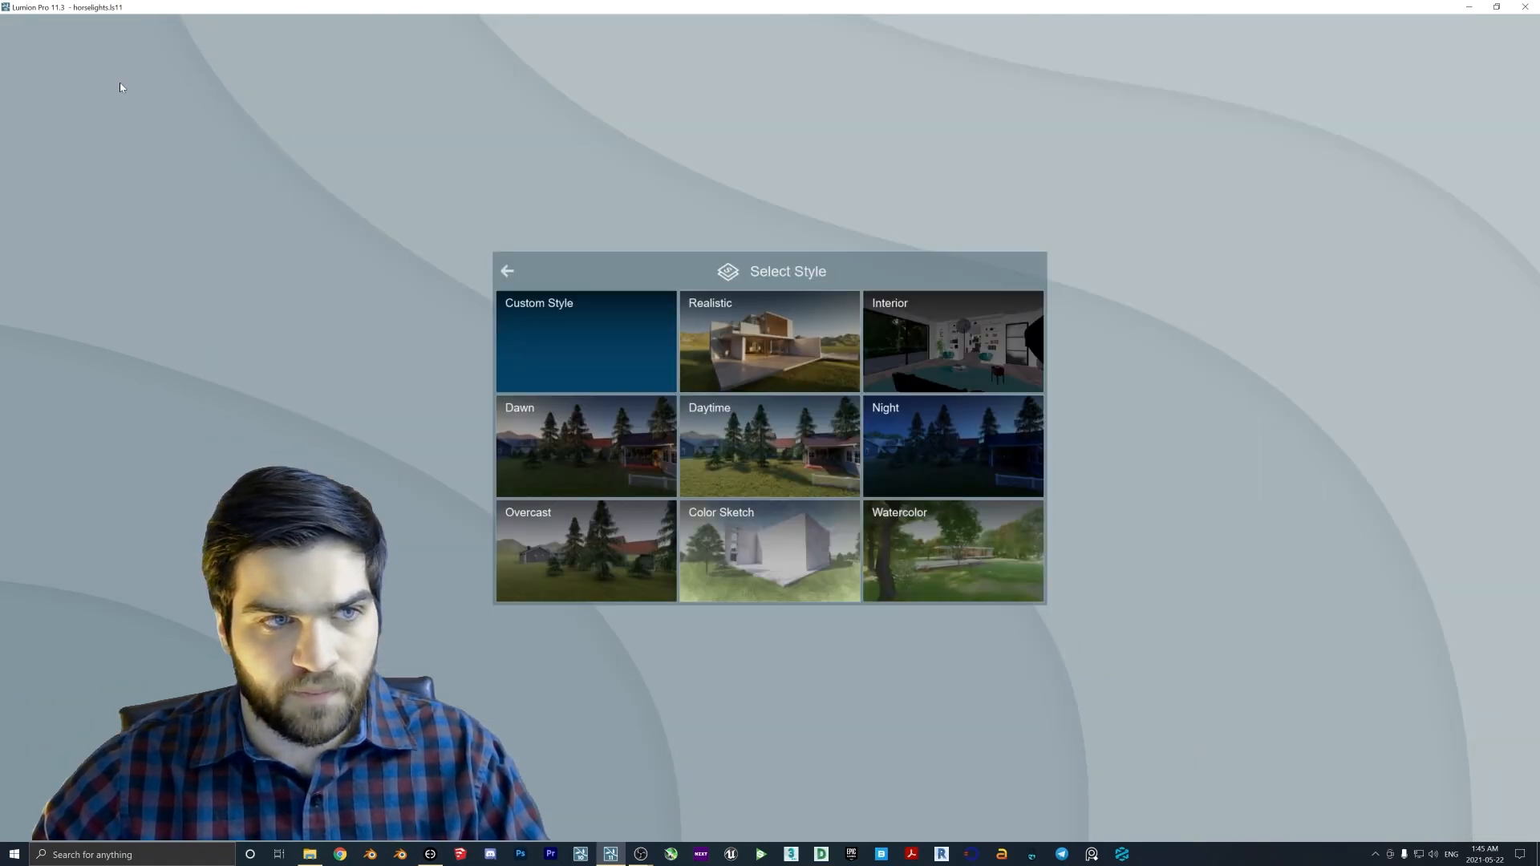
Apply the Night style, then open the Hyperlight effect settings from the effects list.
left_click(951, 447)
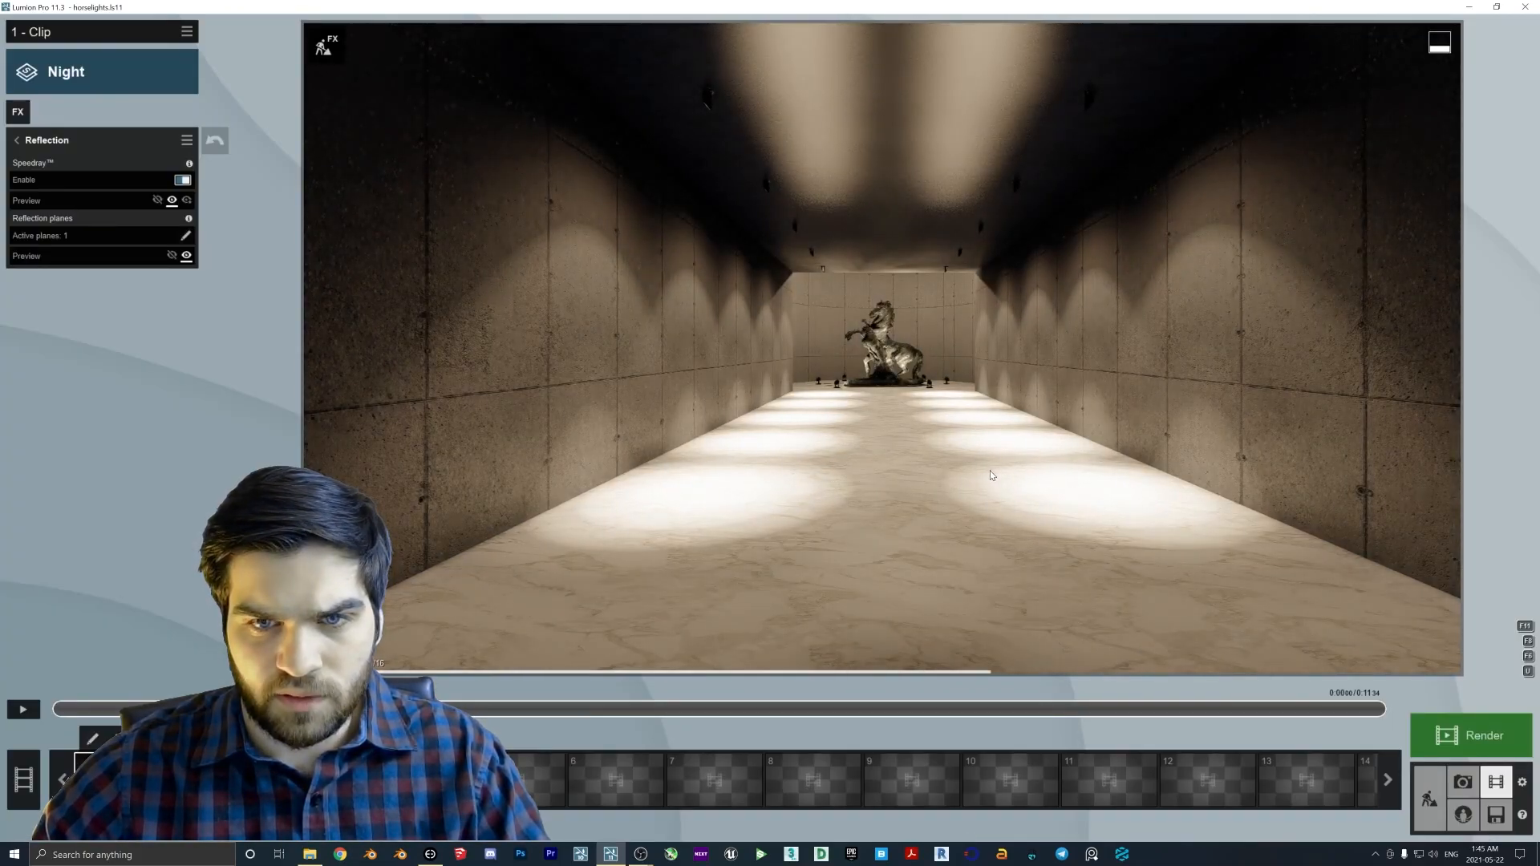
left_click(17, 139)
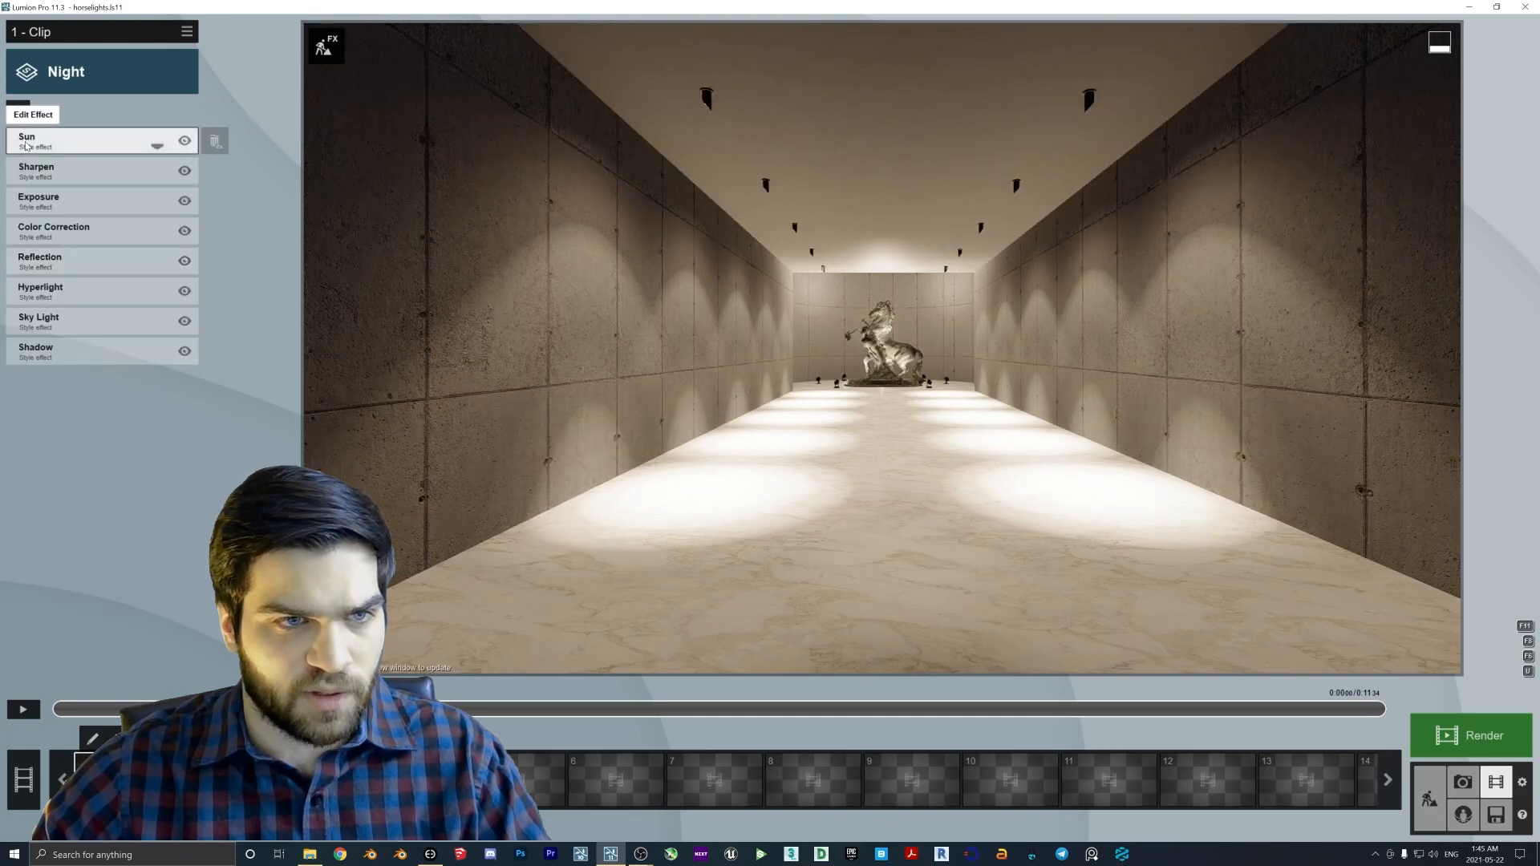
left_click(40, 291)
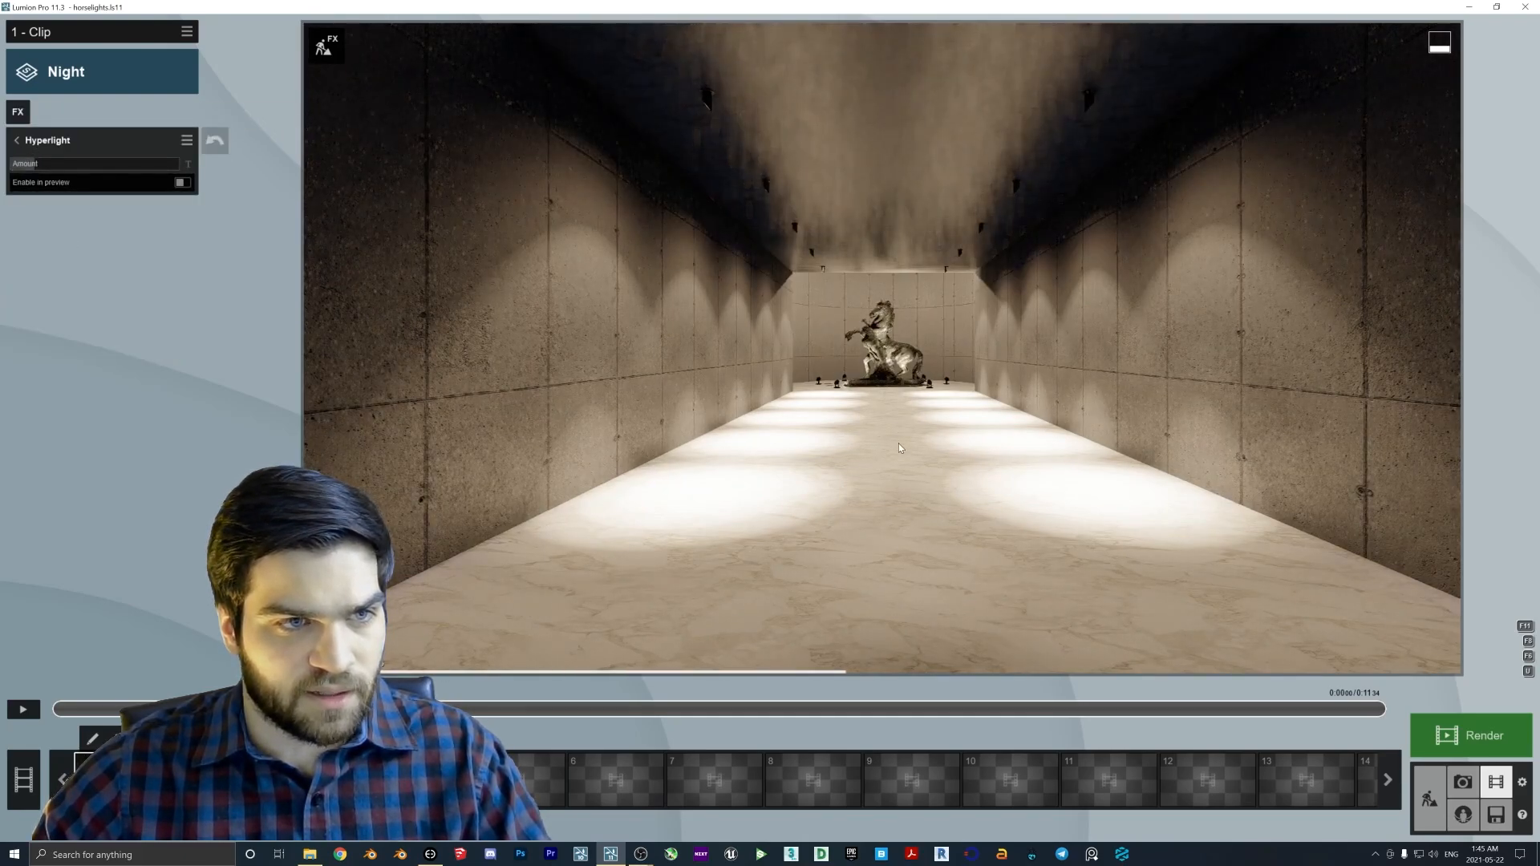
mouse_move(1429, 796)
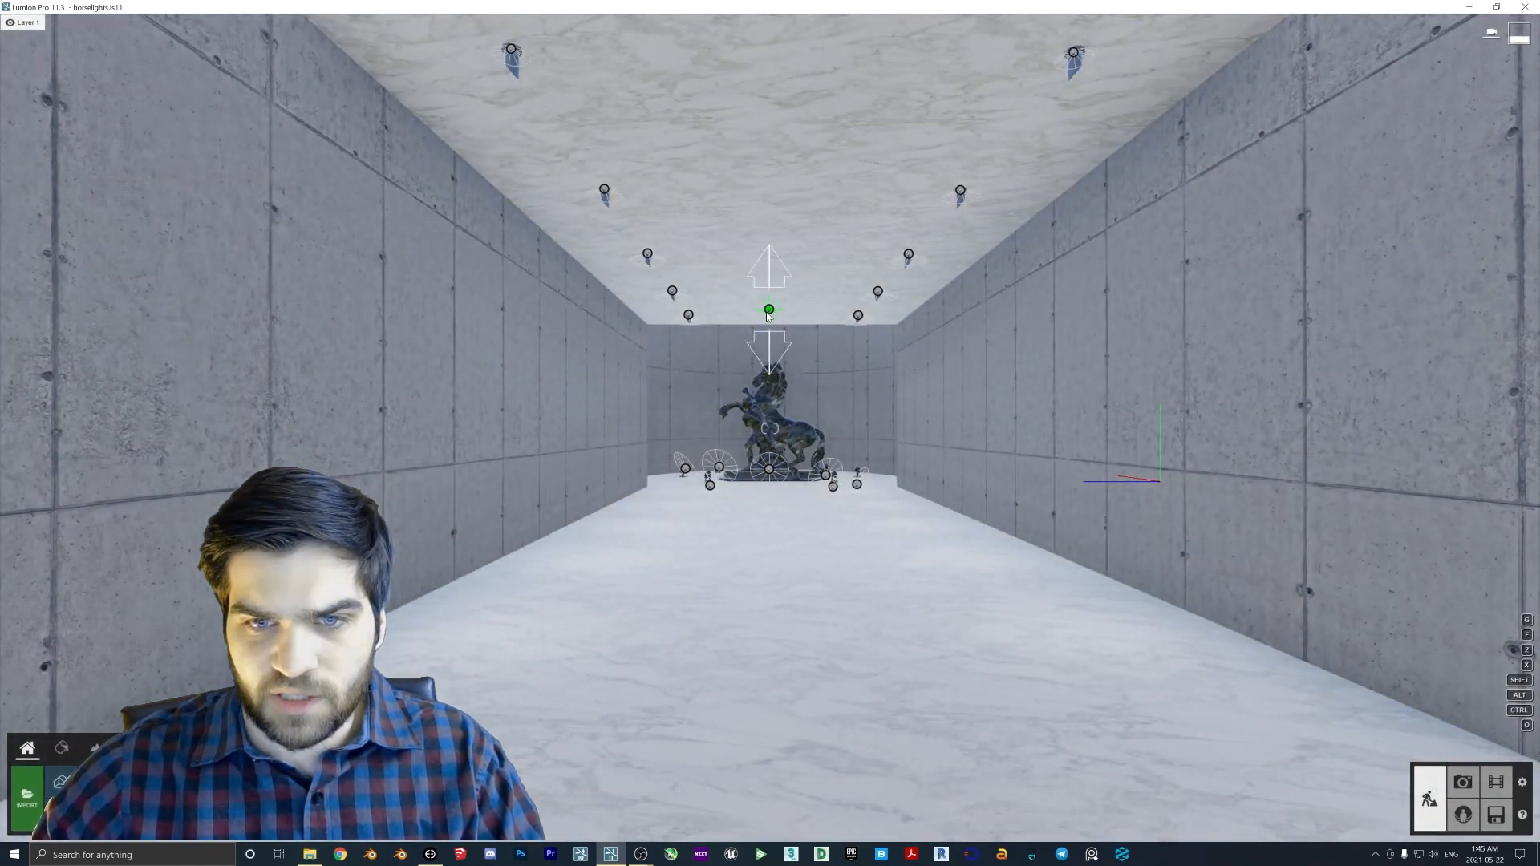
Deselect the ceiling spotlight and go back to the movie clip.
left_click(769, 311)
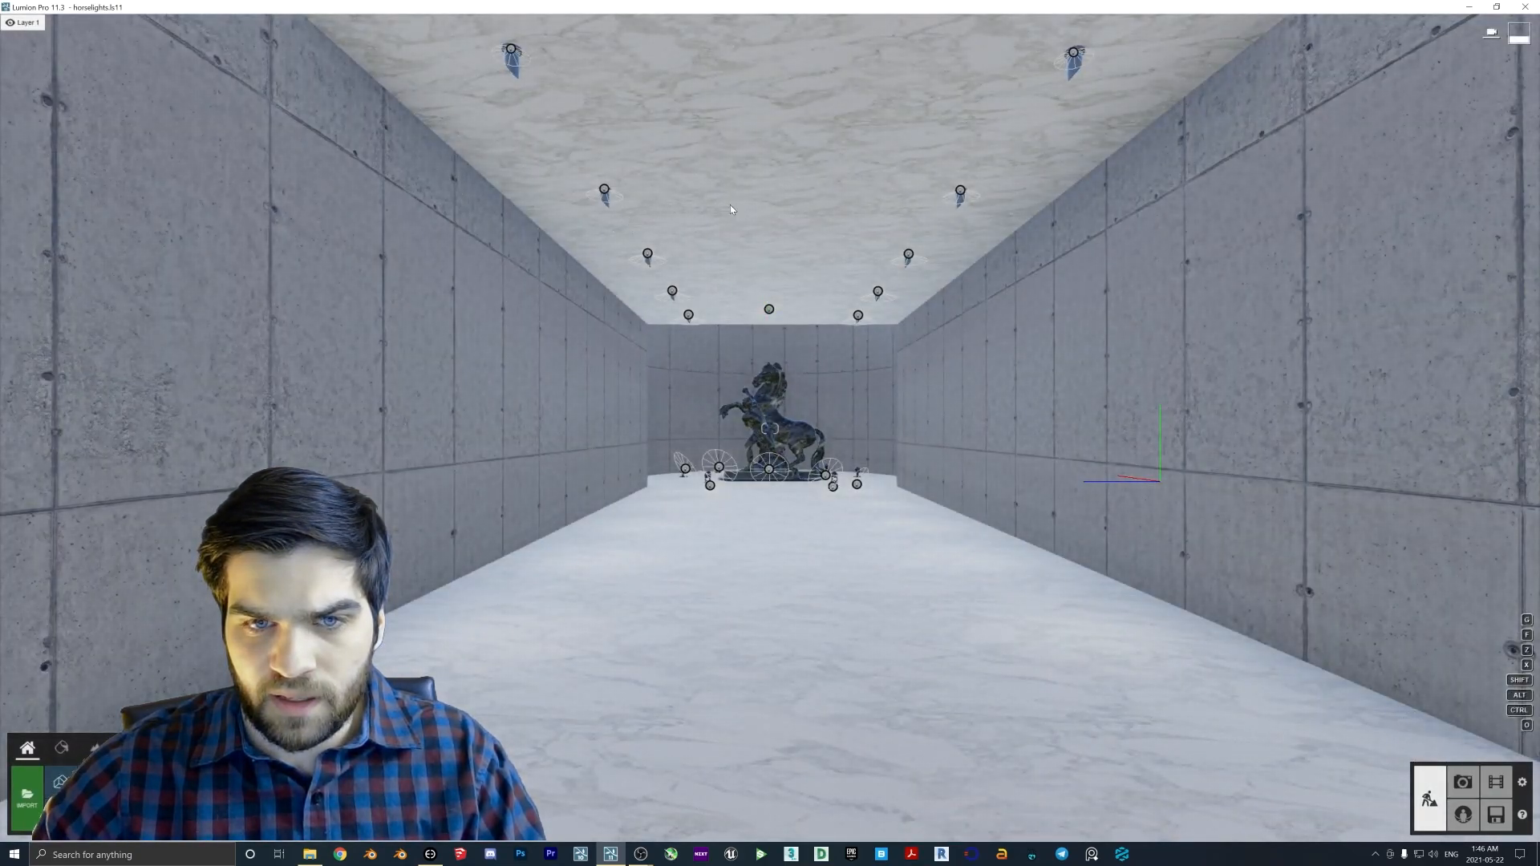
left_click(1494, 782)
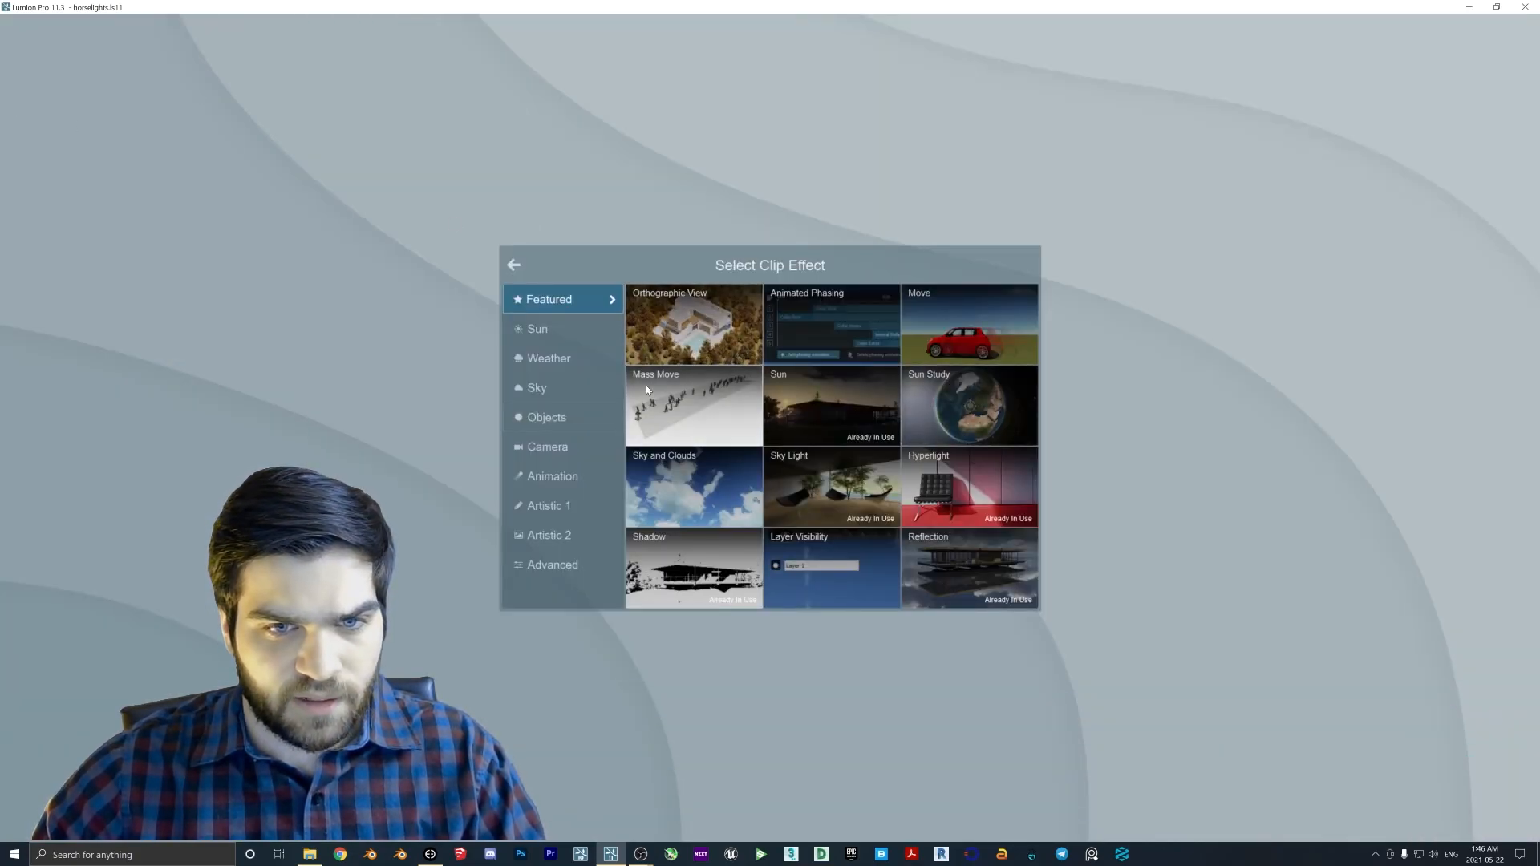
mouse_move(806, 469)
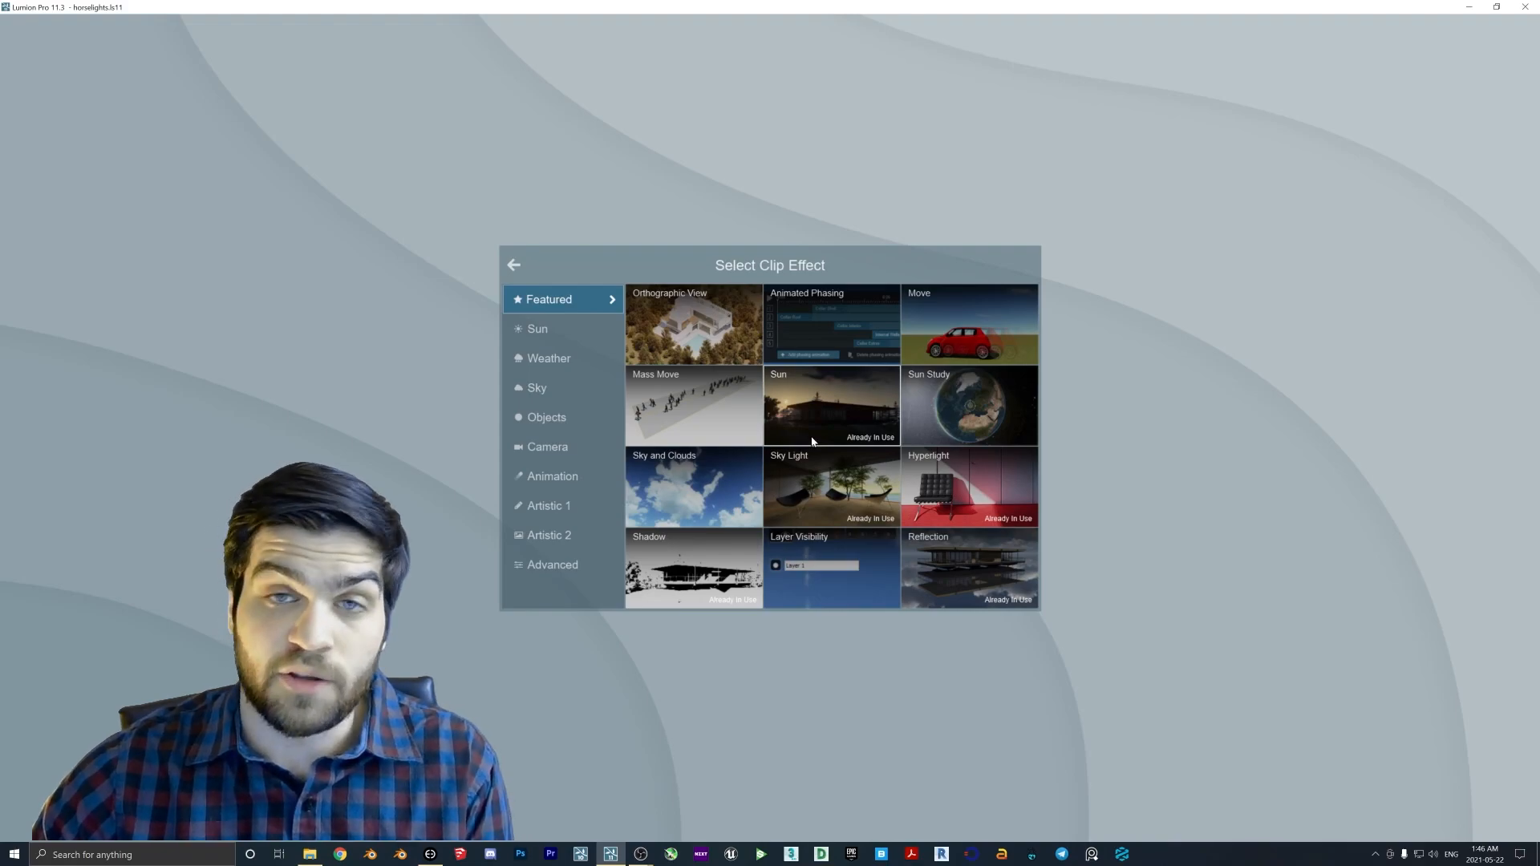
Add Animate Light Colors from the Animation category of clip effects.
left_click(553, 477)
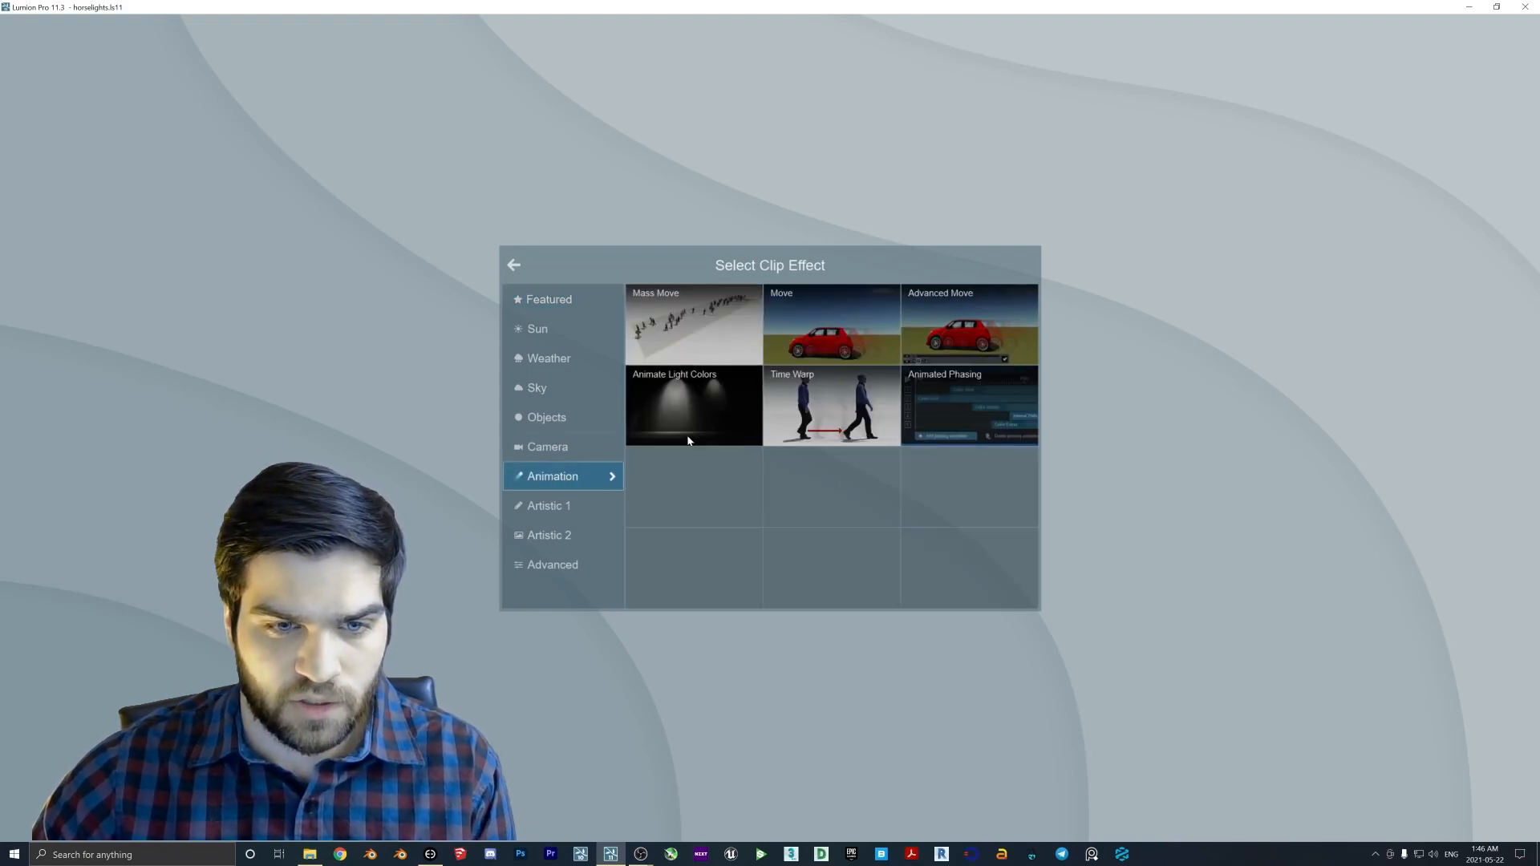
left_click(693, 406)
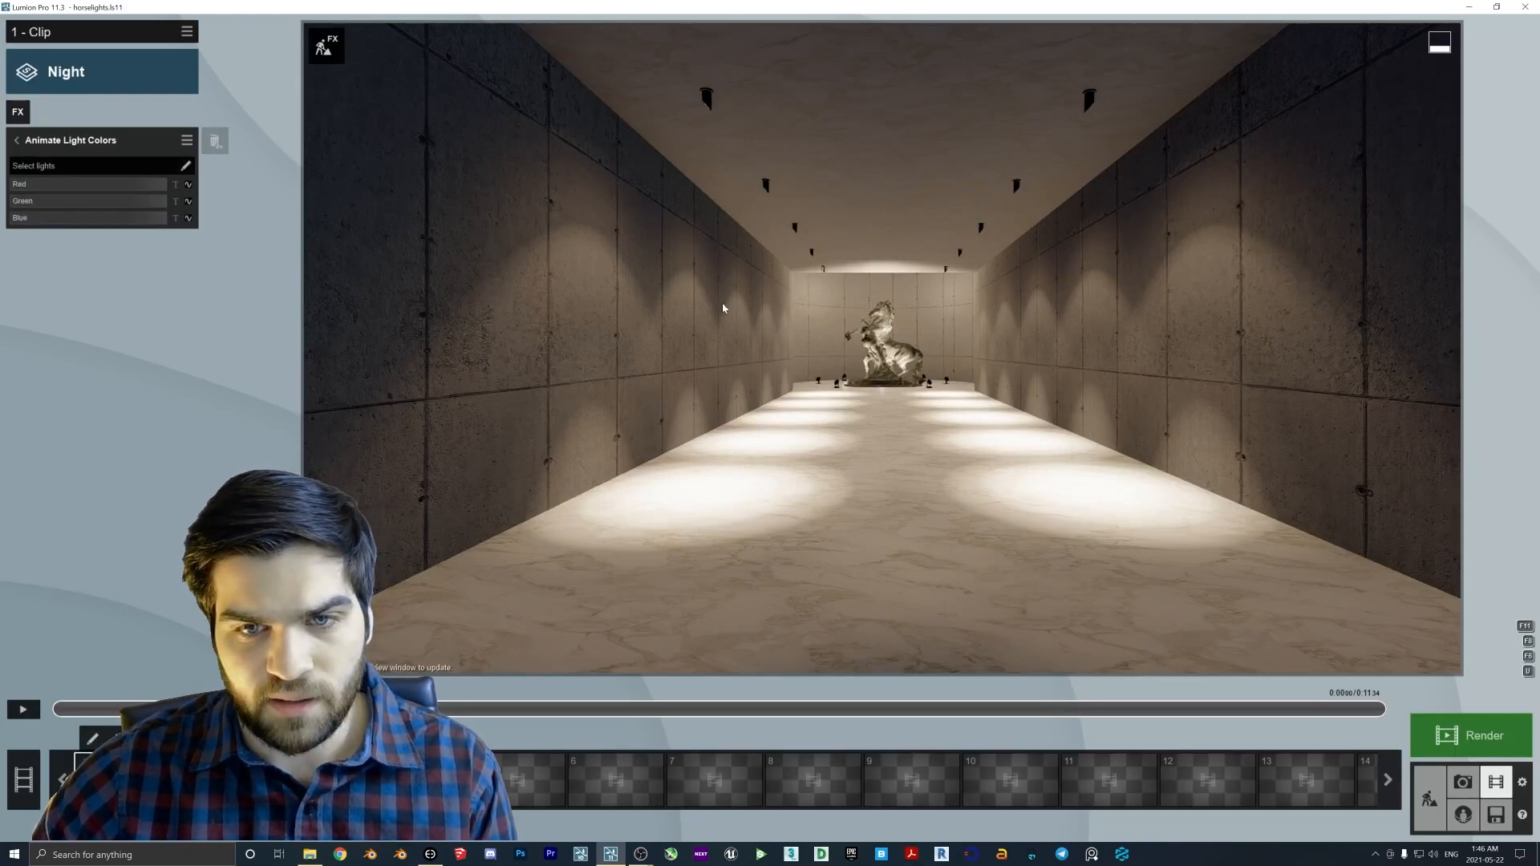
mouse_move(467, 257)
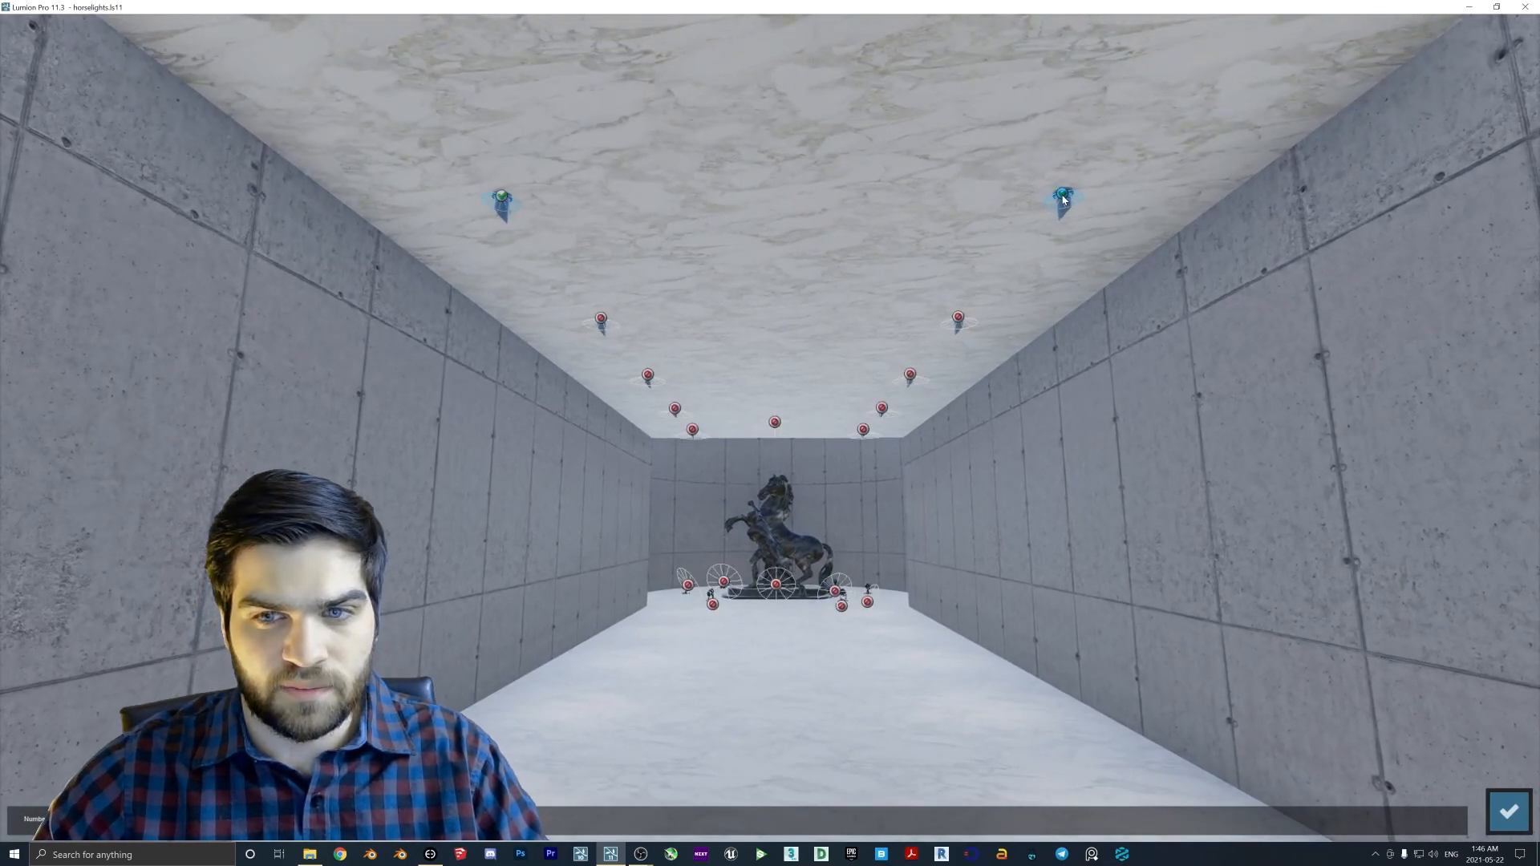
Confirm the chosen lights for Animate Light Colors and reopen the effect catalogue.
left_click(1508, 810)
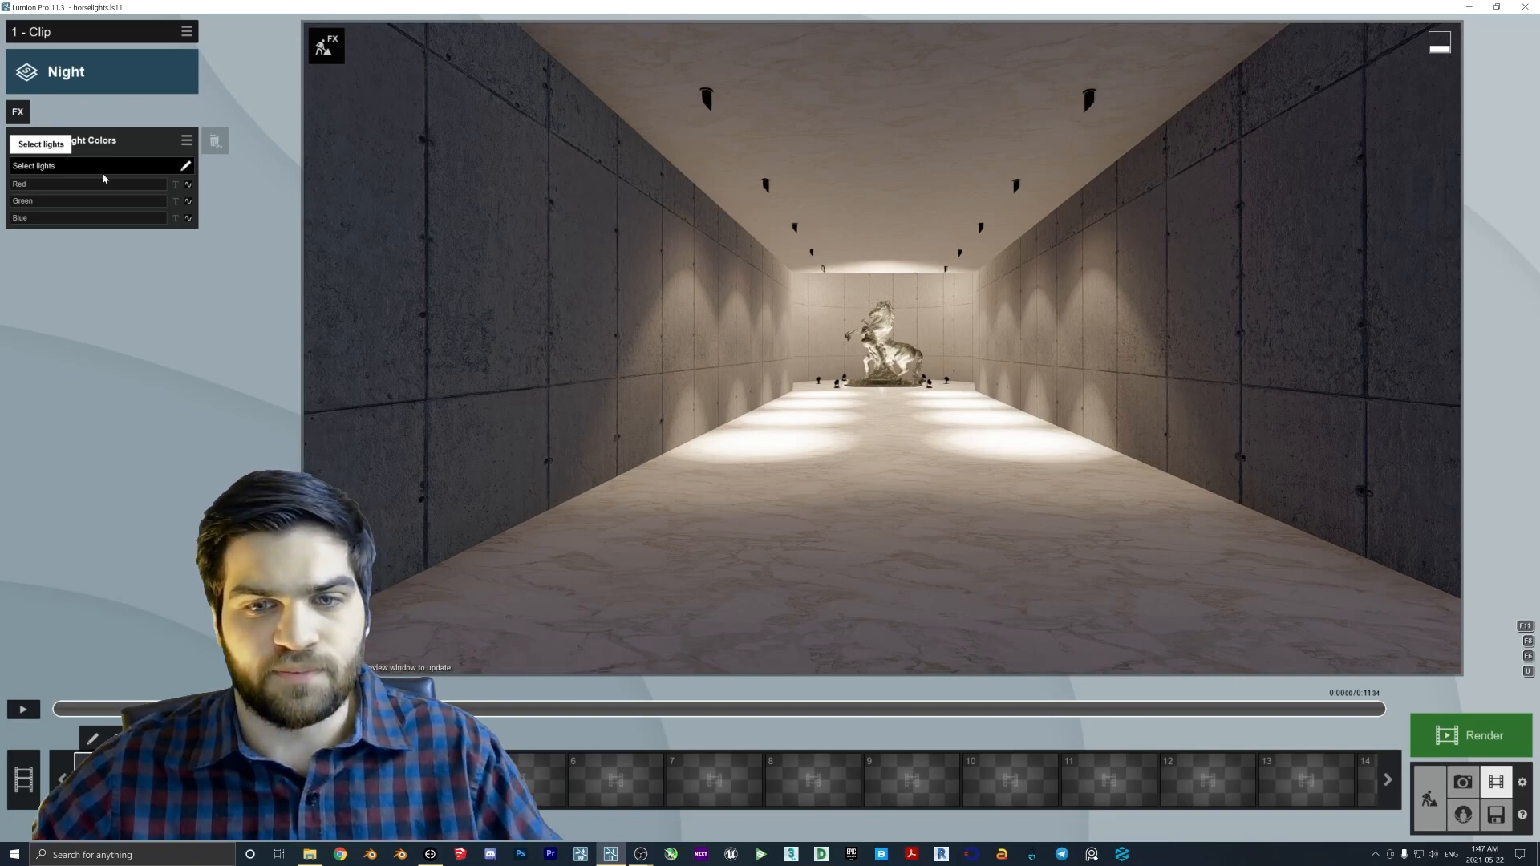
left_click(185, 165)
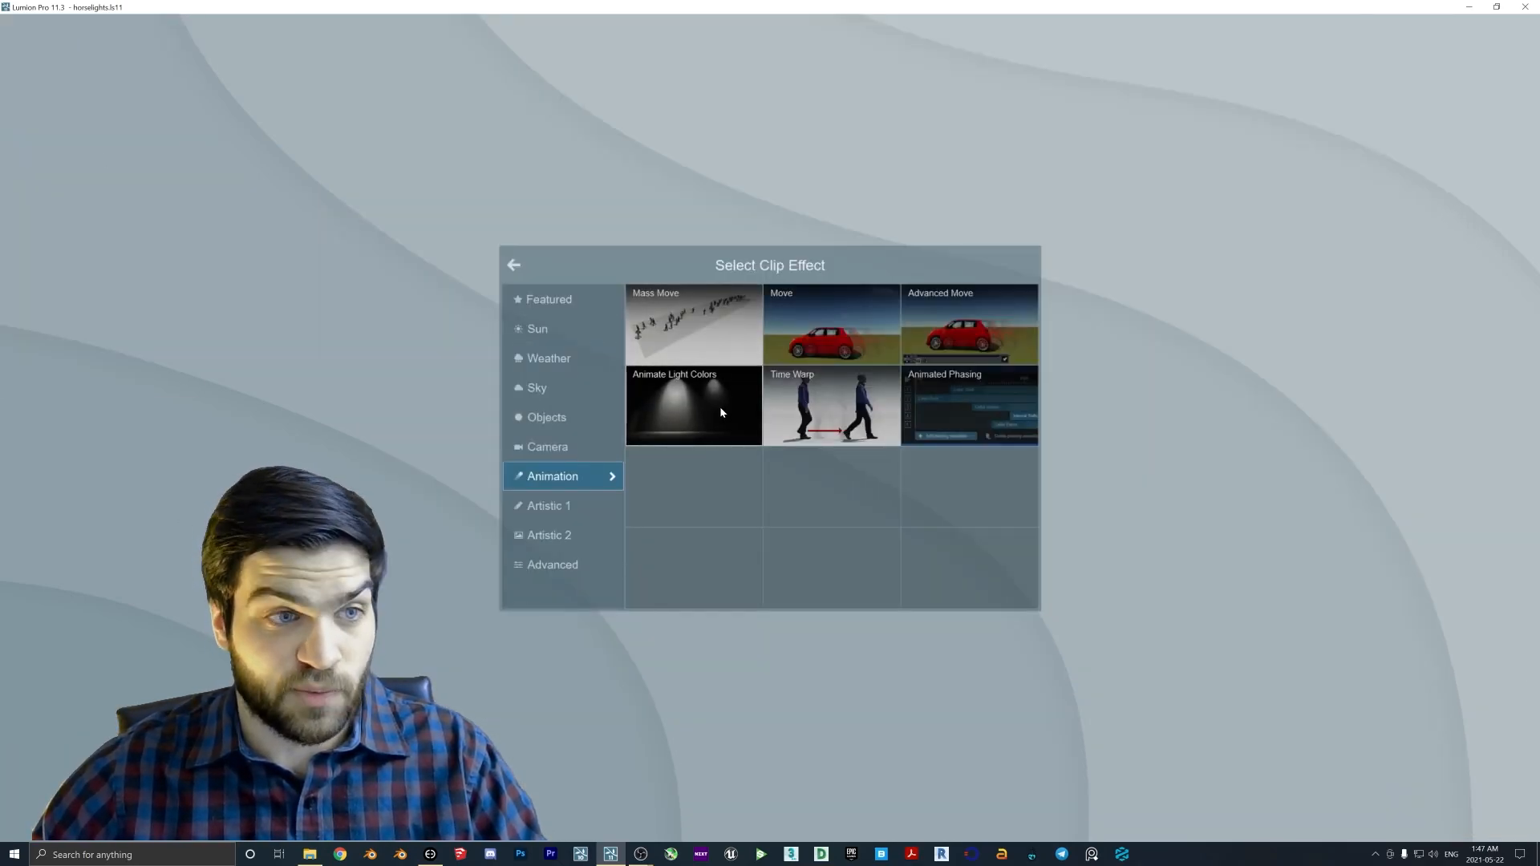
Add further Animate Light Colors effects, confirming each new pair of lights.
left_click(692, 406)
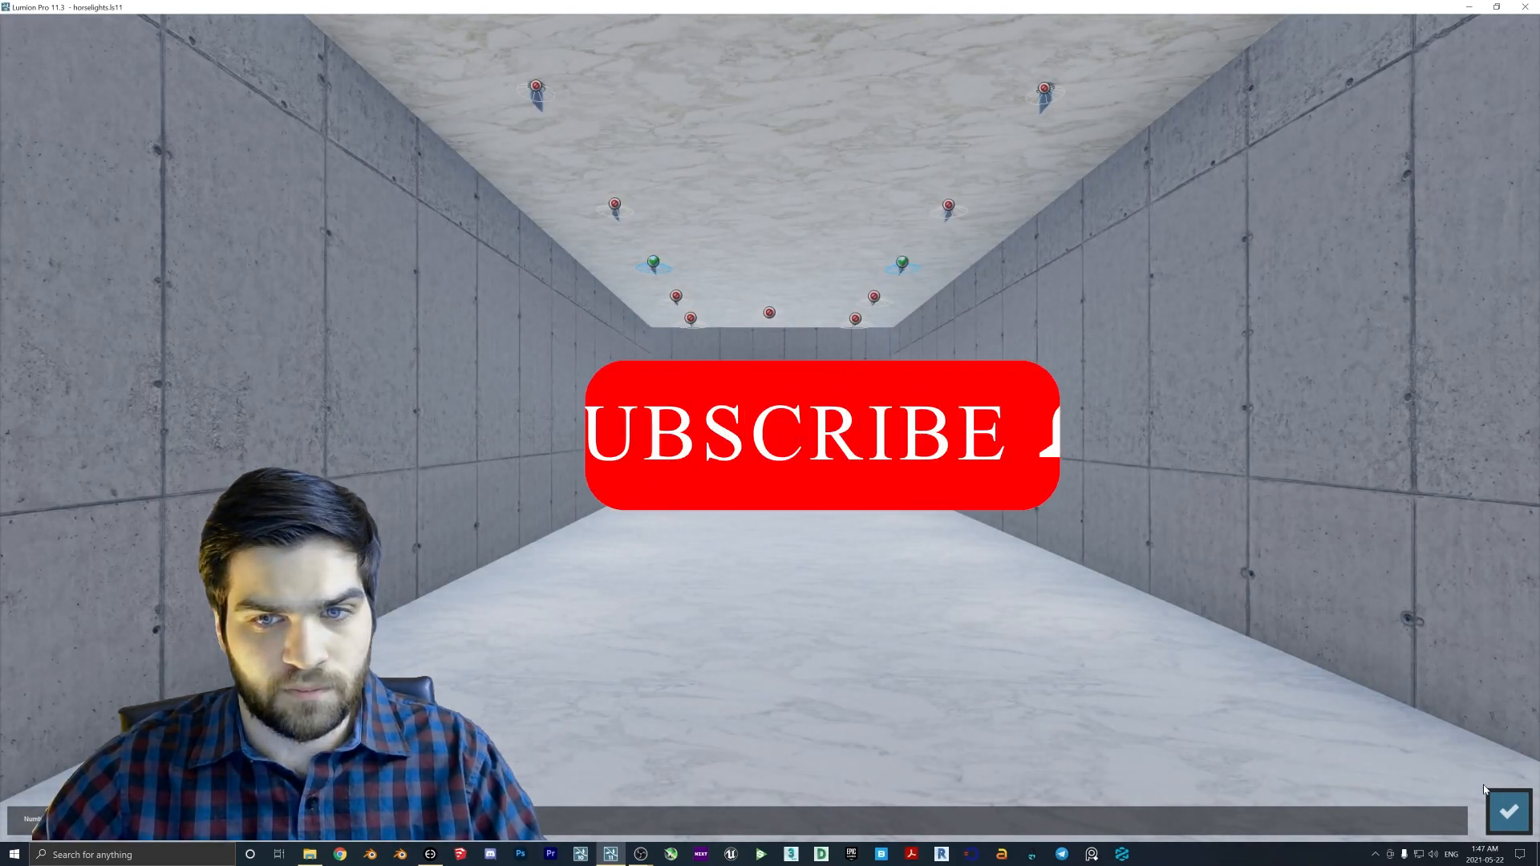
left_click(1509, 812)
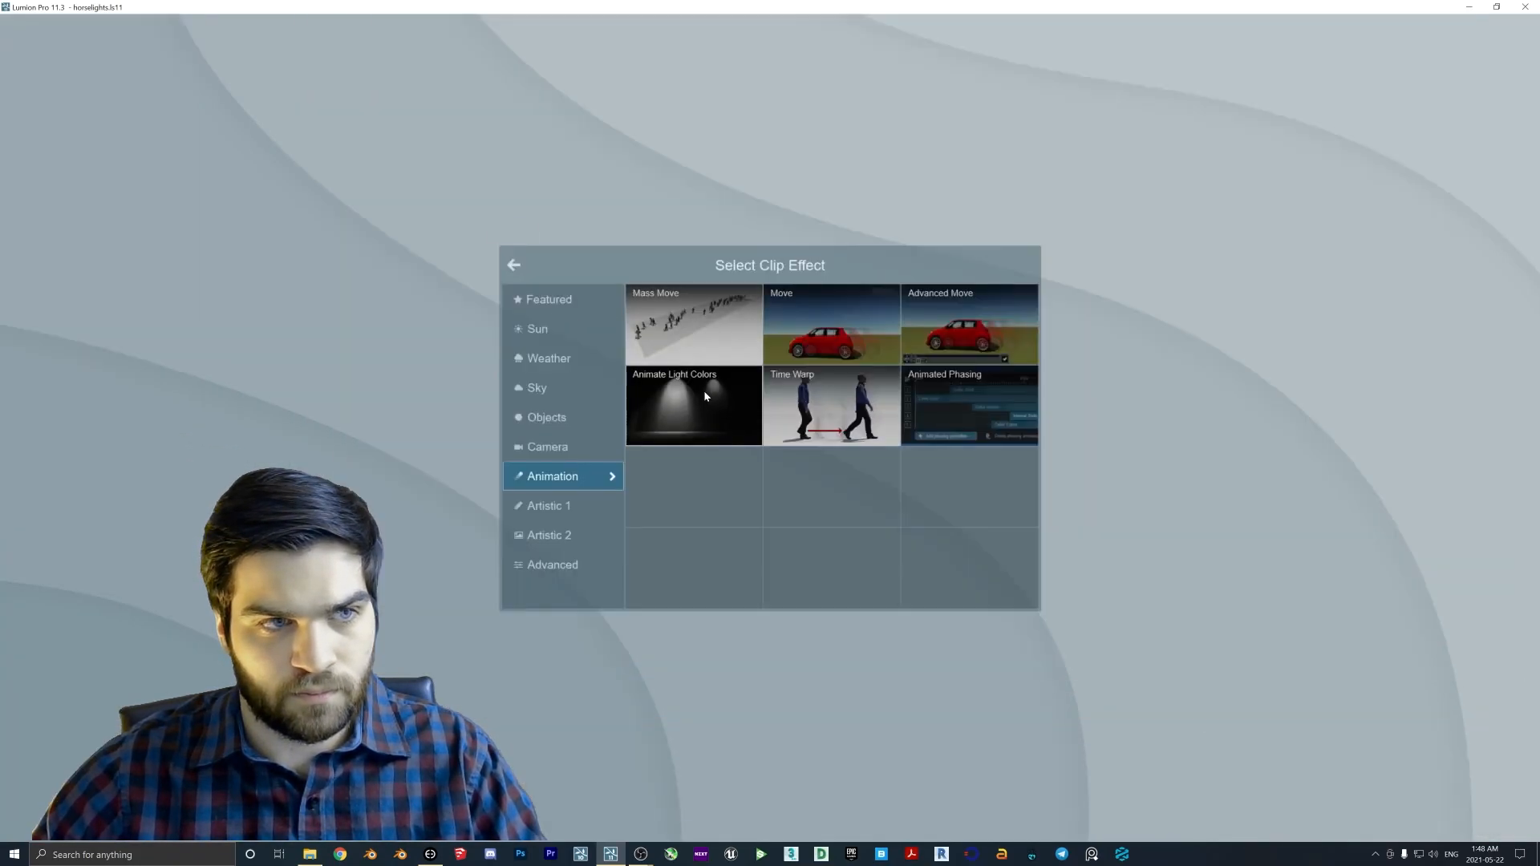
left_click(692, 406)
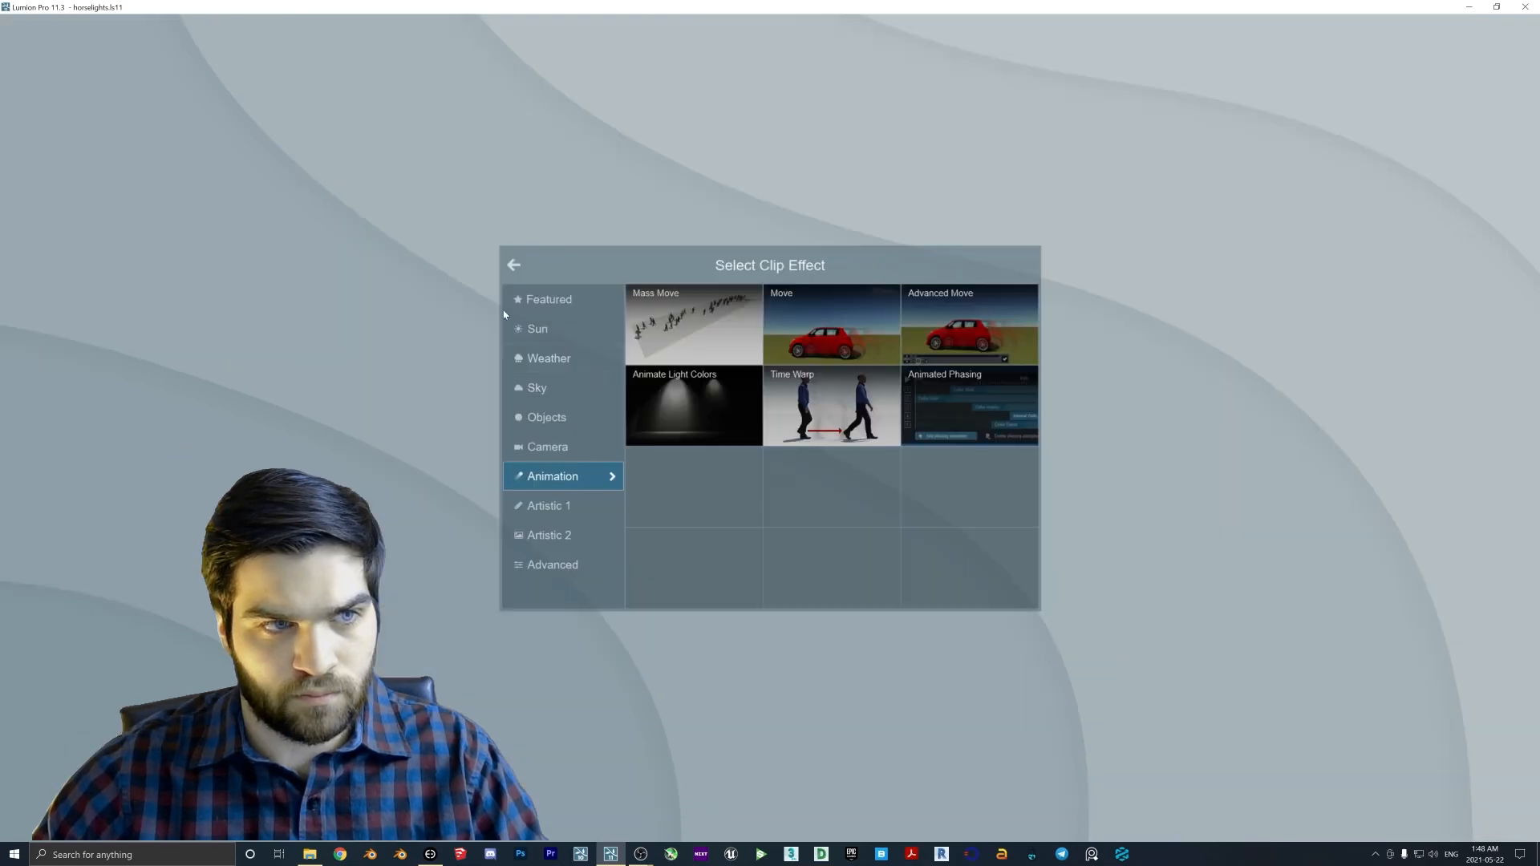
left_click(693, 406)
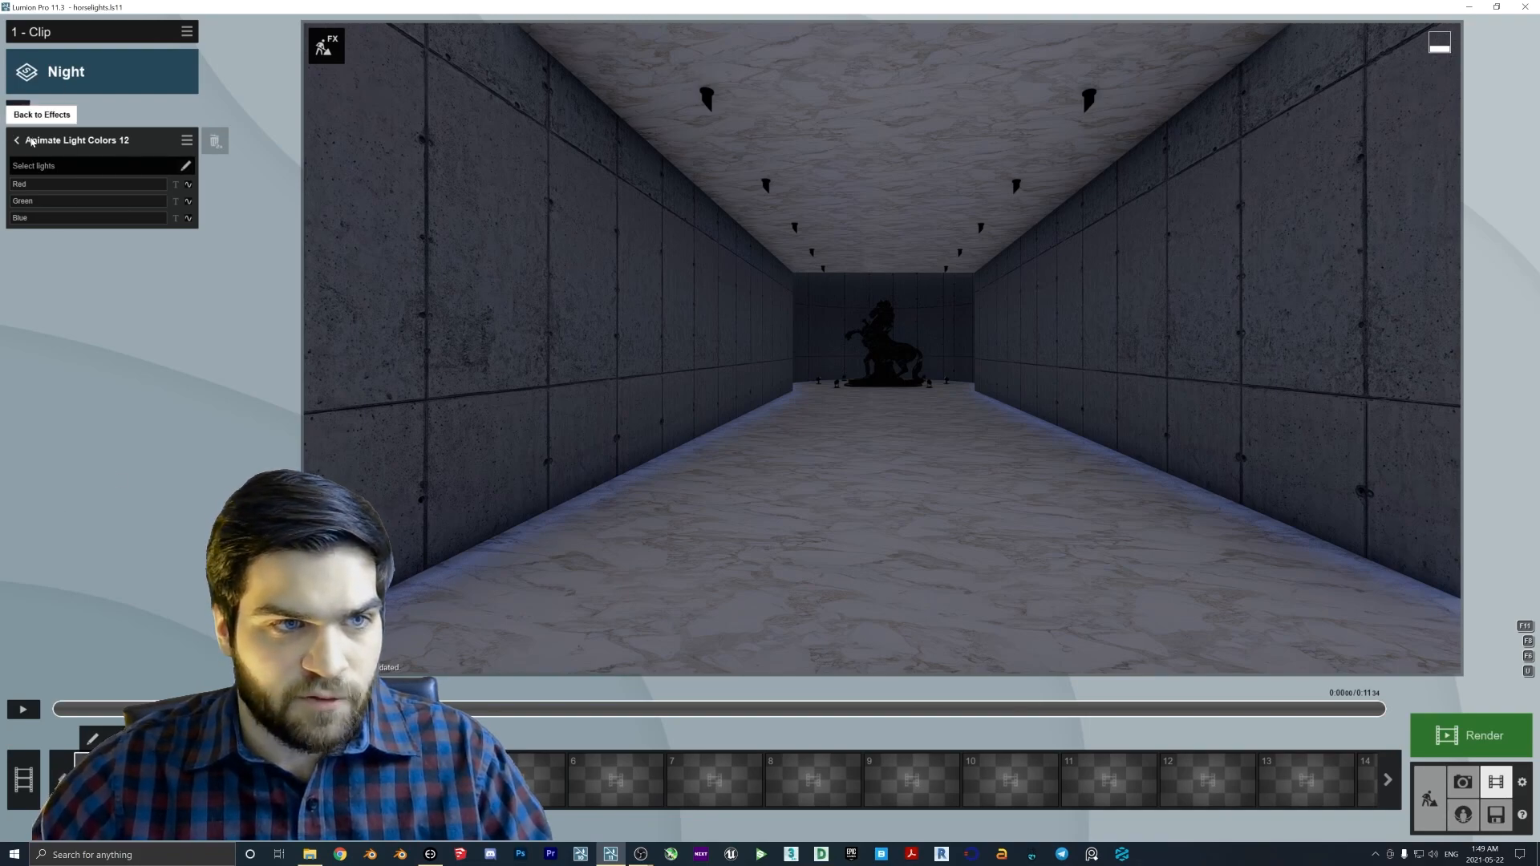
Leave Animate Light Colors 12 for the effects stack and refresh the clip preview.
left_click(41, 114)
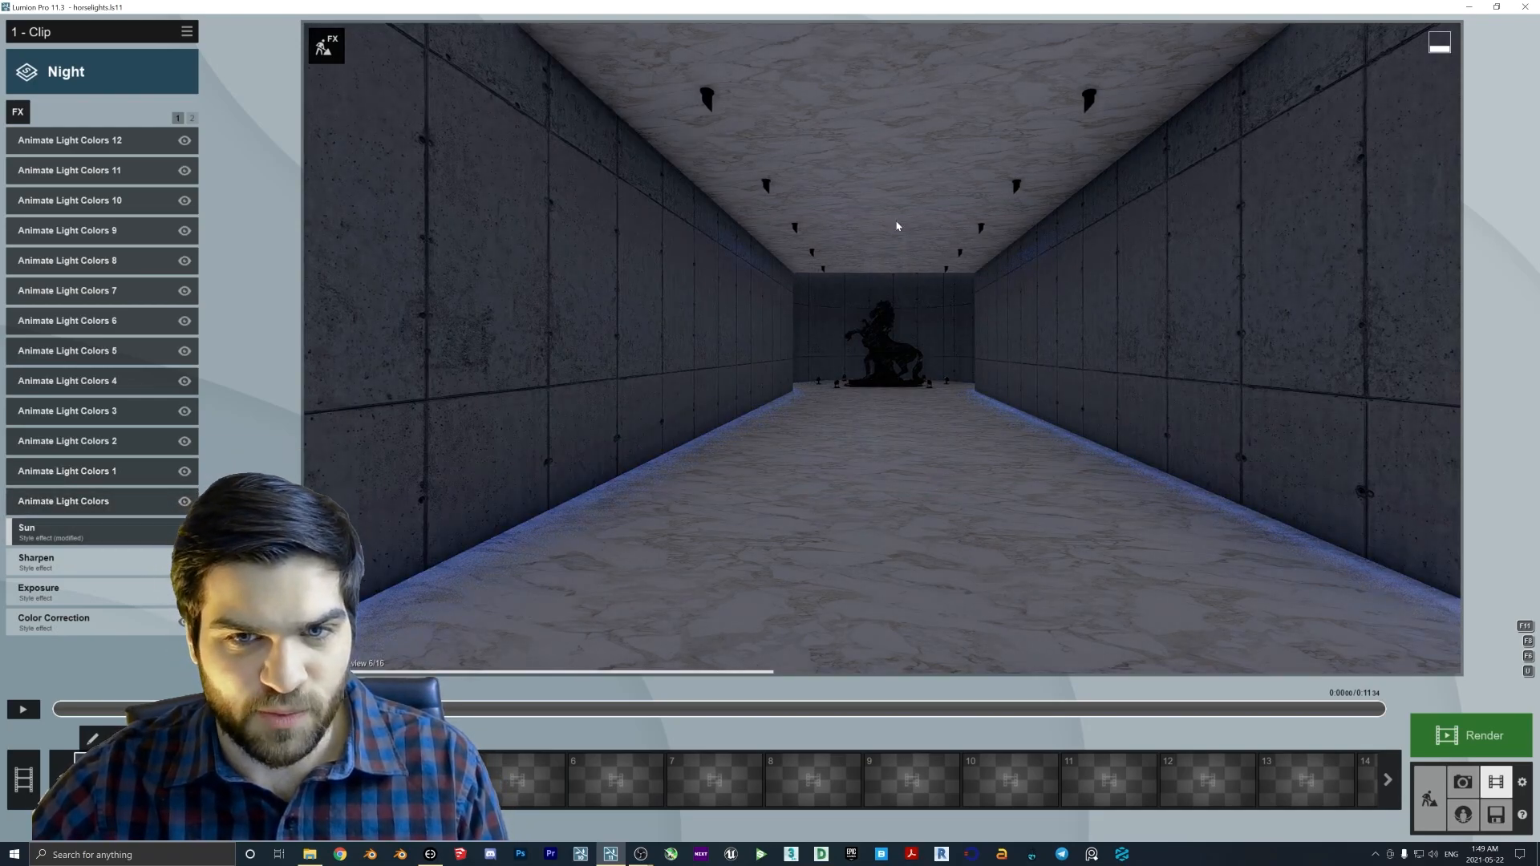
left_click(22, 710)
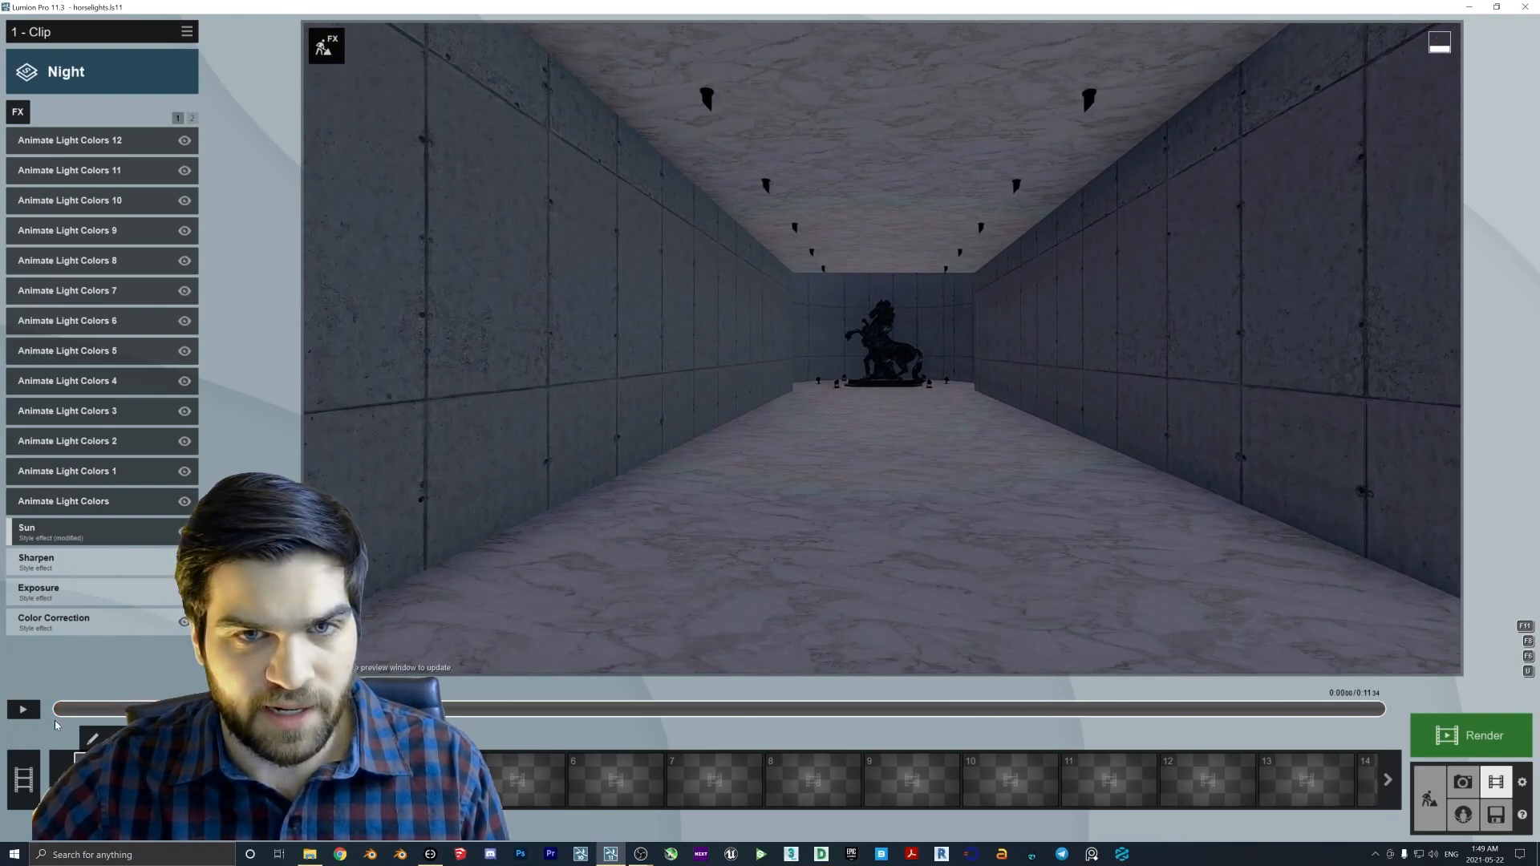
Keyframe Red, Green and Blue so the first corridor spotlights turn from yellow to white.
left_click(22, 709)
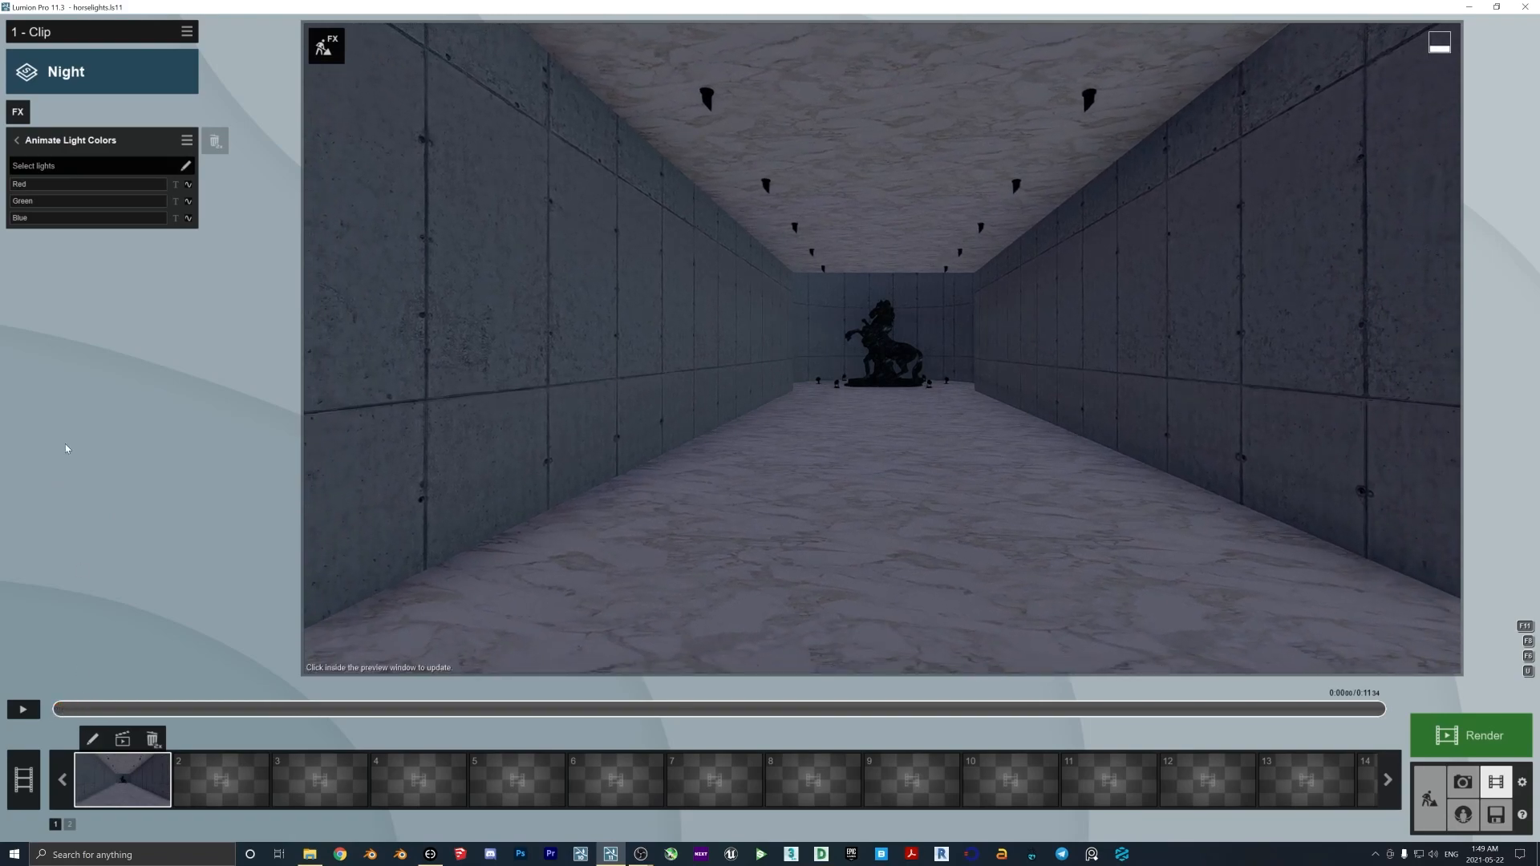
mouse_move(187, 185)
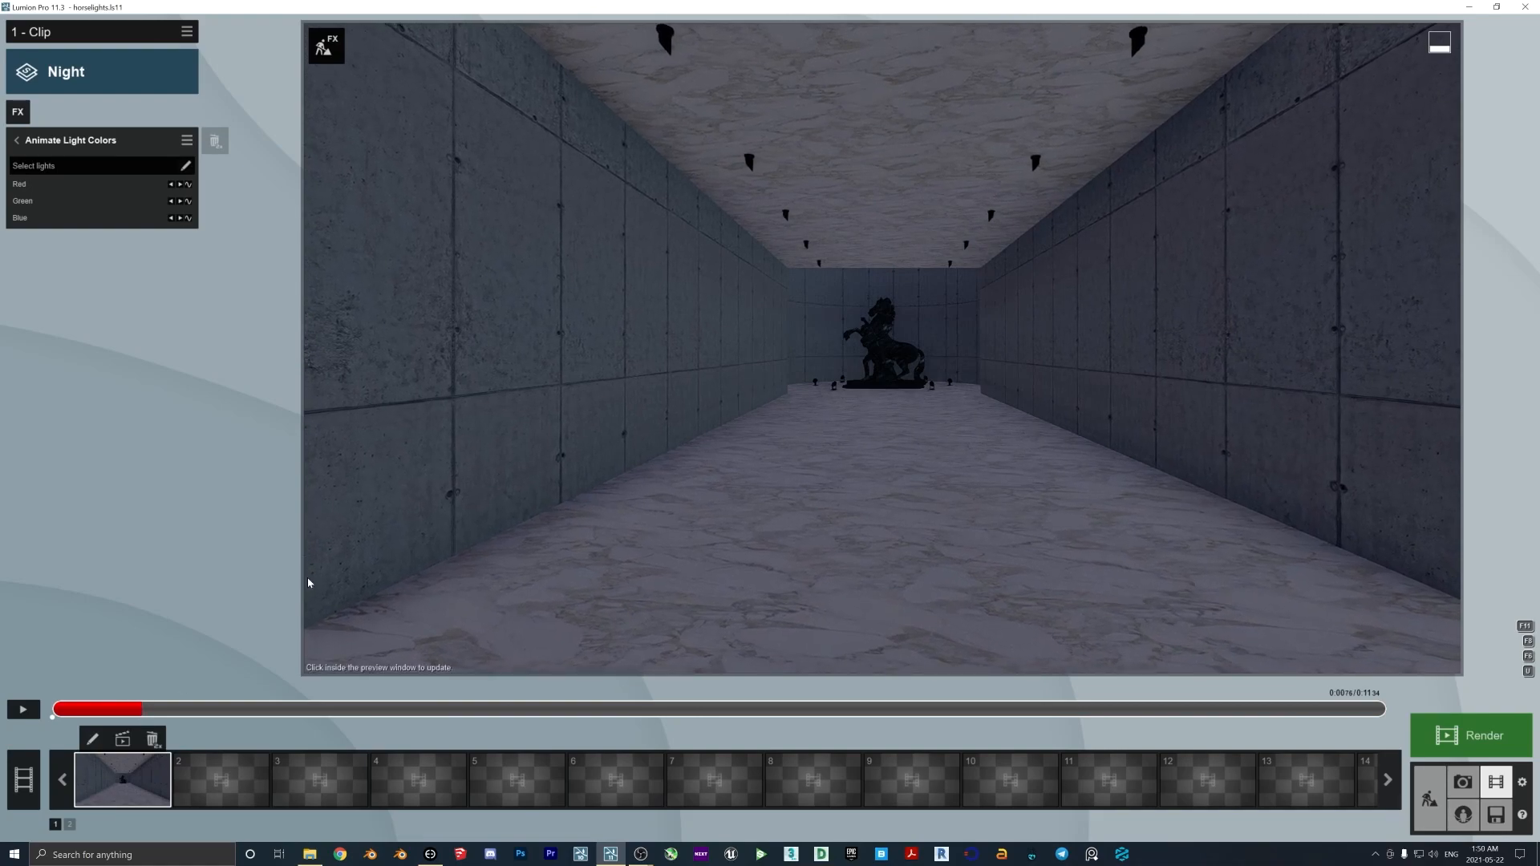
mouse_move(97, 179)
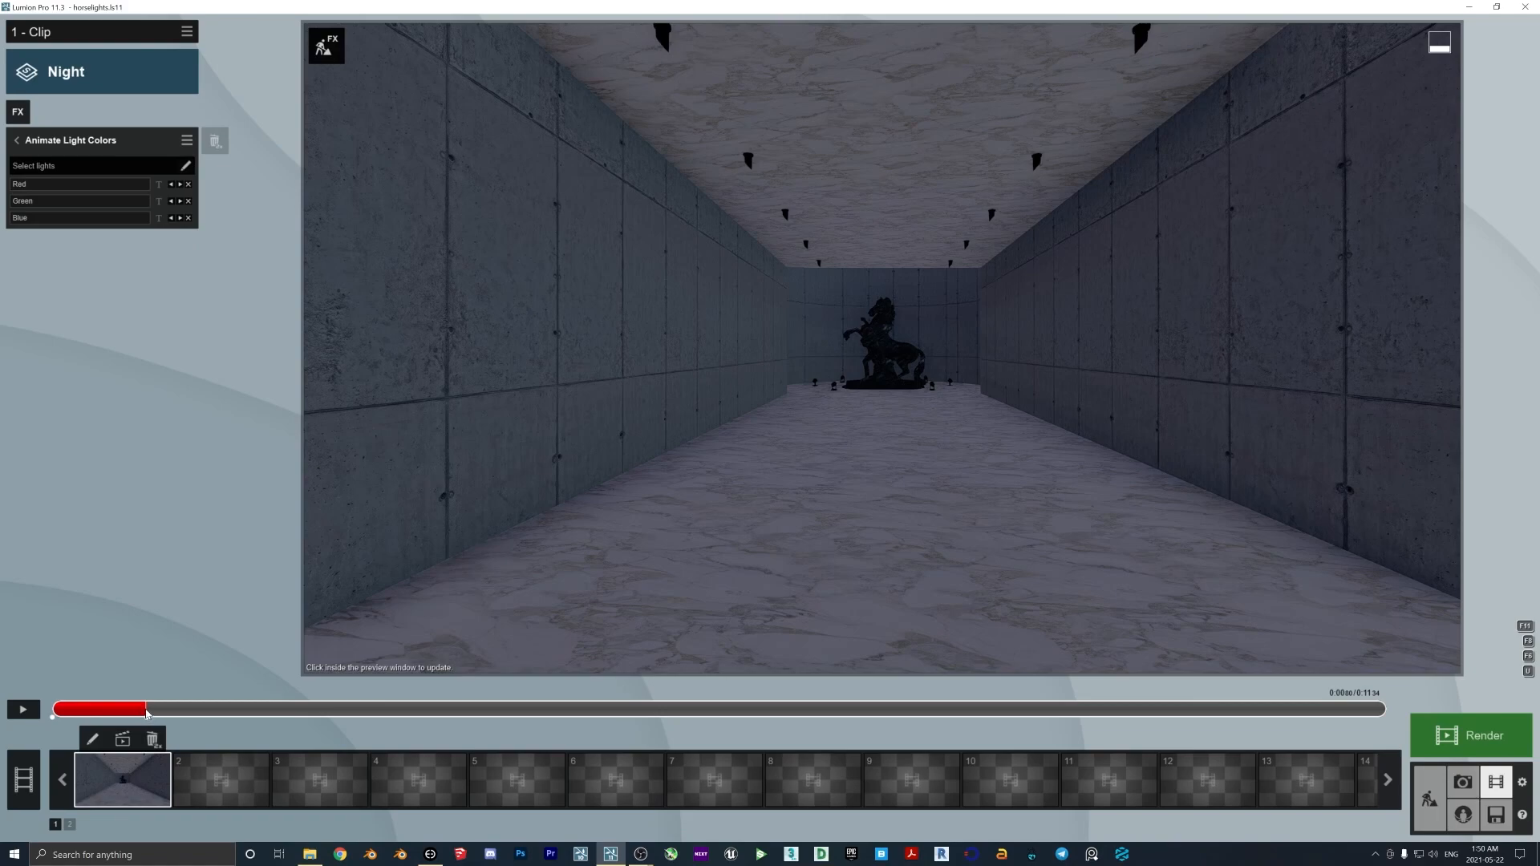
mouse_move(1339, 702)
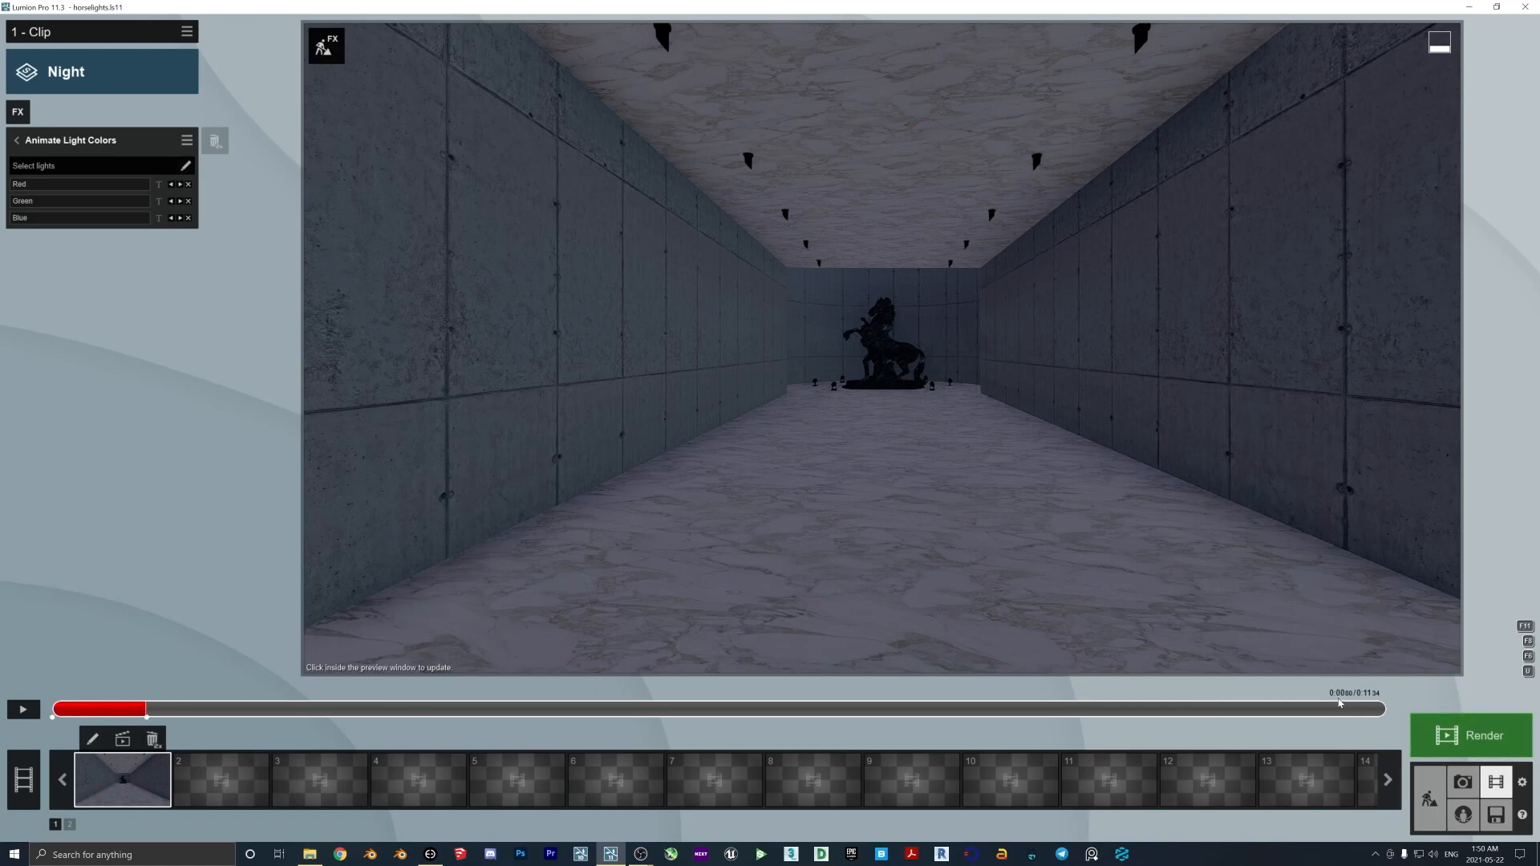
mouse_move(1344, 701)
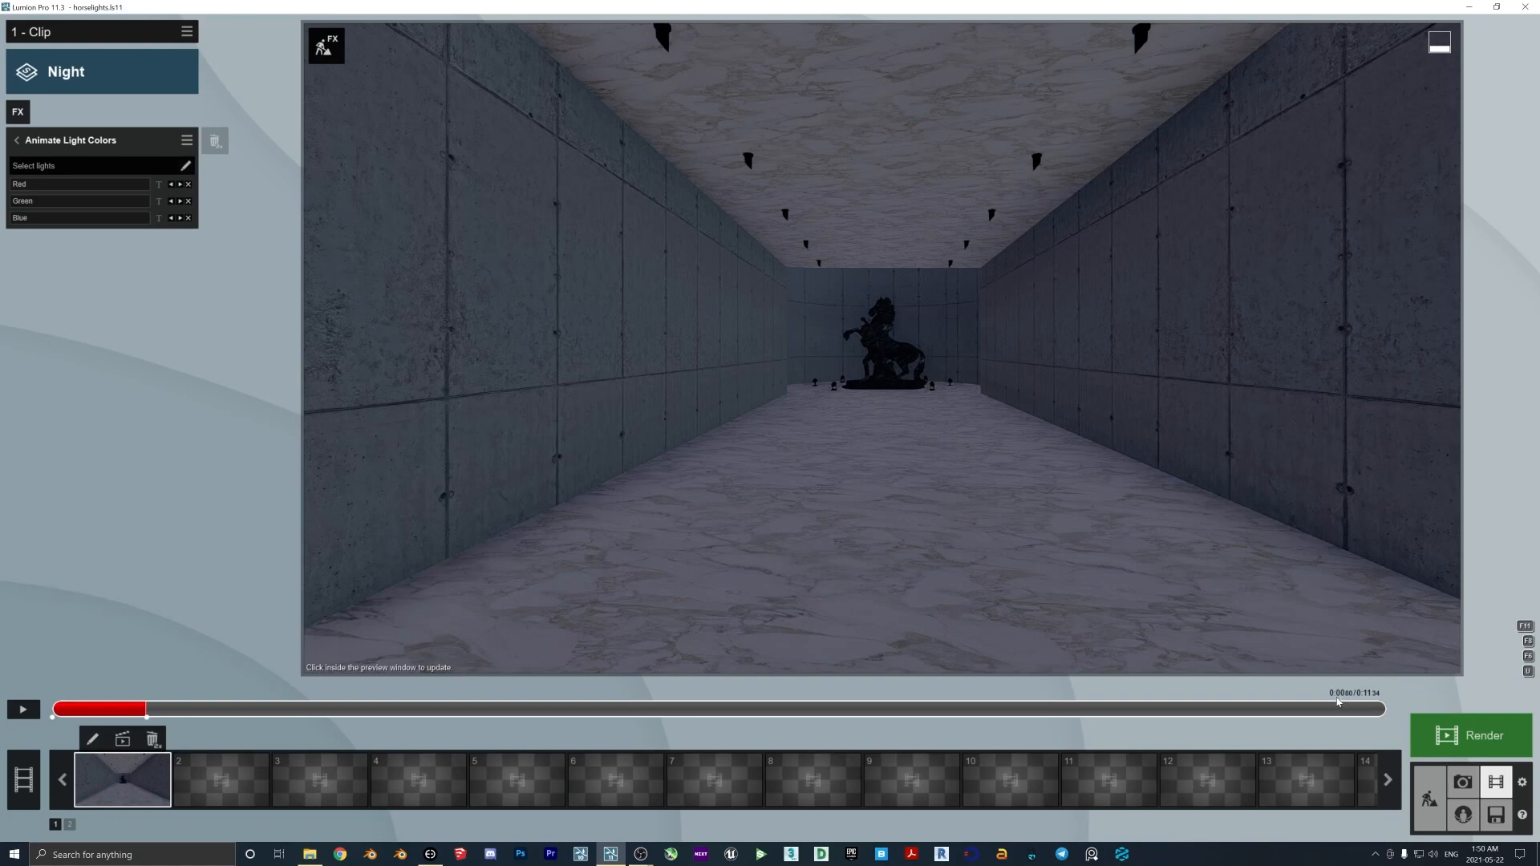
mouse_move(1351, 701)
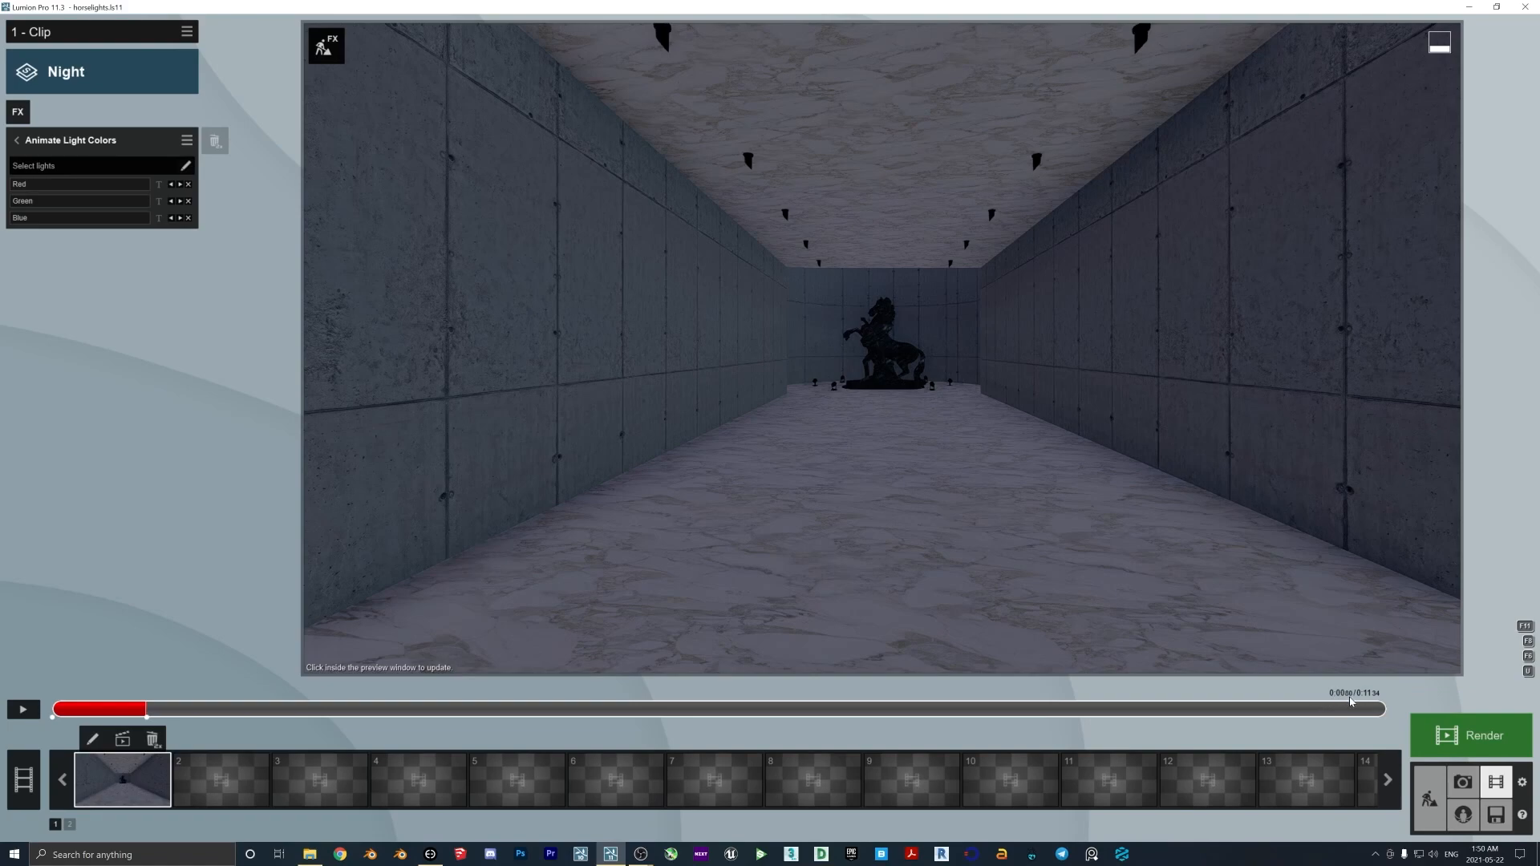
mouse_move(1344, 705)
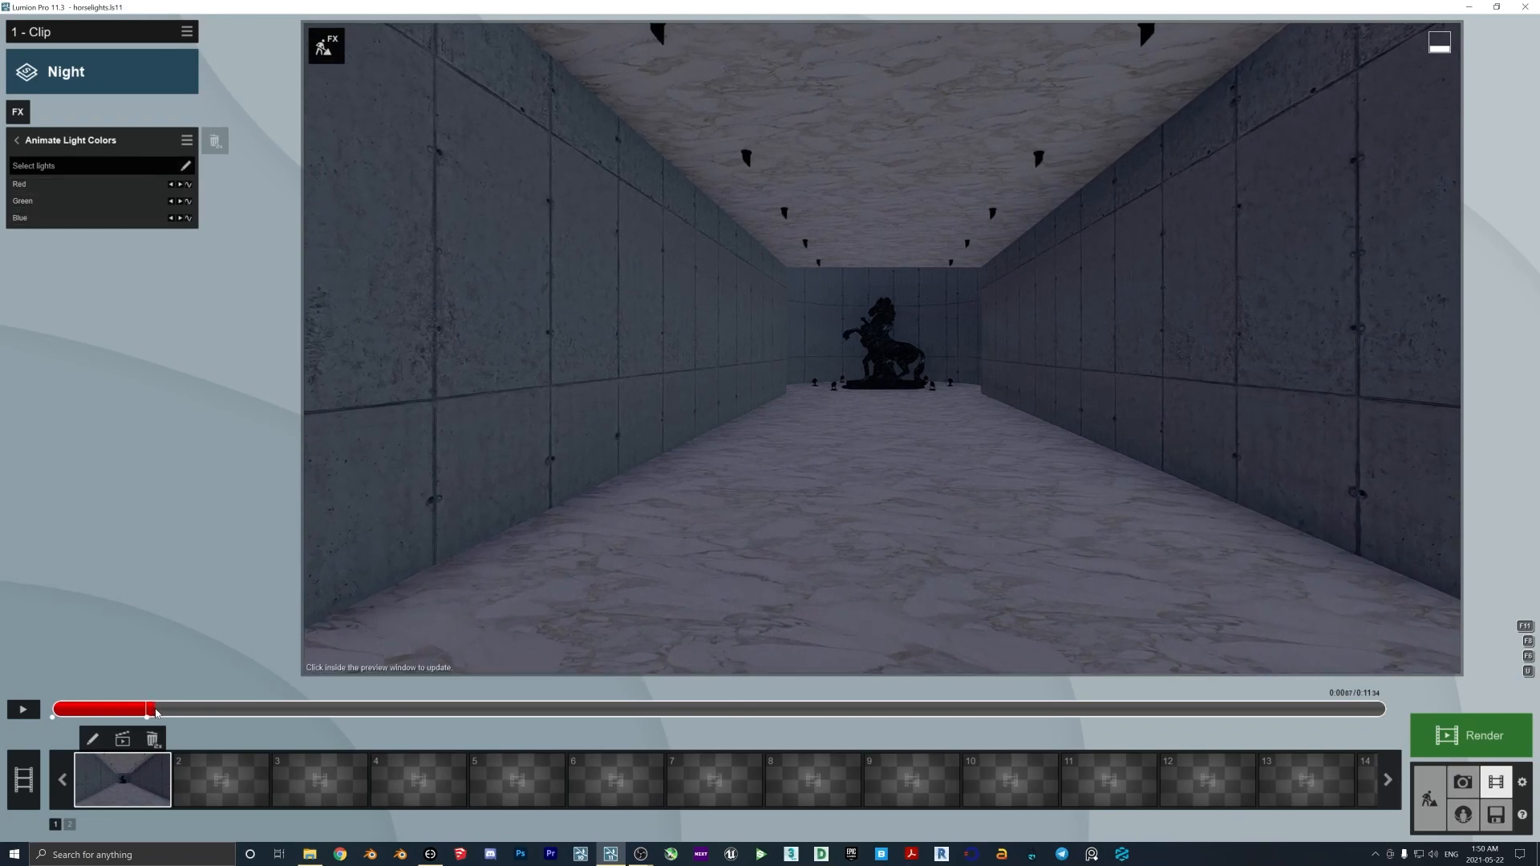
mouse_move(290, 242)
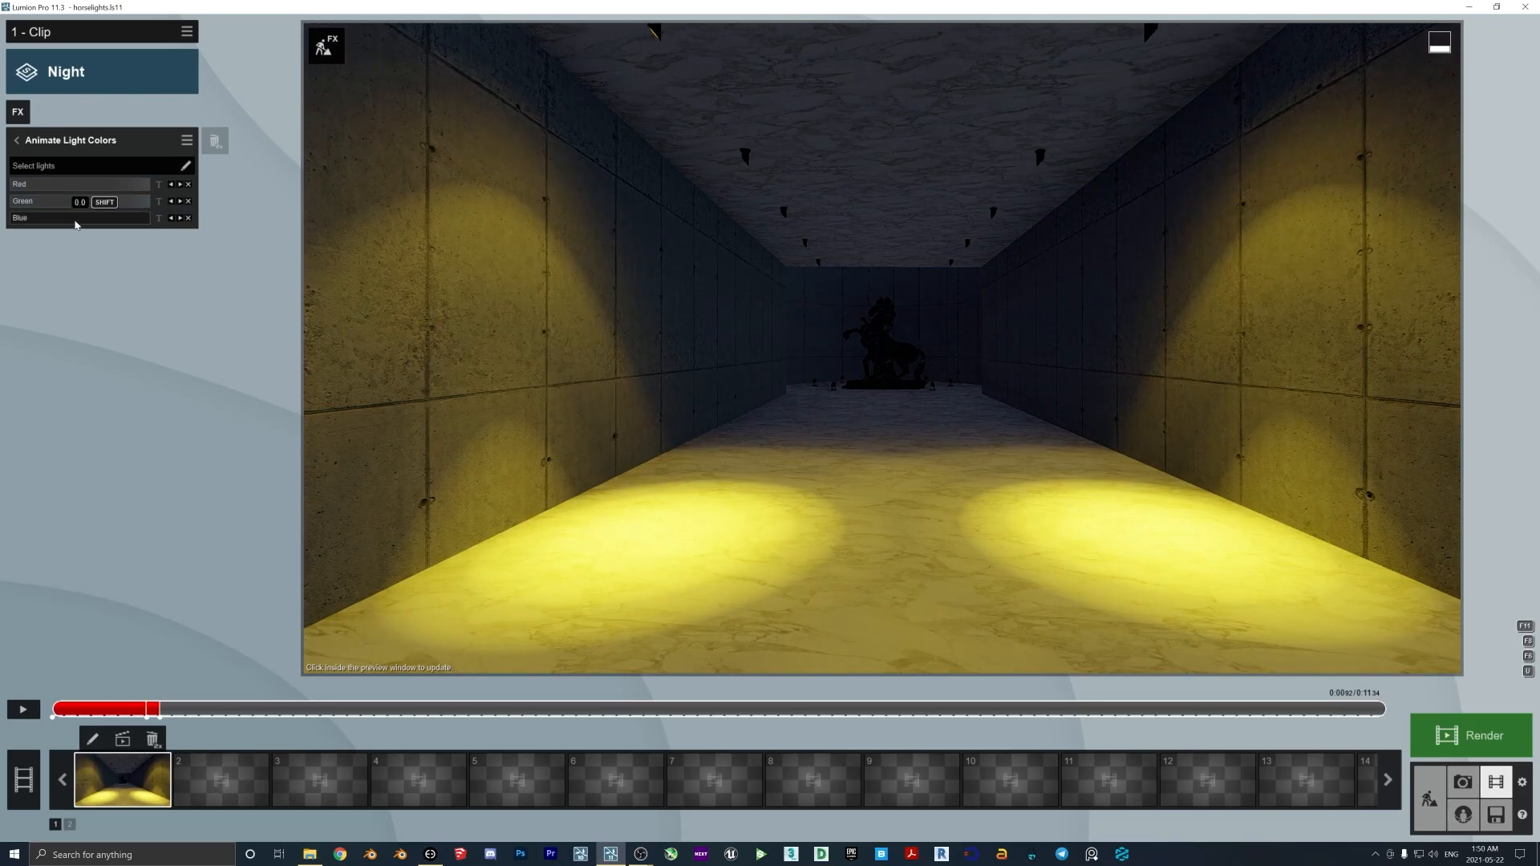
left_click(22, 709)
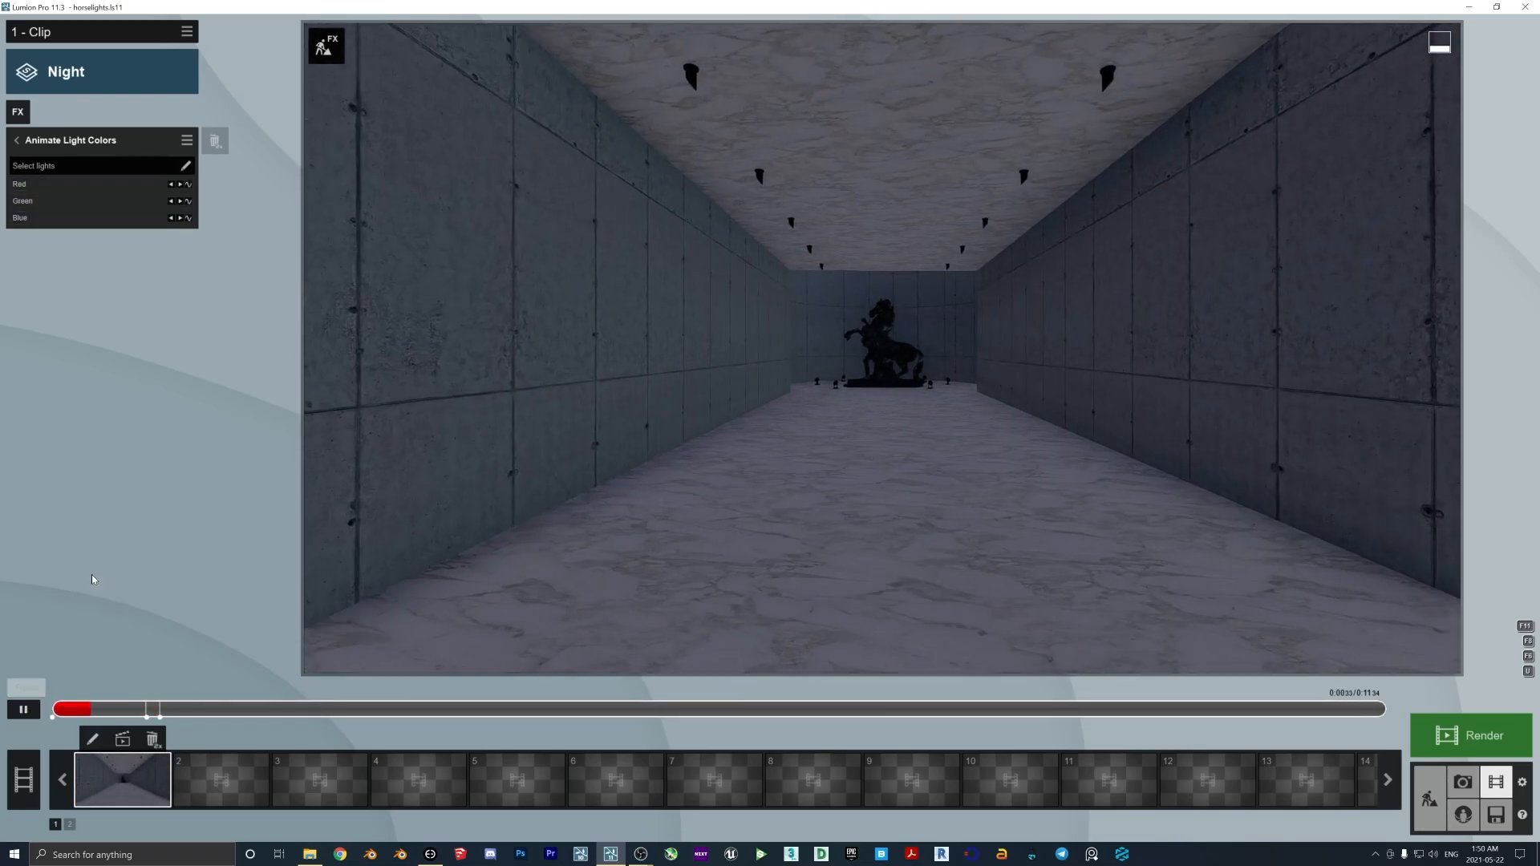
left_click(22, 709)
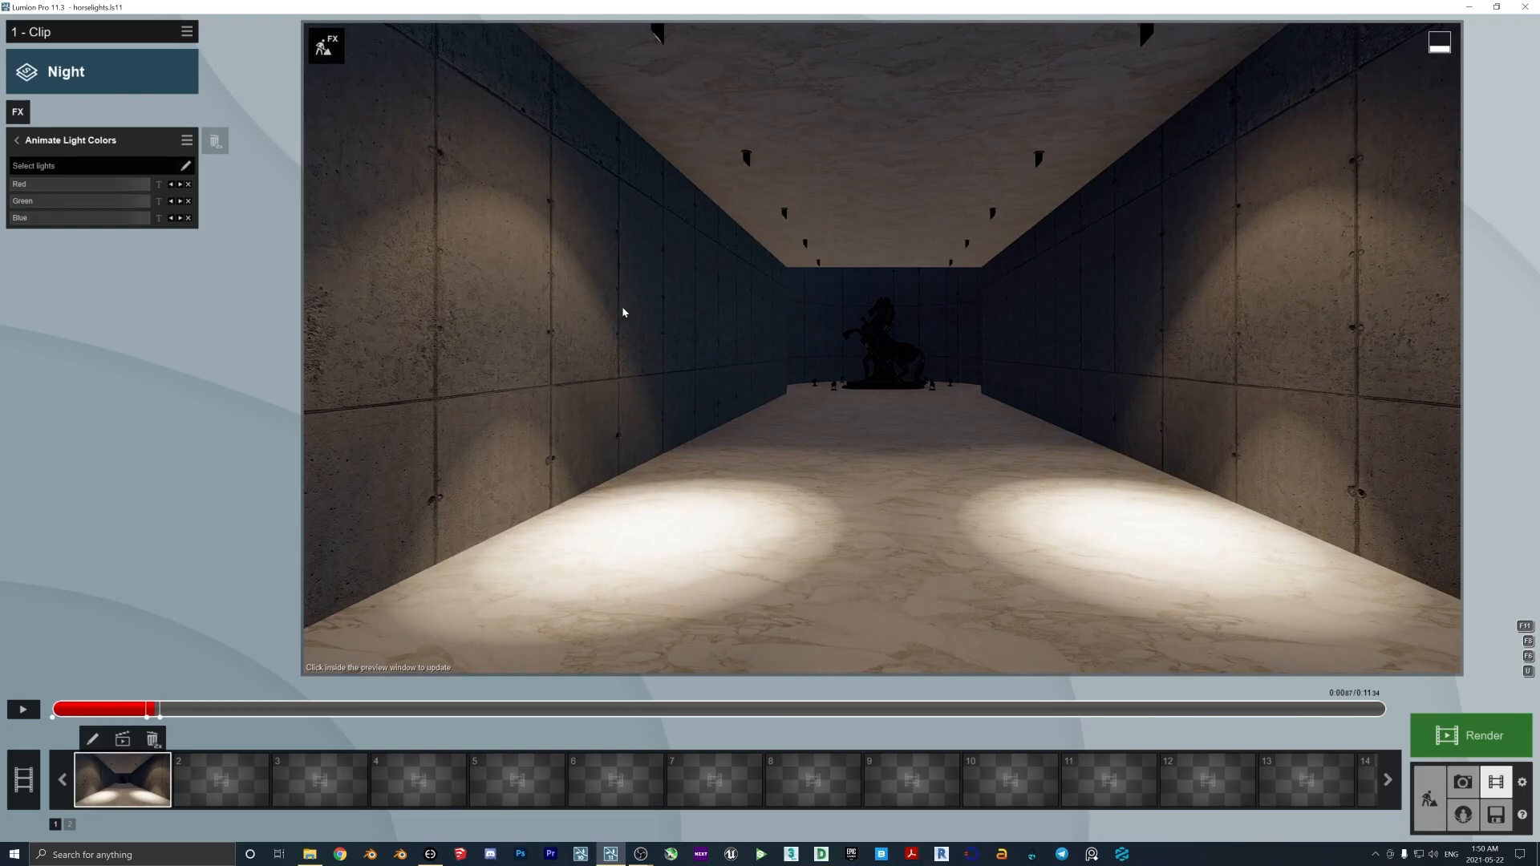
mouse_move(662, 266)
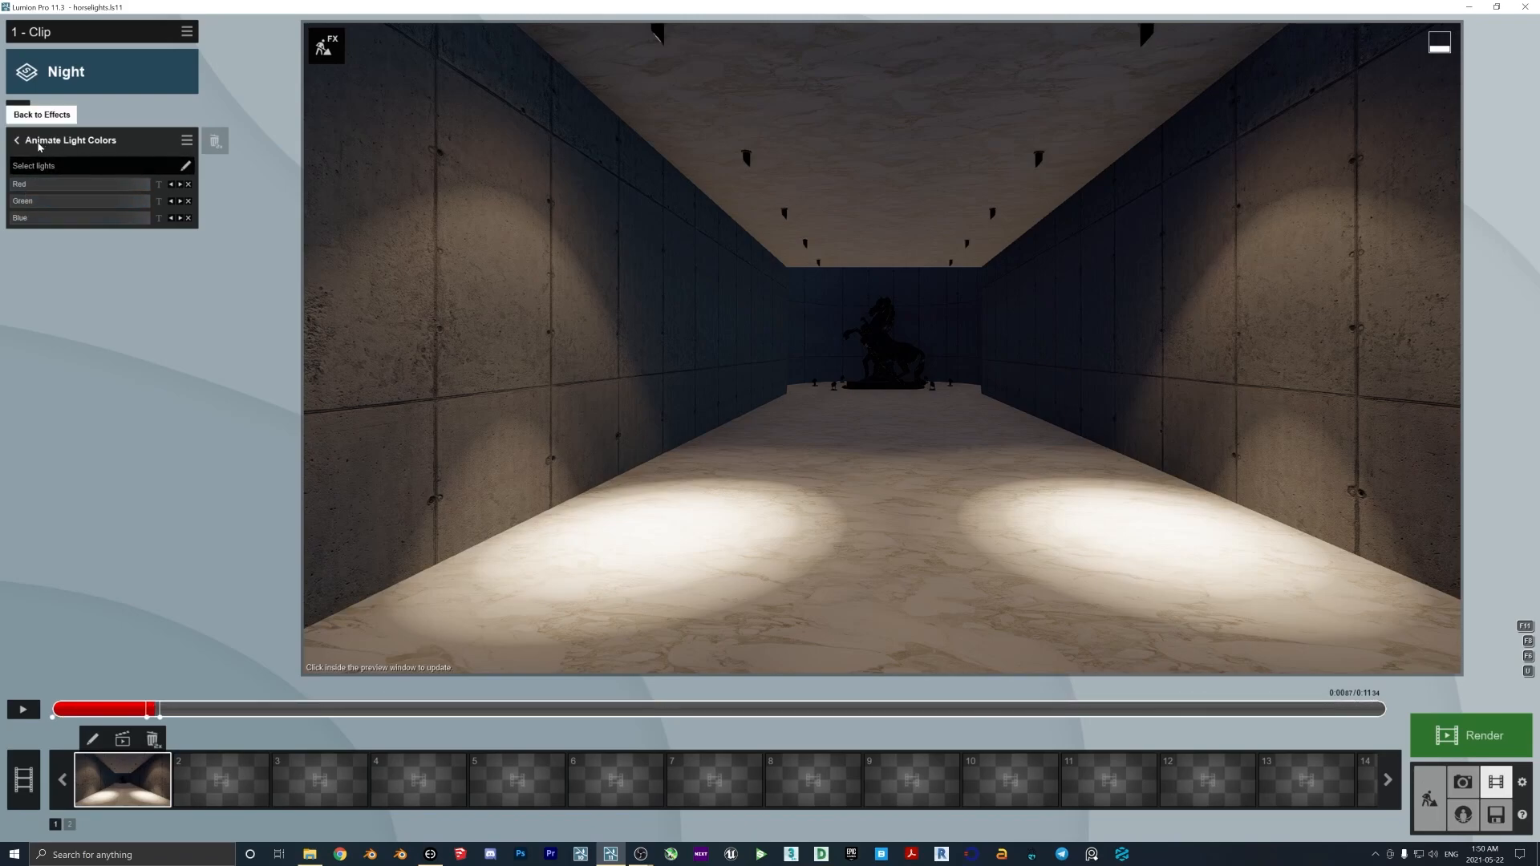
left_click(41, 114)
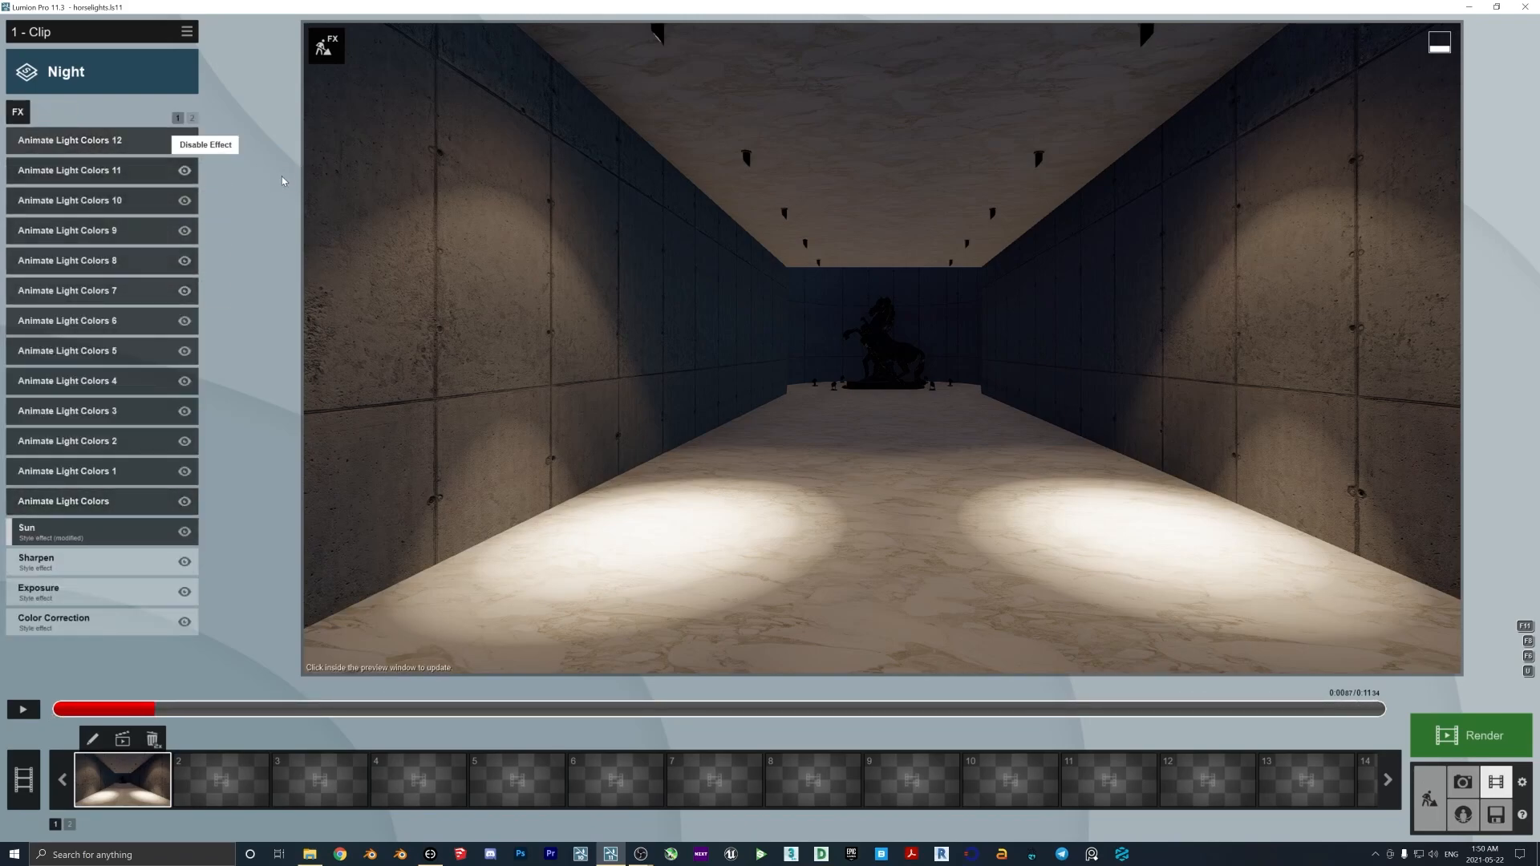
mouse_move(176, 368)
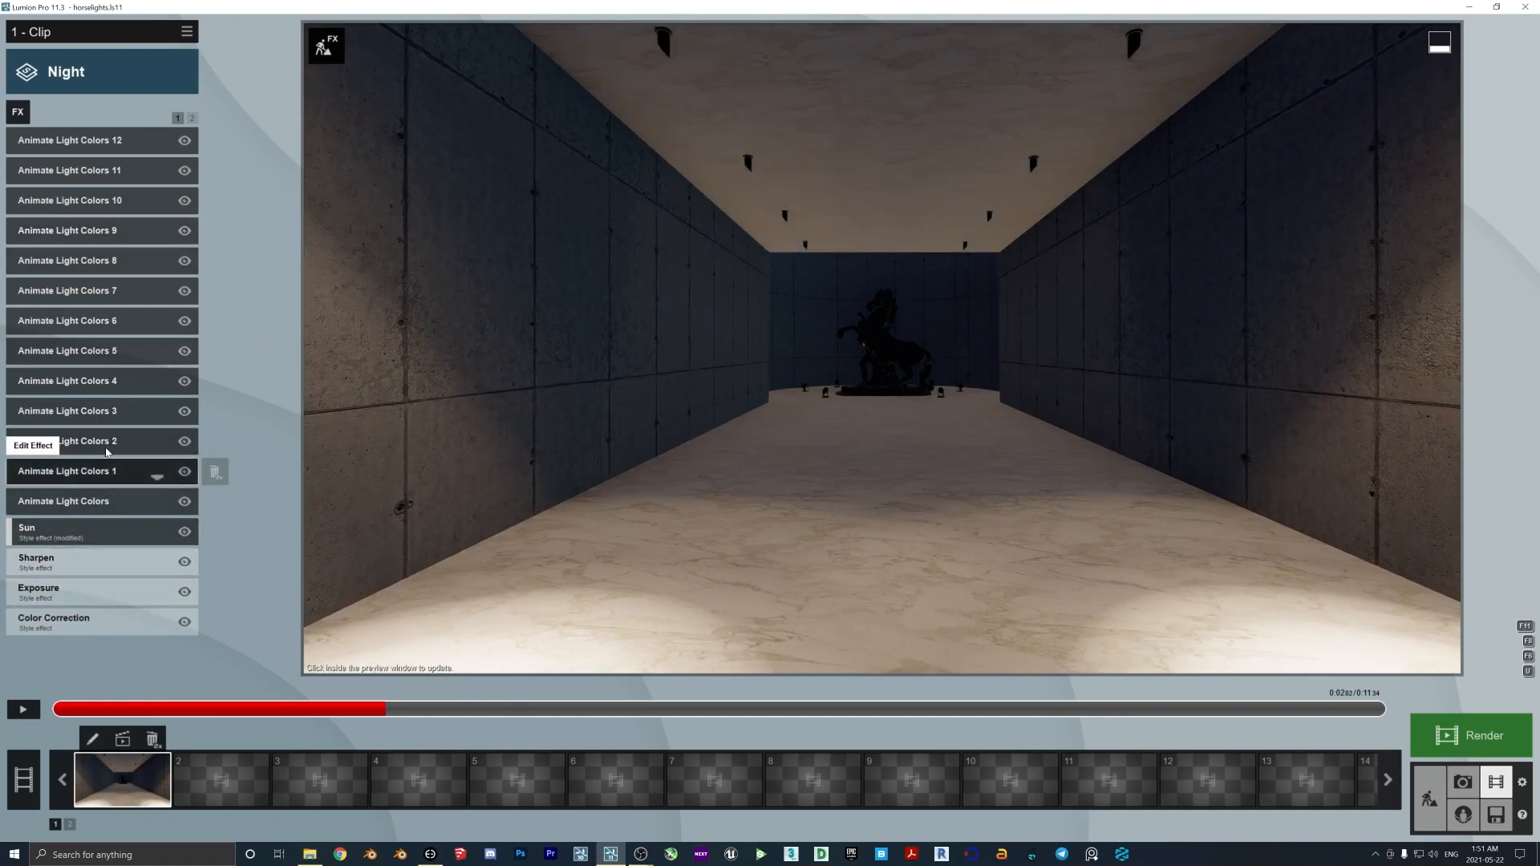
Open Animate Light Colors 1, play and pause the clip to check the lights, then rewind.
left_click(69, 471)
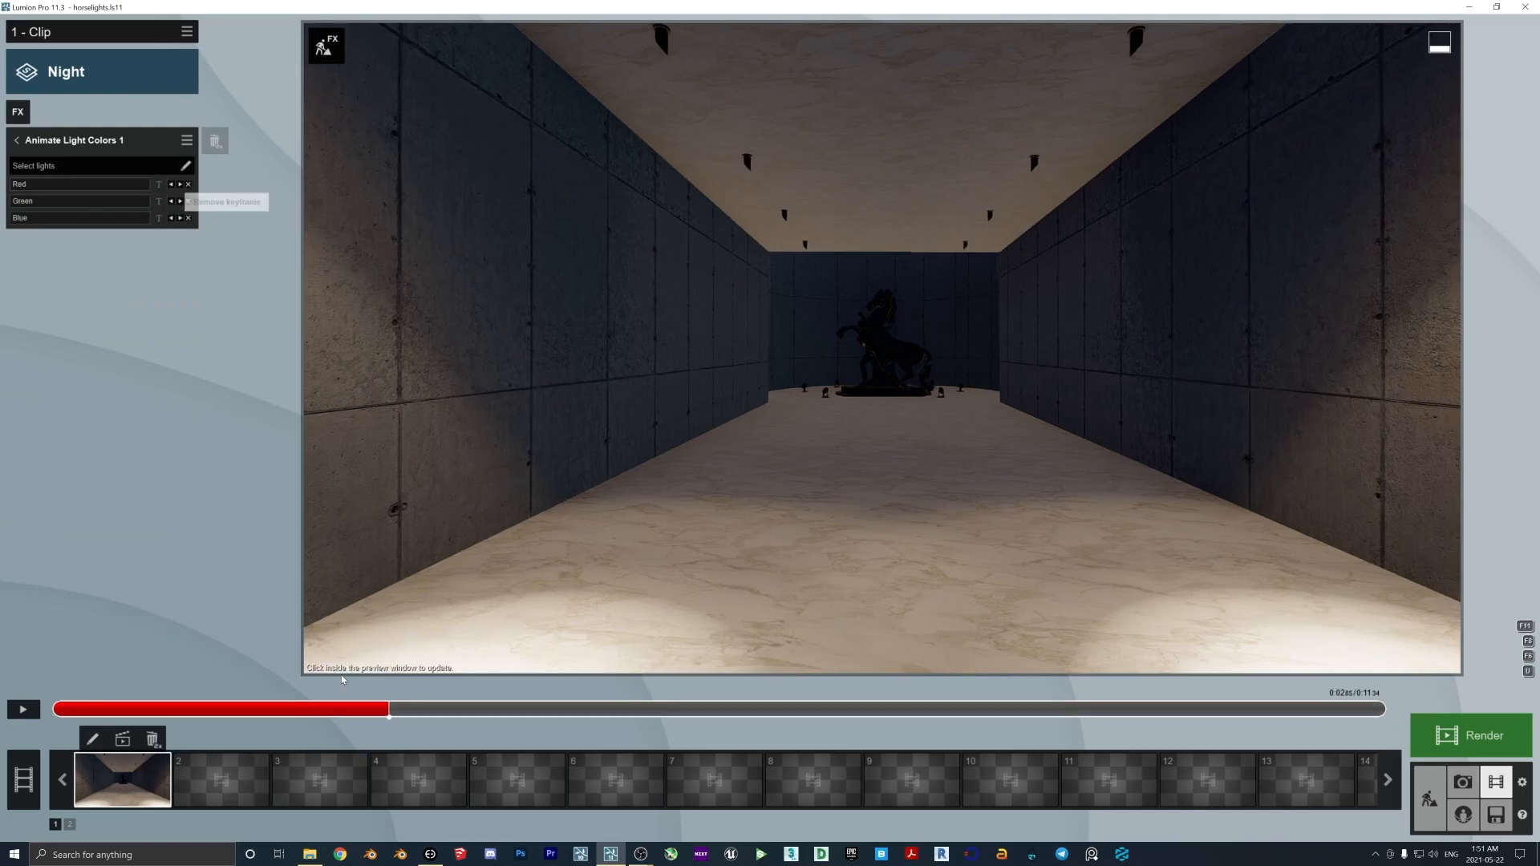
mouse_move(391, 715)
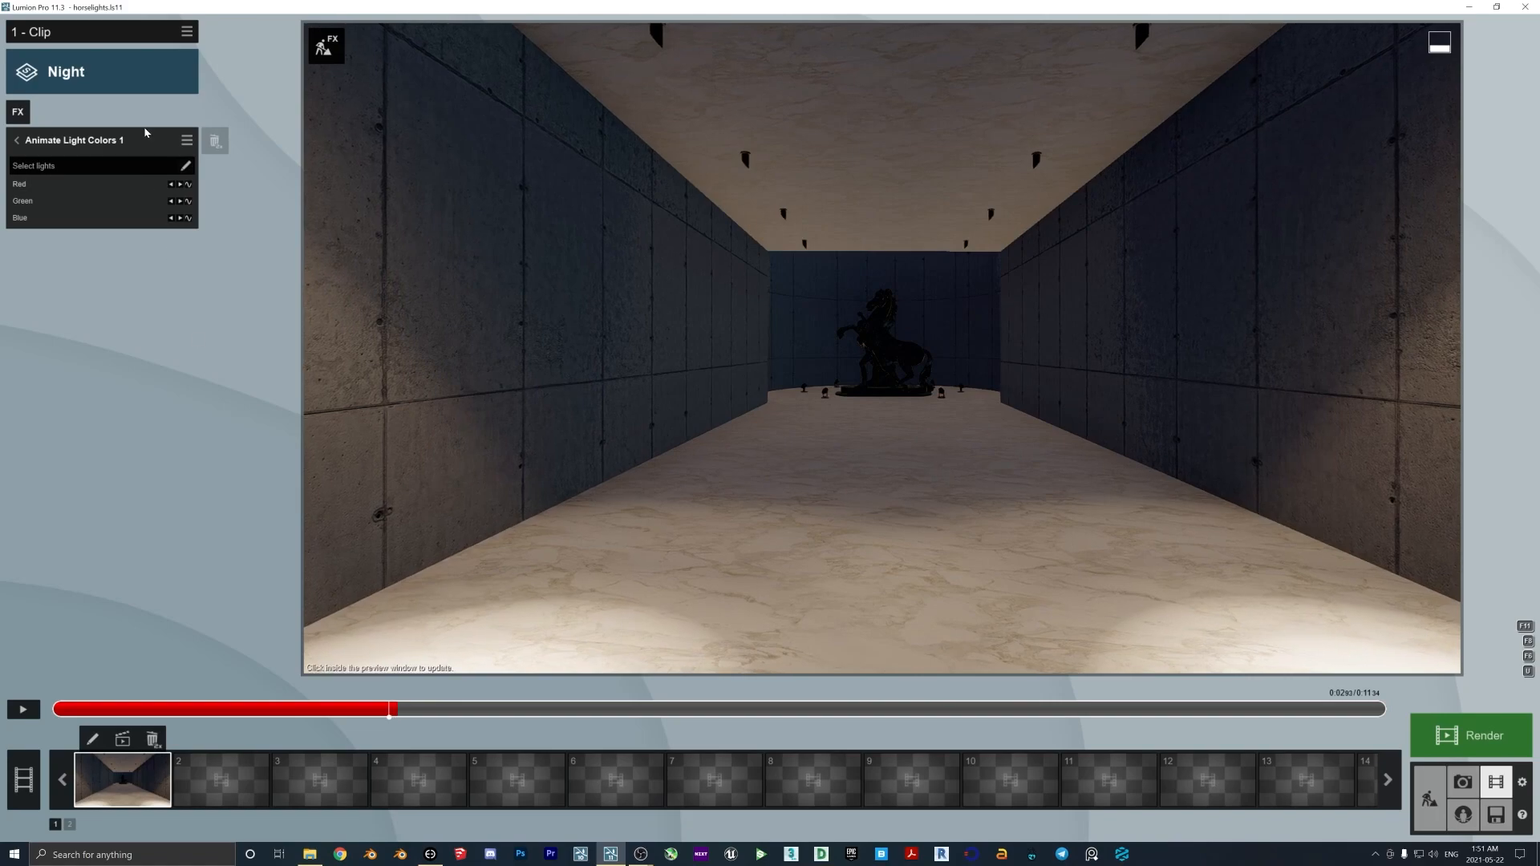
left_click(184, 165)
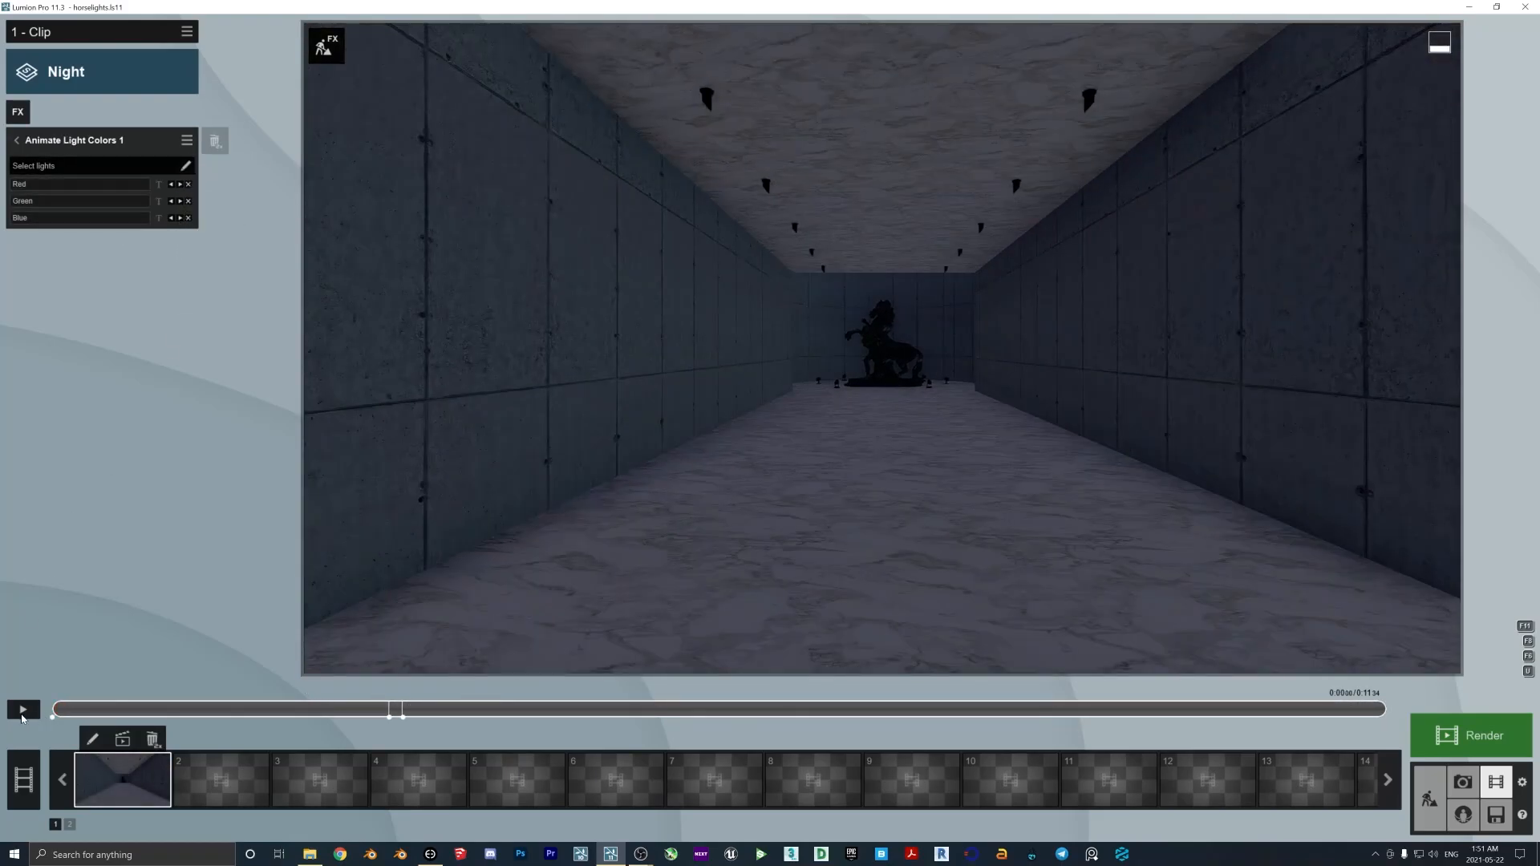
left_click(22, 710)
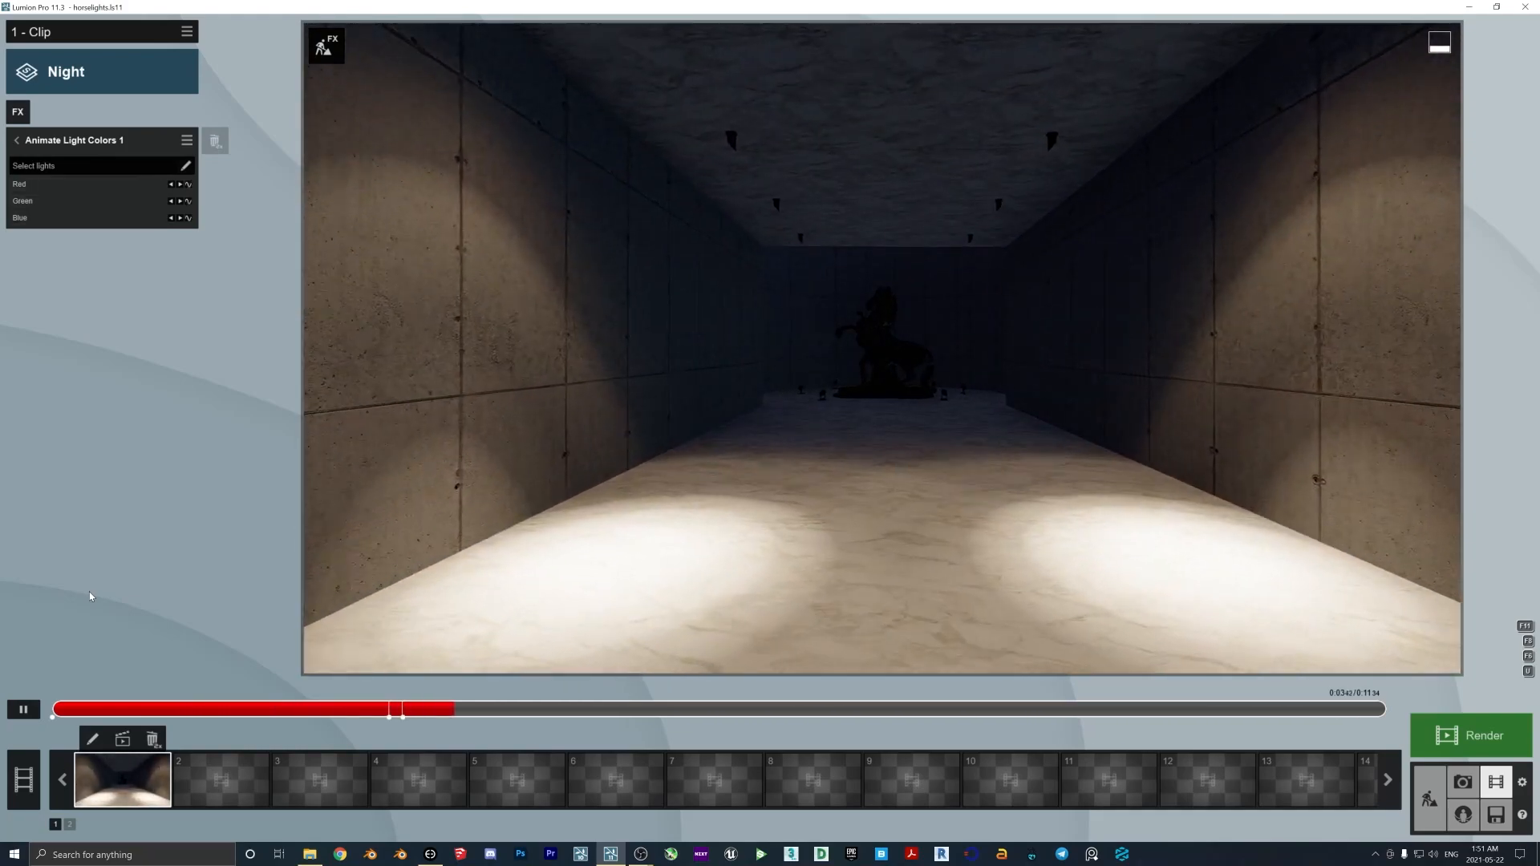
left_click(22, 709)
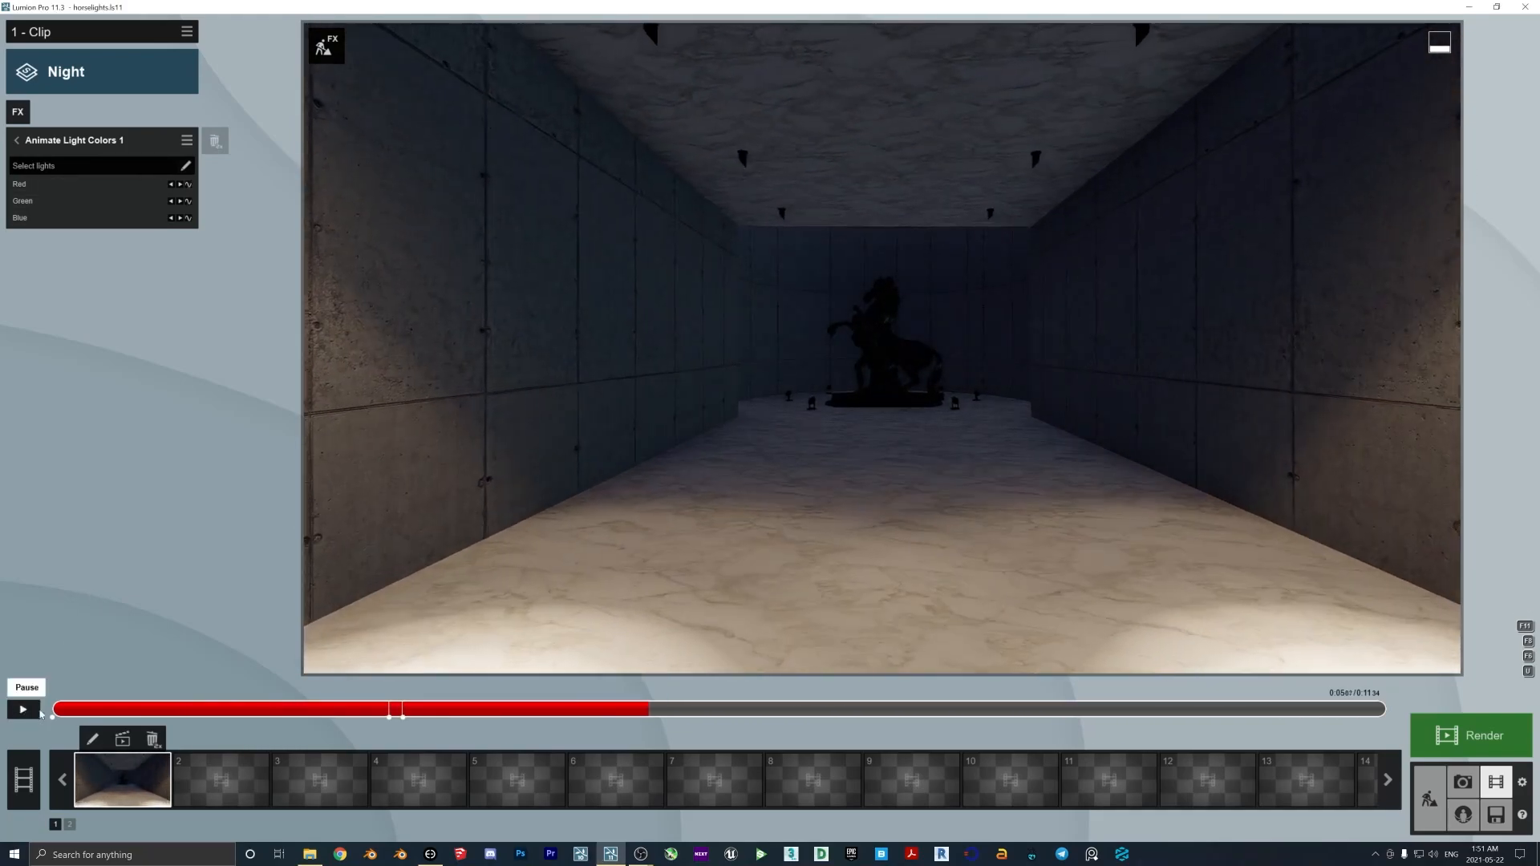
left_click(21, 709)
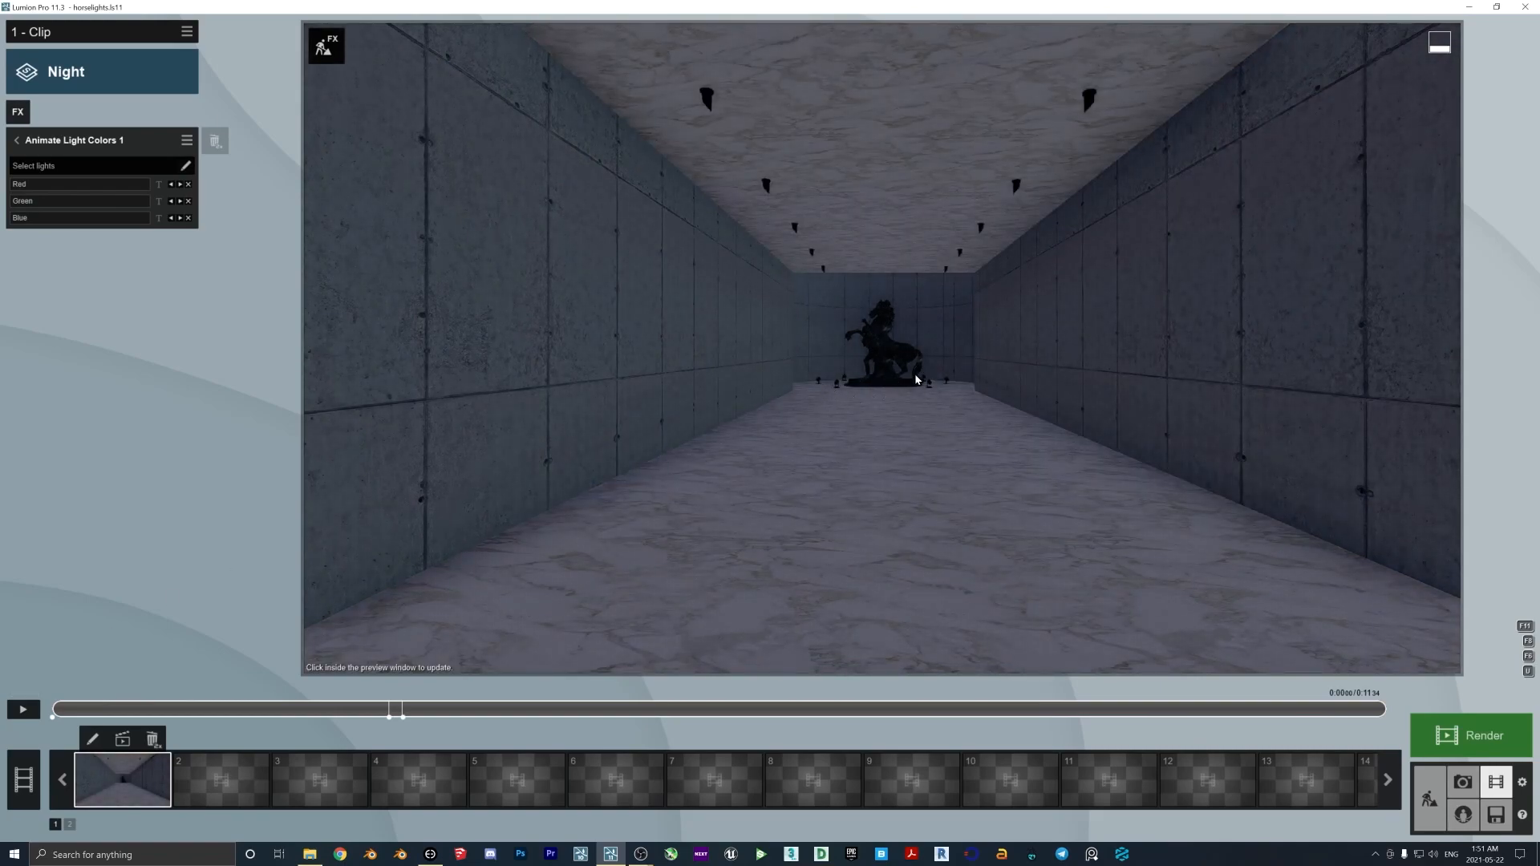
mouse_move(684, 399)
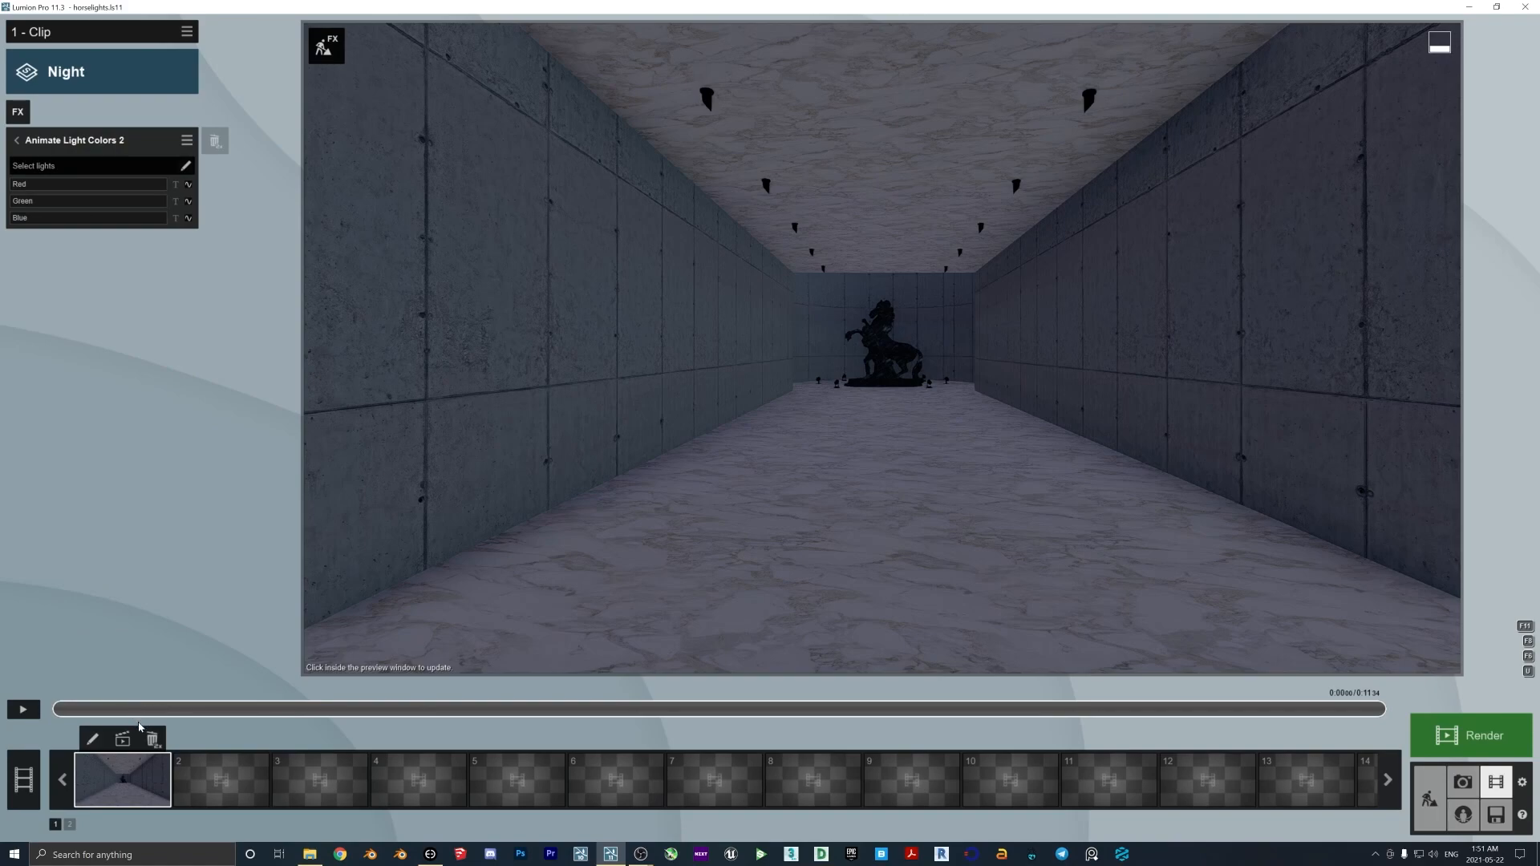
mouse_move(257, 533)
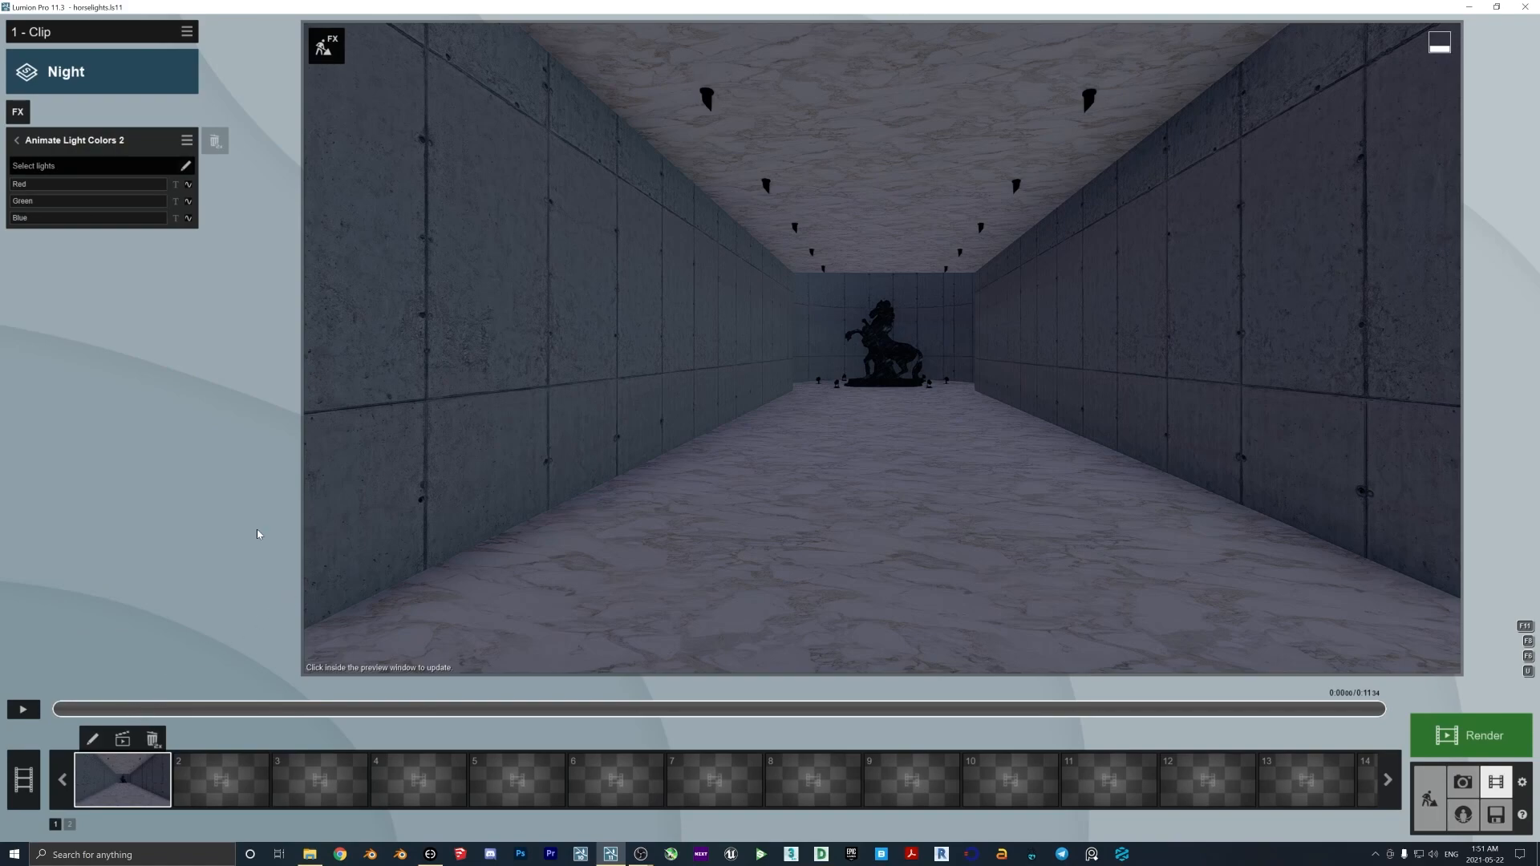
mouse_move(21, 709)
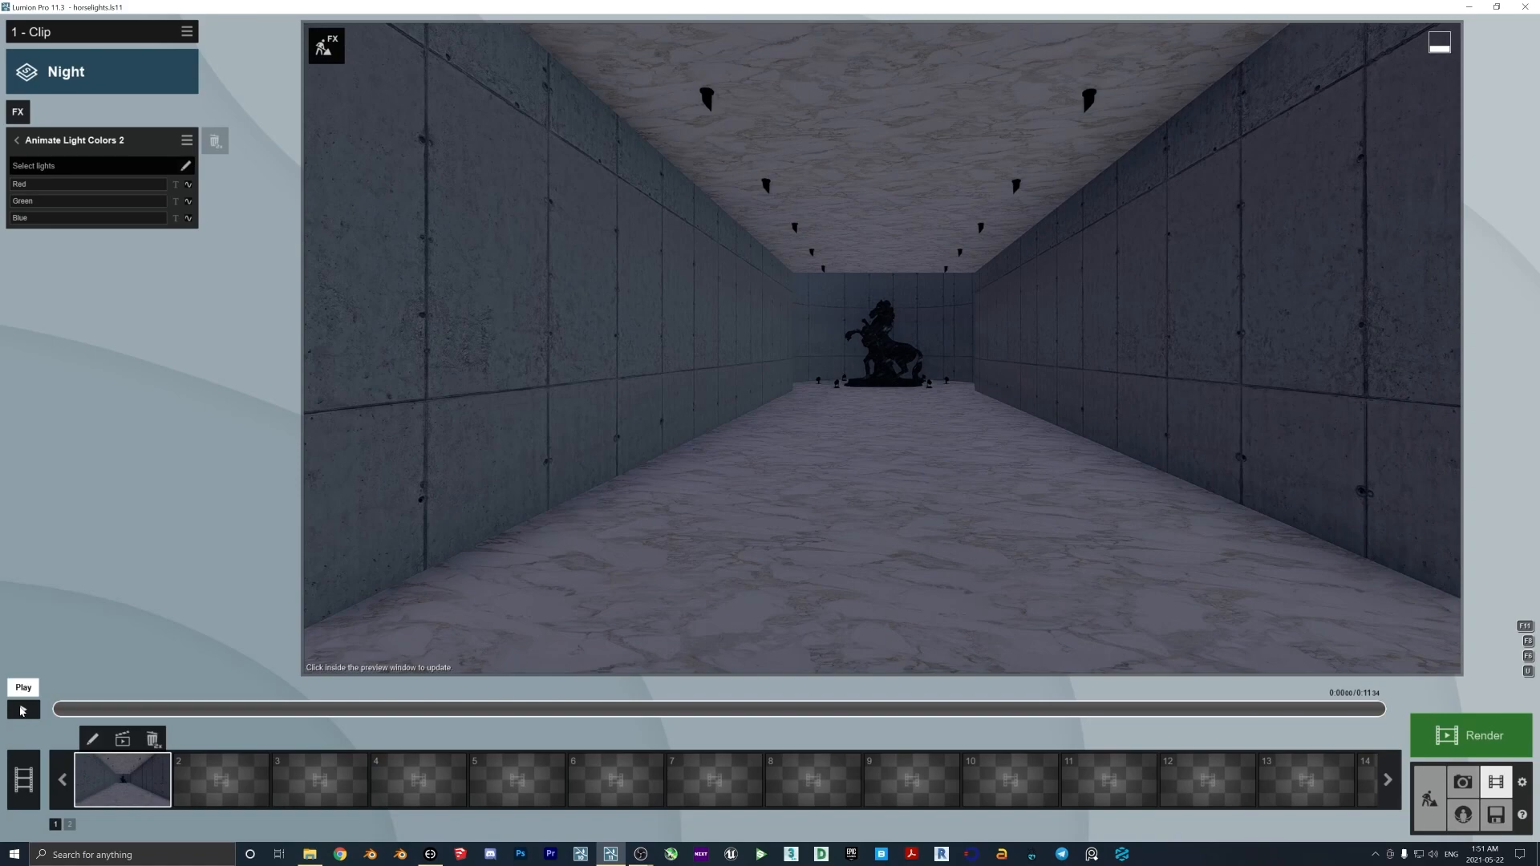
Play the clip and pause once the second light group has lit the corridor.
left_click(22, 686)
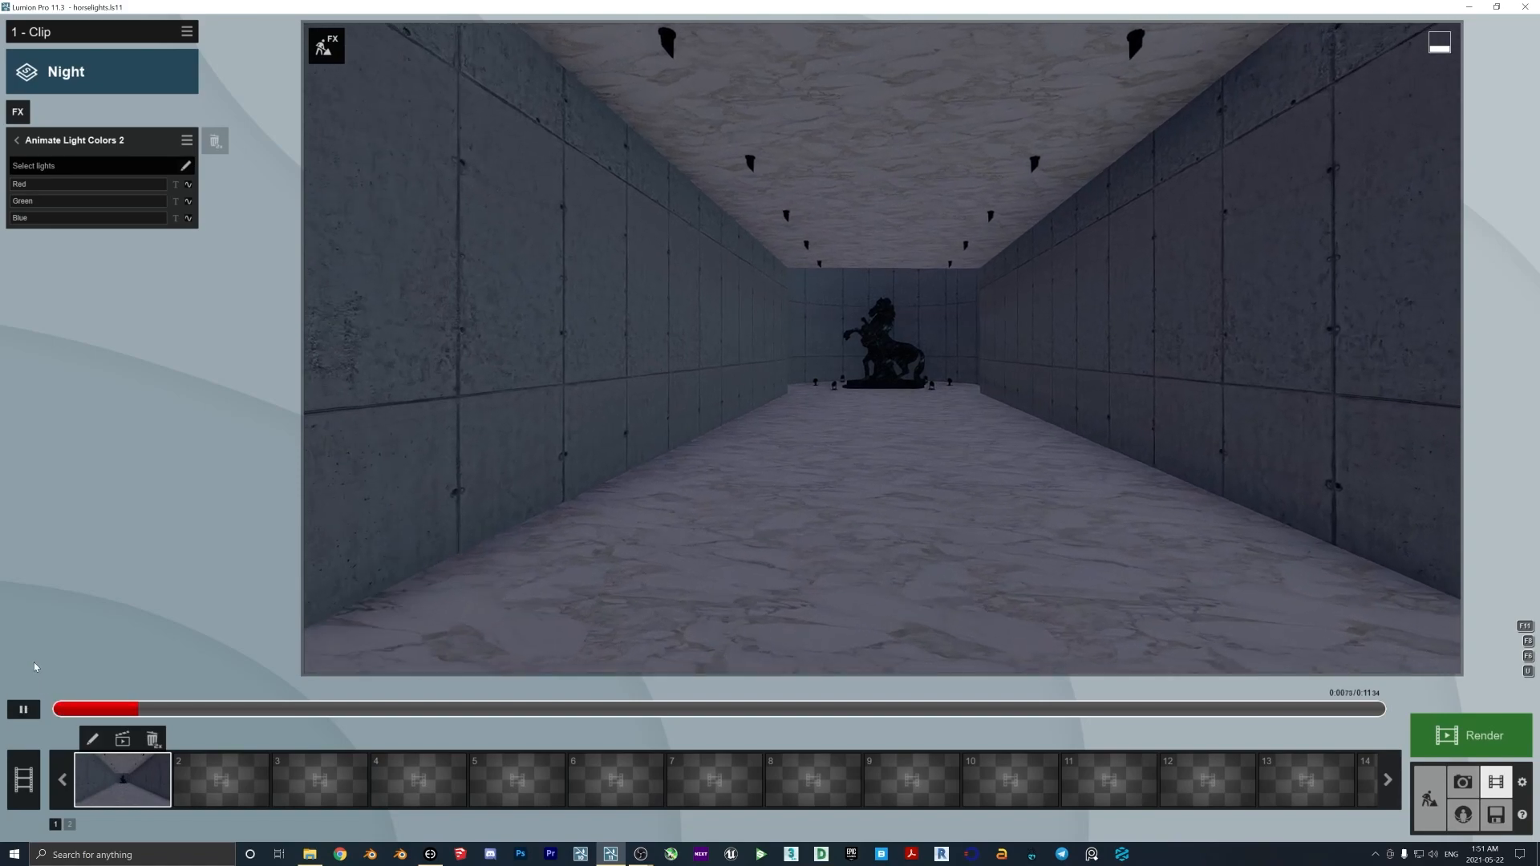
left_click(22, 710)
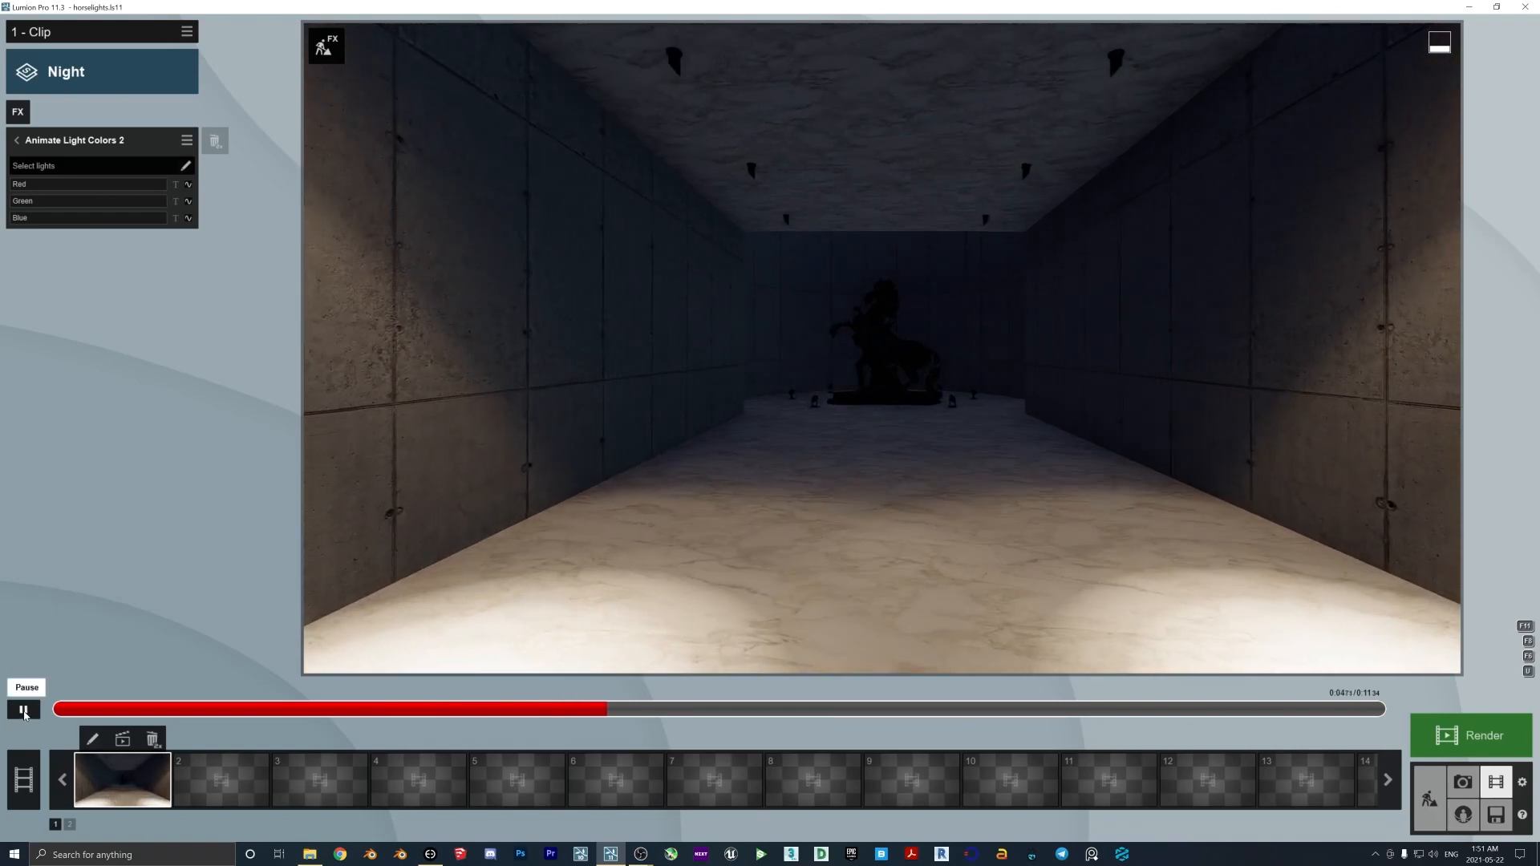
left_click(21, 709)
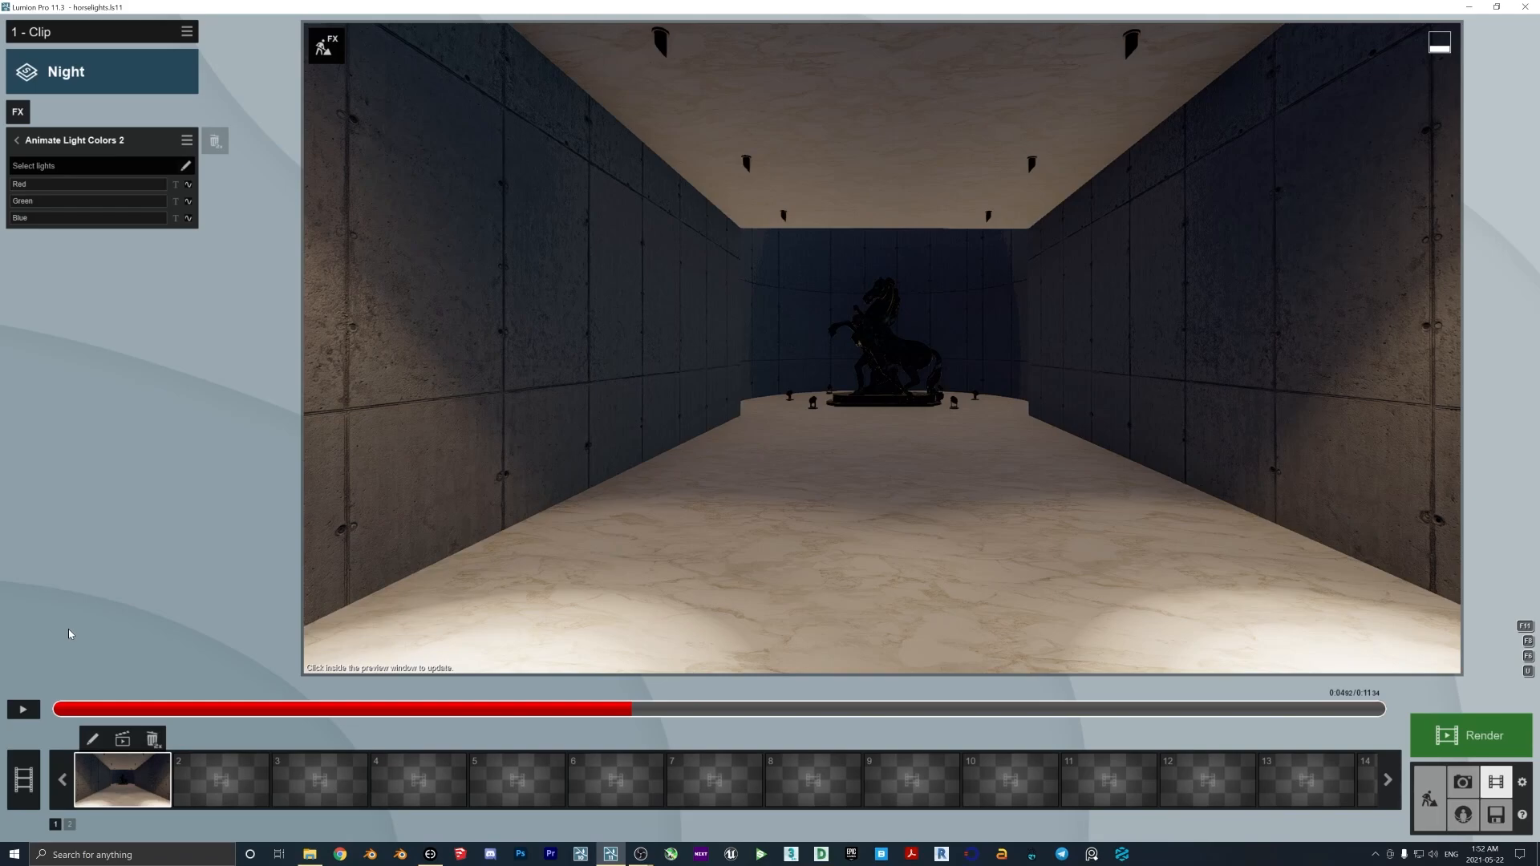
mouse_move(22, 709)
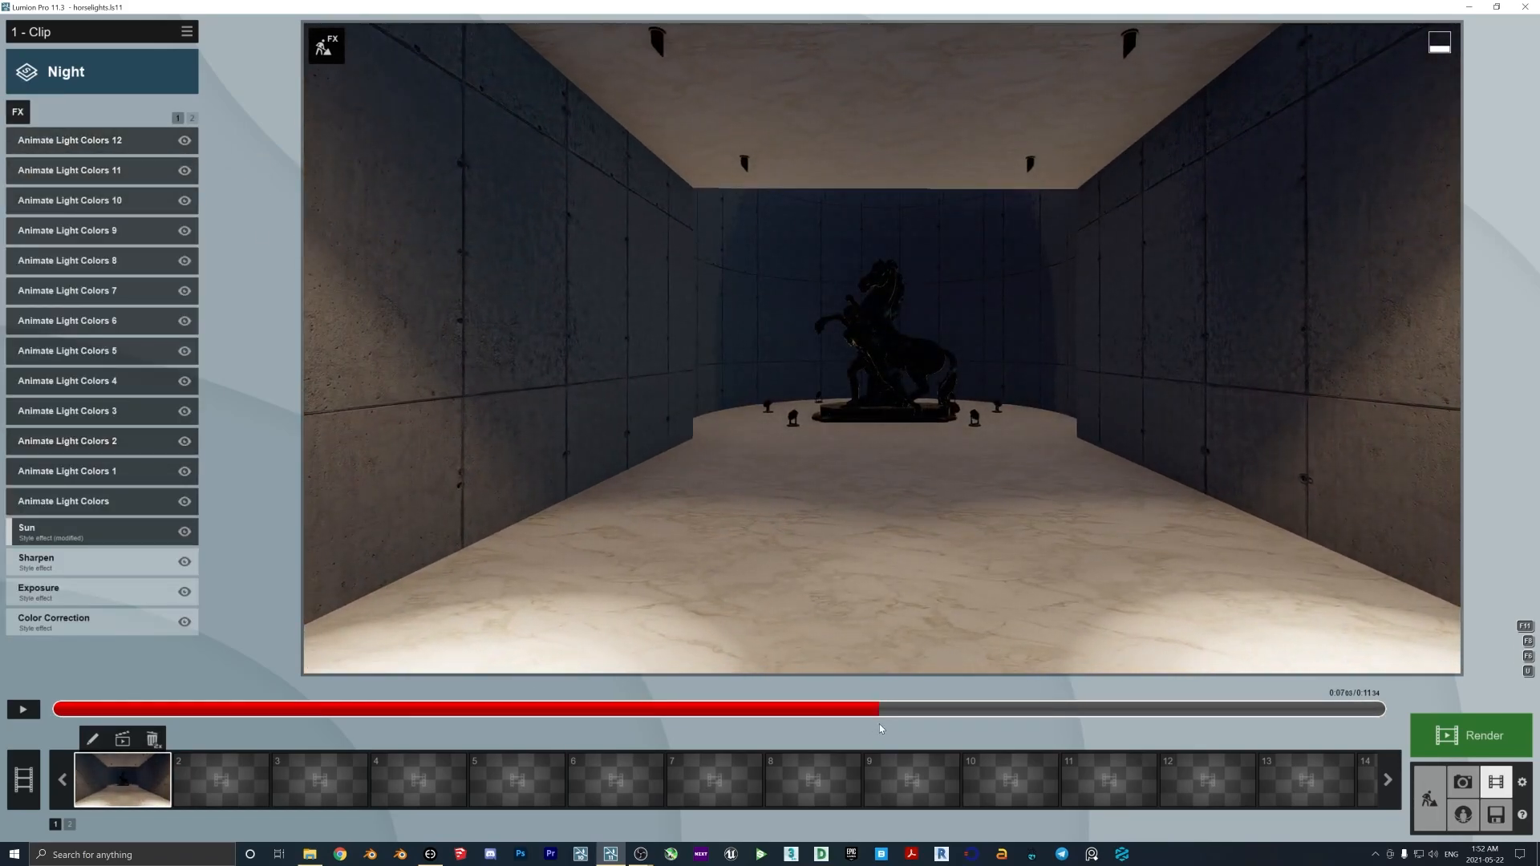
Jump the preview near the end to the rotunda and open Animate Light Colors 5.
left_click(66, 381)
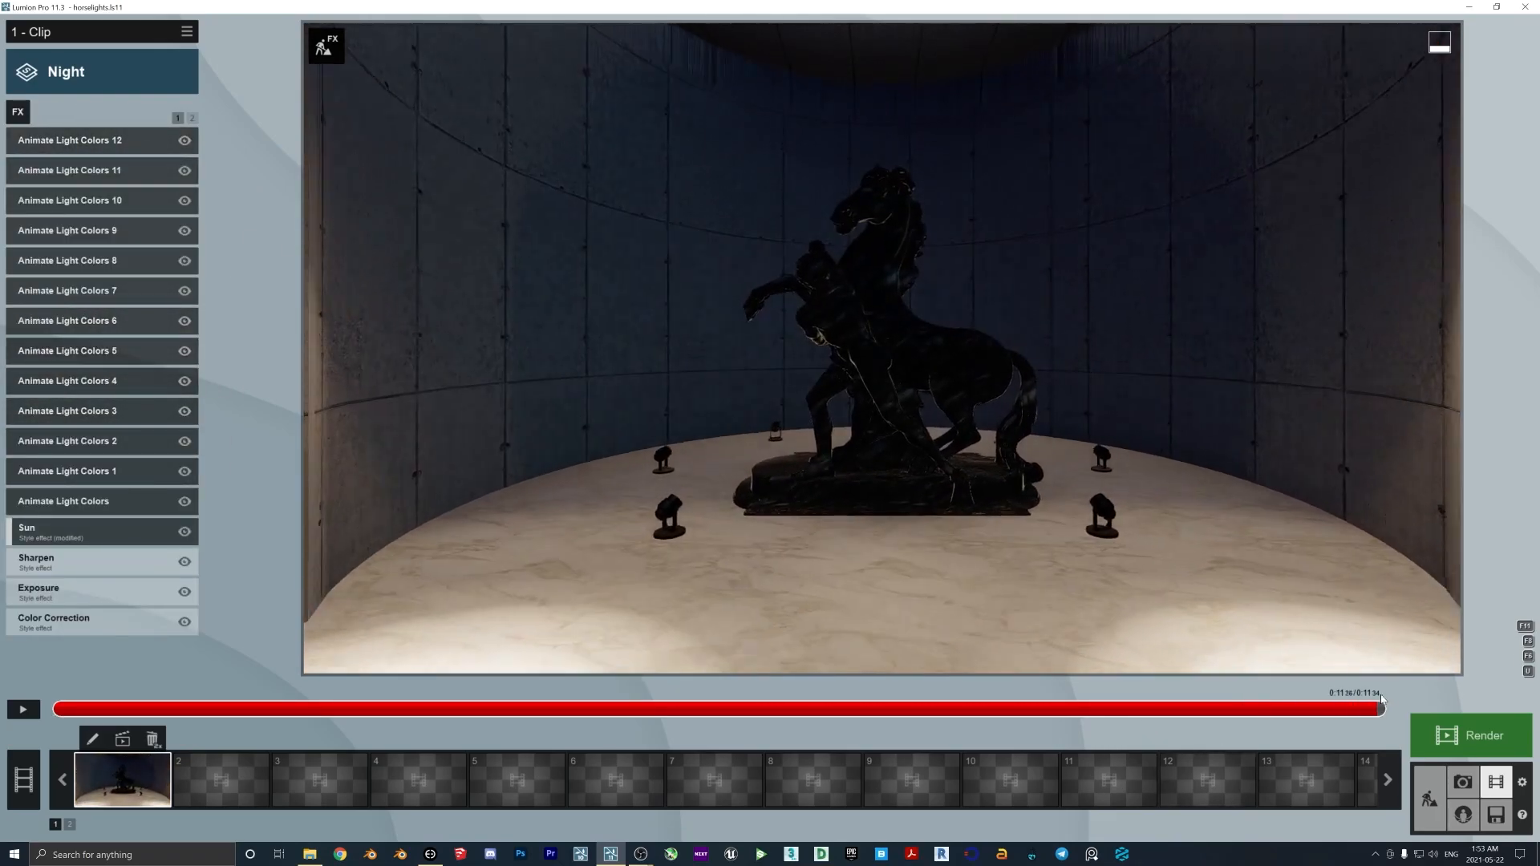
left_click(66, 351)
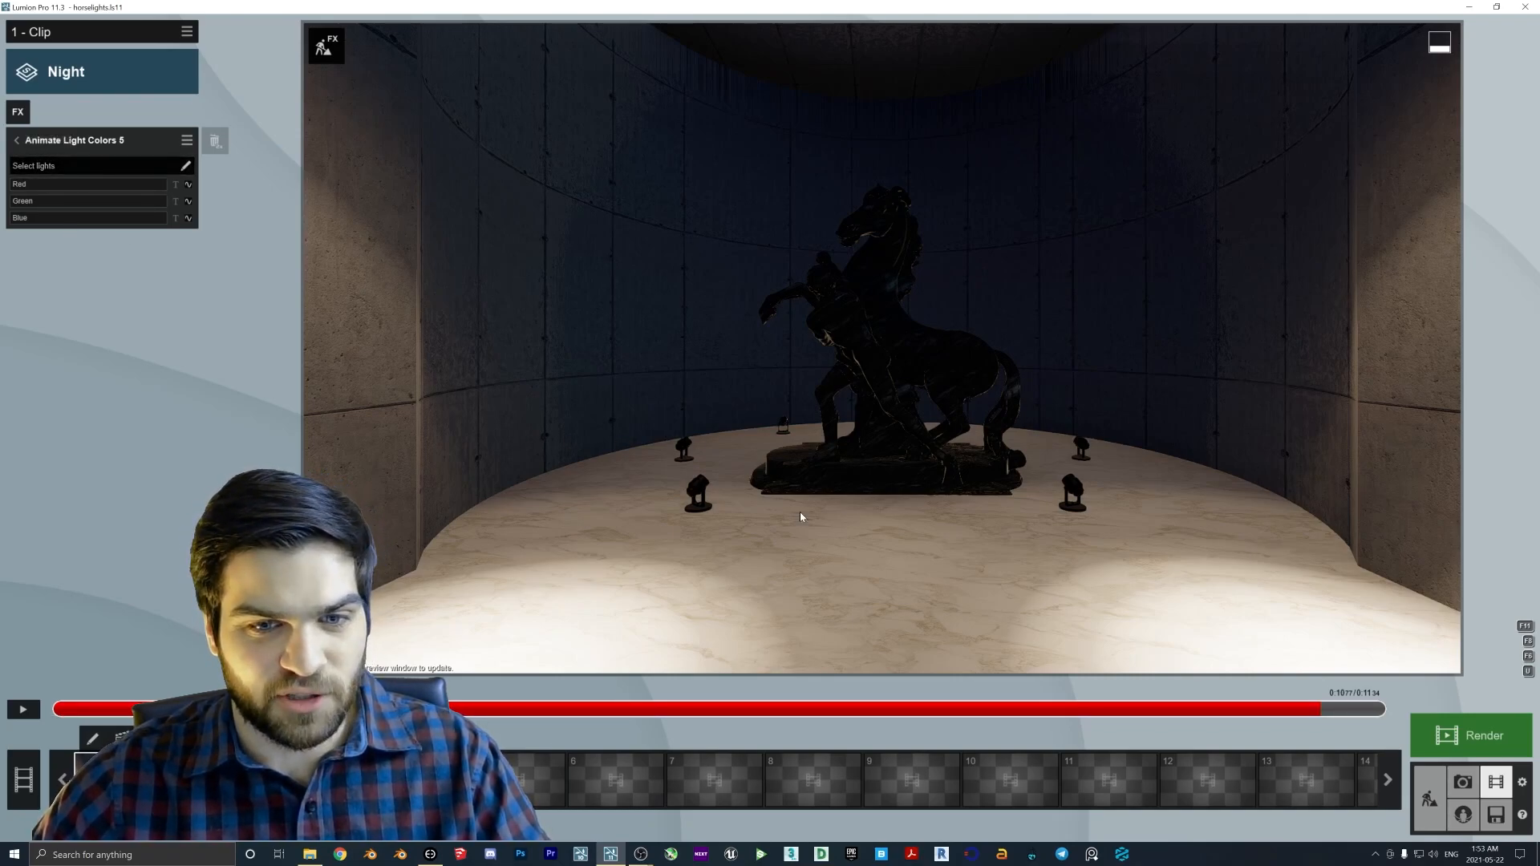
mouse_move(39, 165)
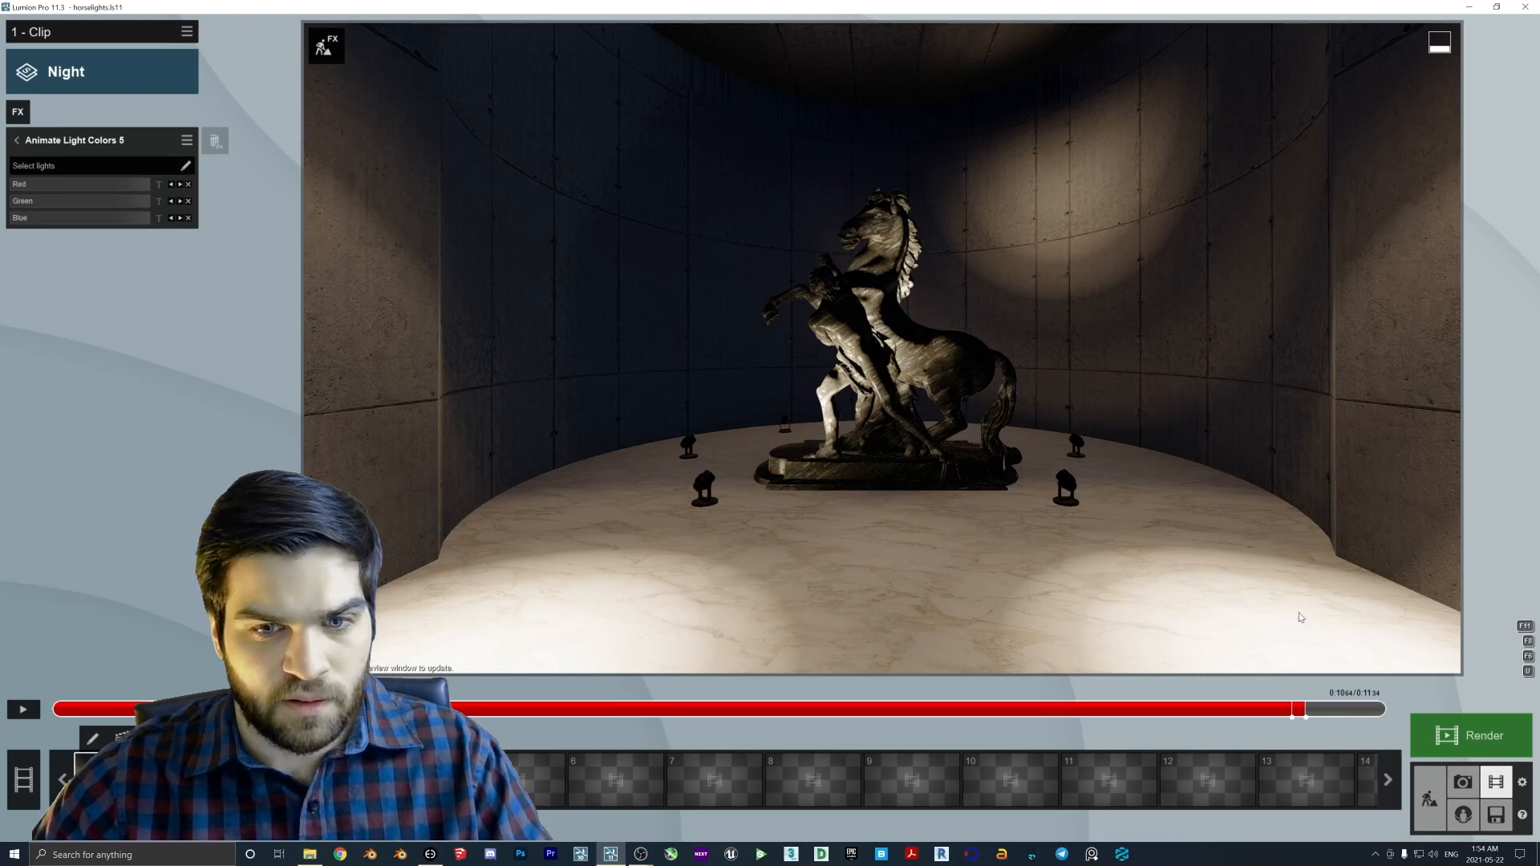
Return to the FX list to reach Animate Light Colors 7.
left_click(17, 140)
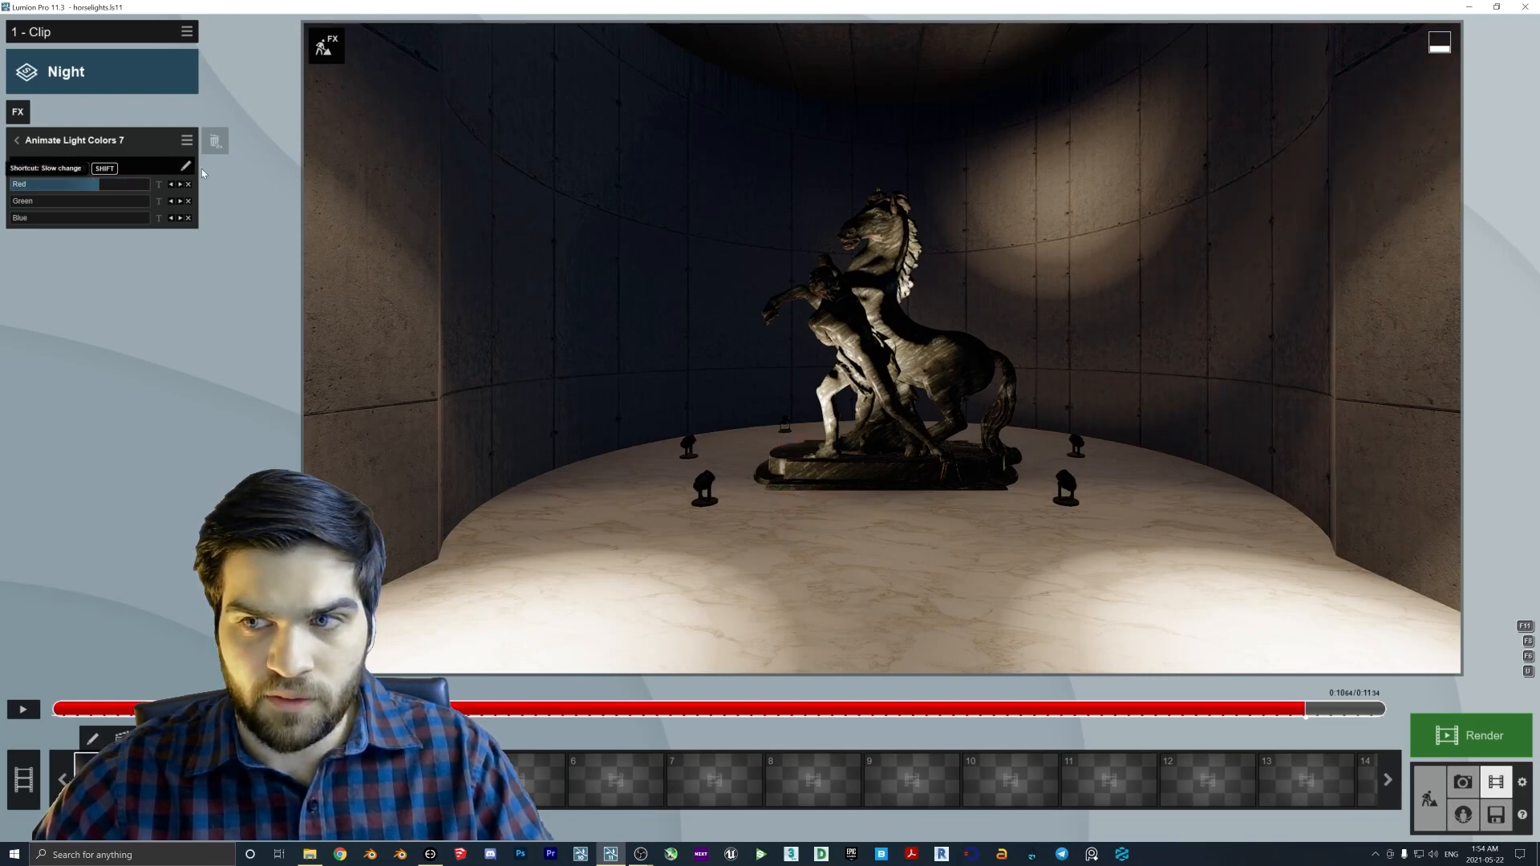
Set light group 6's Red to 0.0, replay the rotunda ending, and move to about 0:10.
left_click(16, 140)
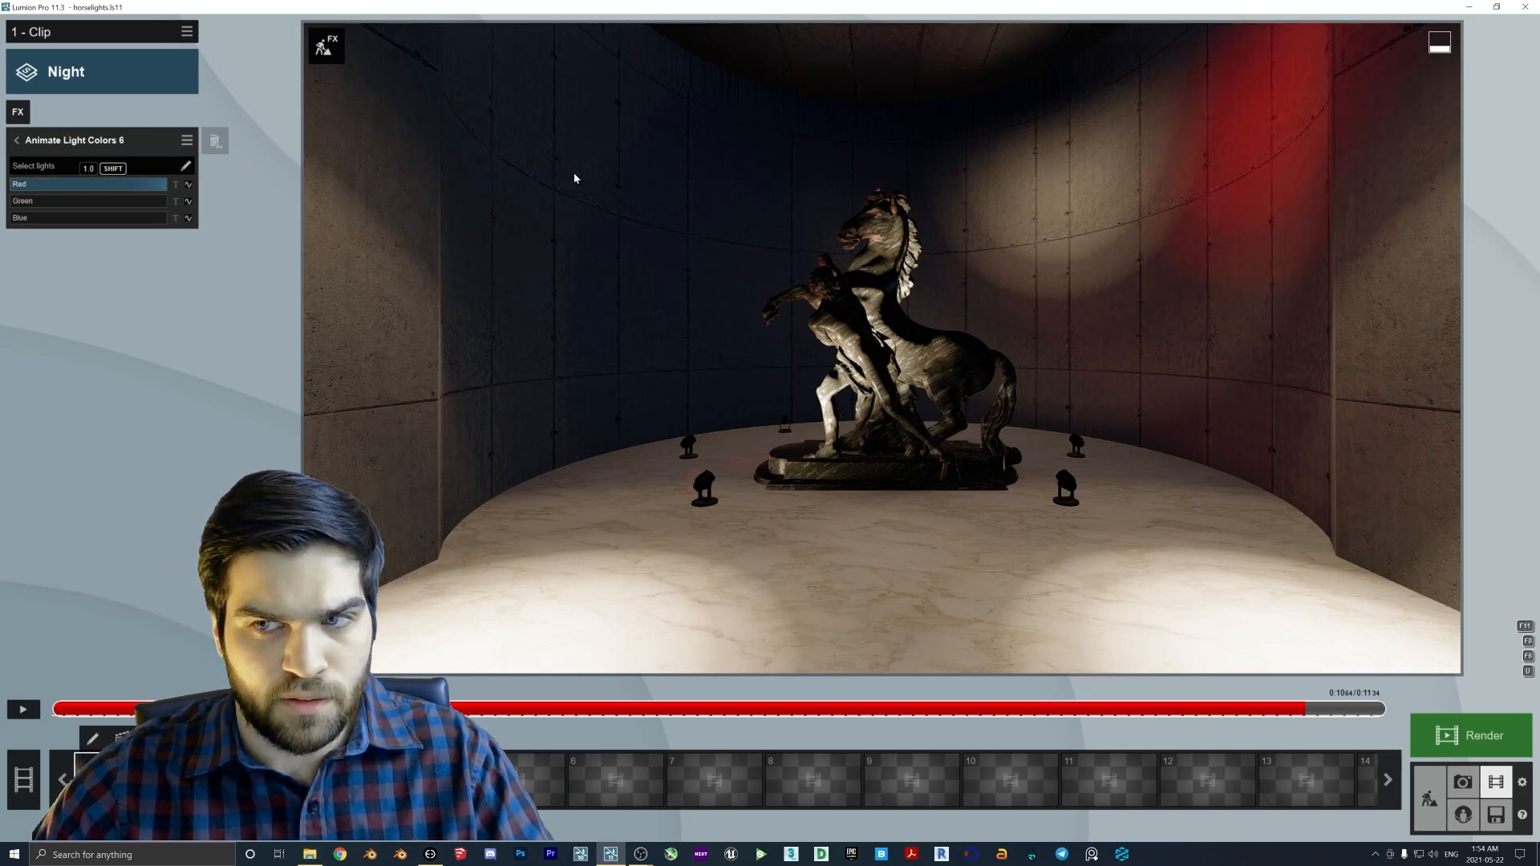
left_click_drag(138, 183, 54, 184)
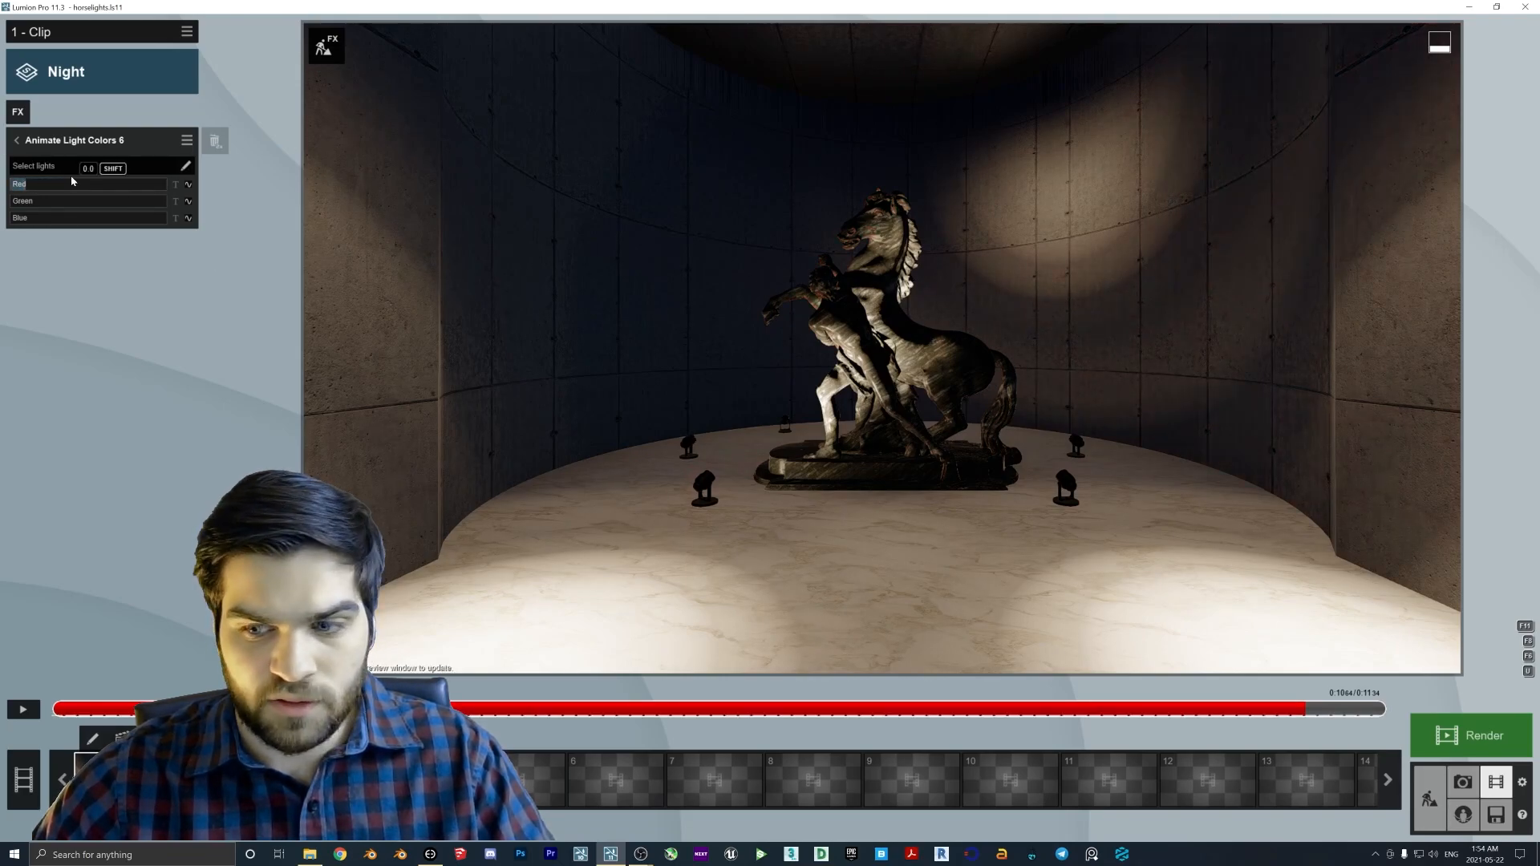
mouse_move(188, 219)
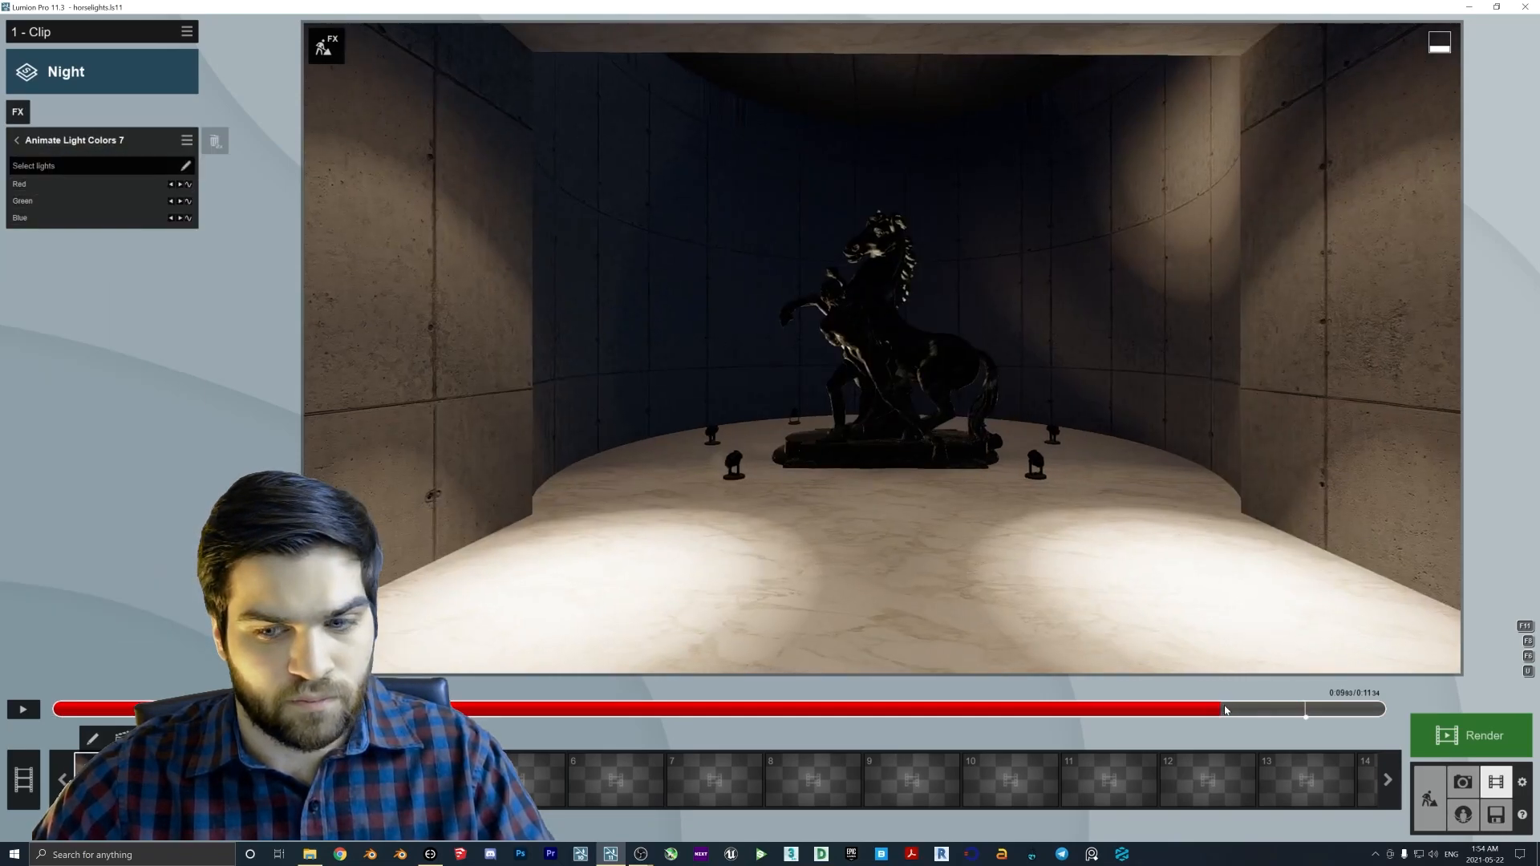
left_click(22, 709)
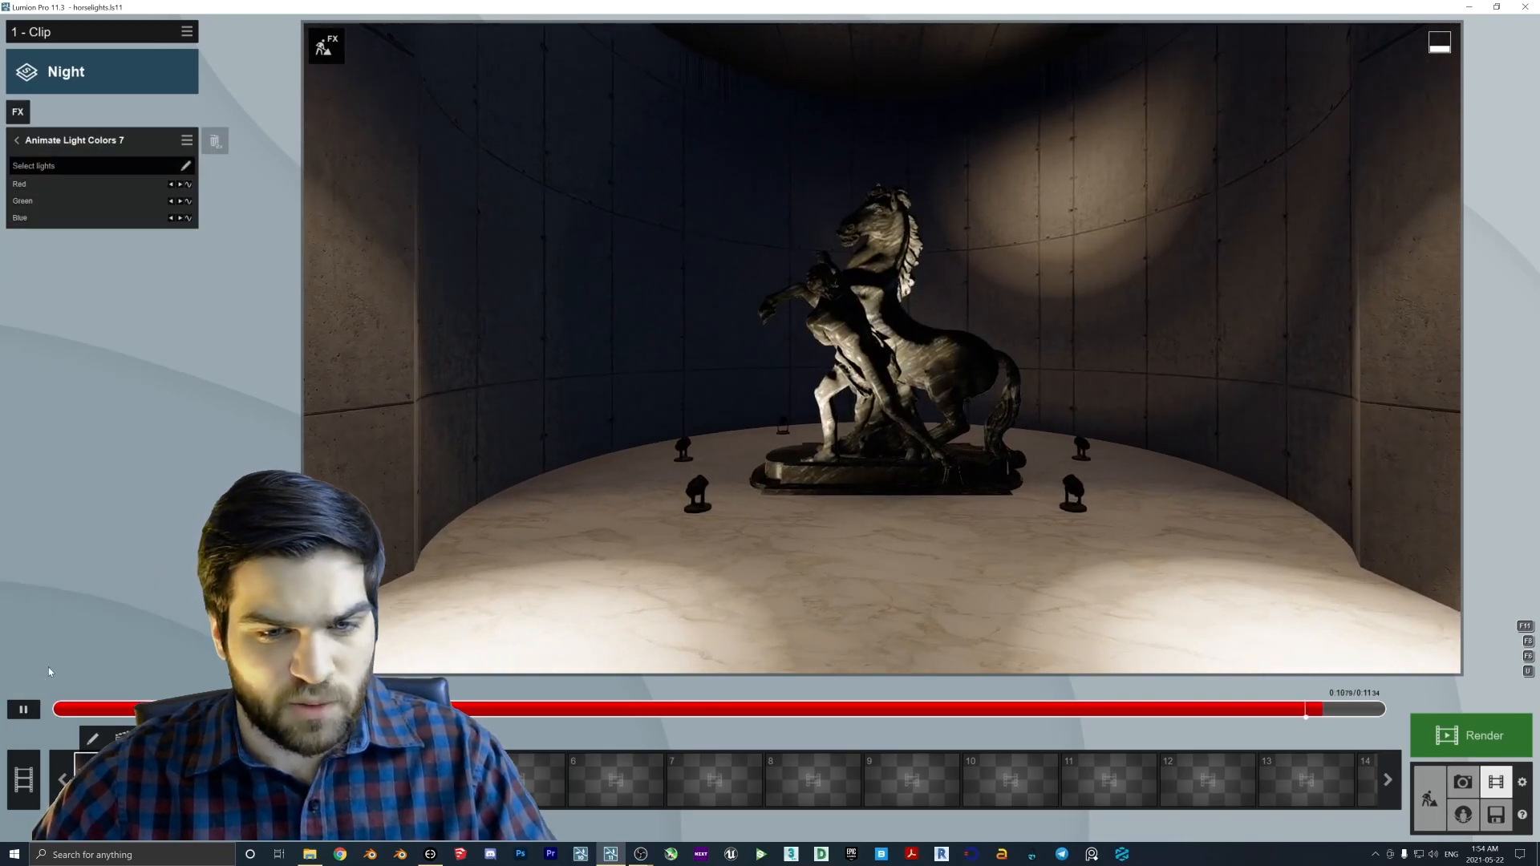
left_click(21, 709)
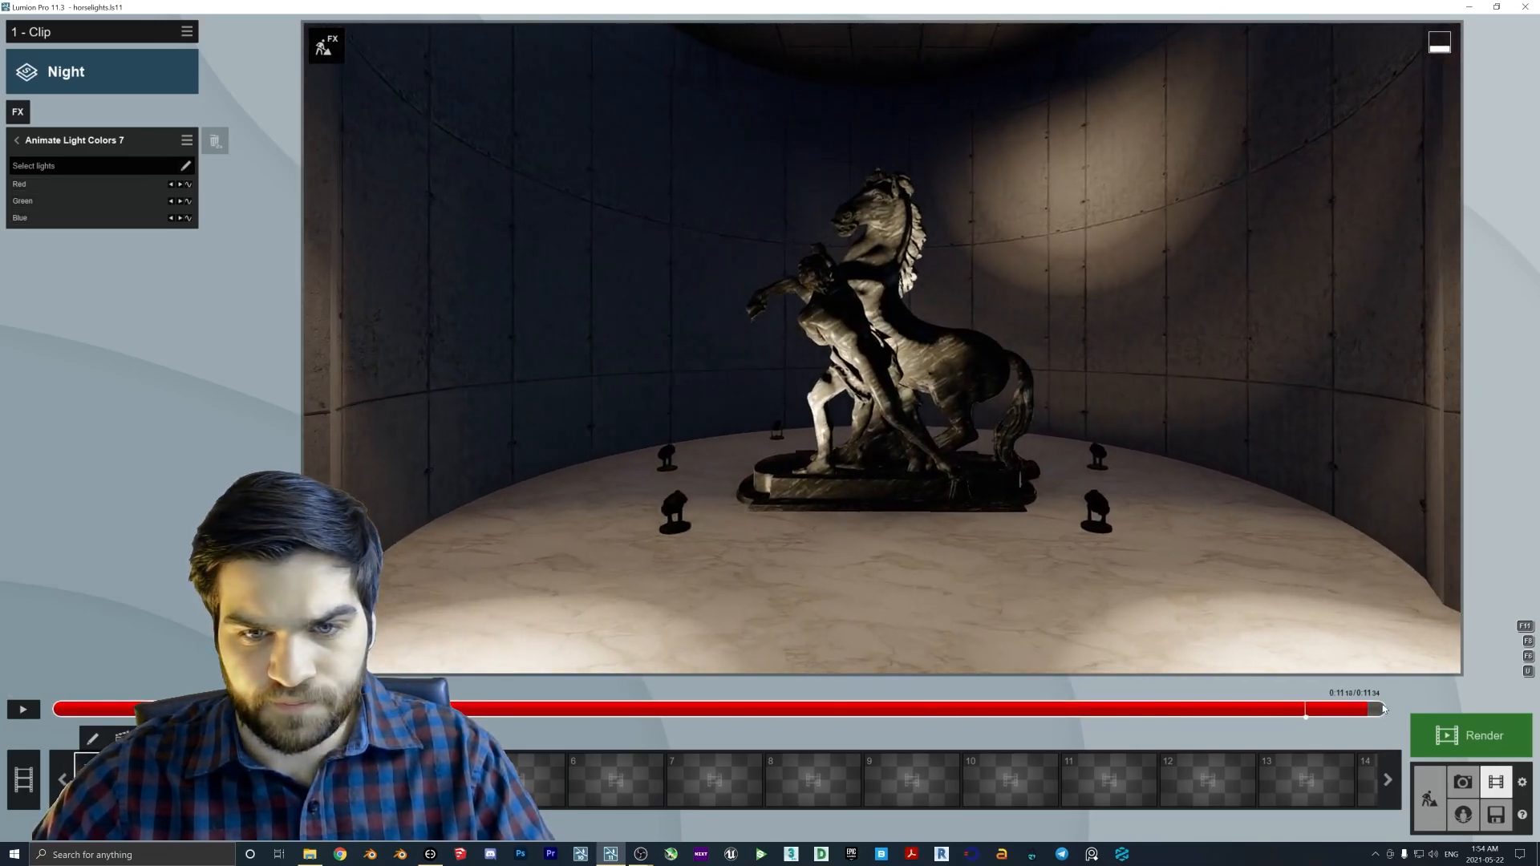
left_click(16, 140)
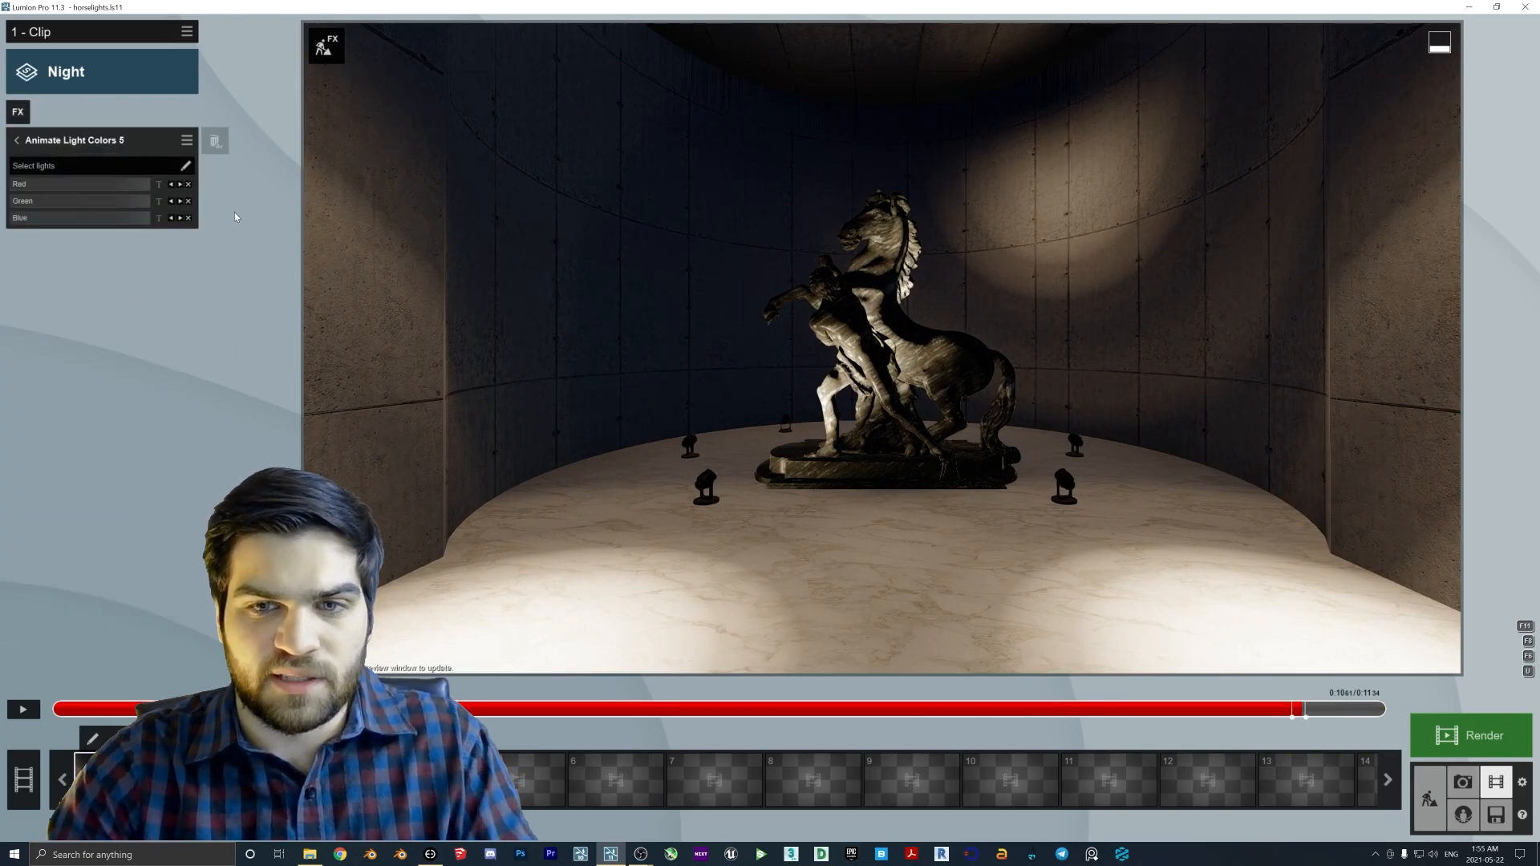
mouse_move(188, 185)
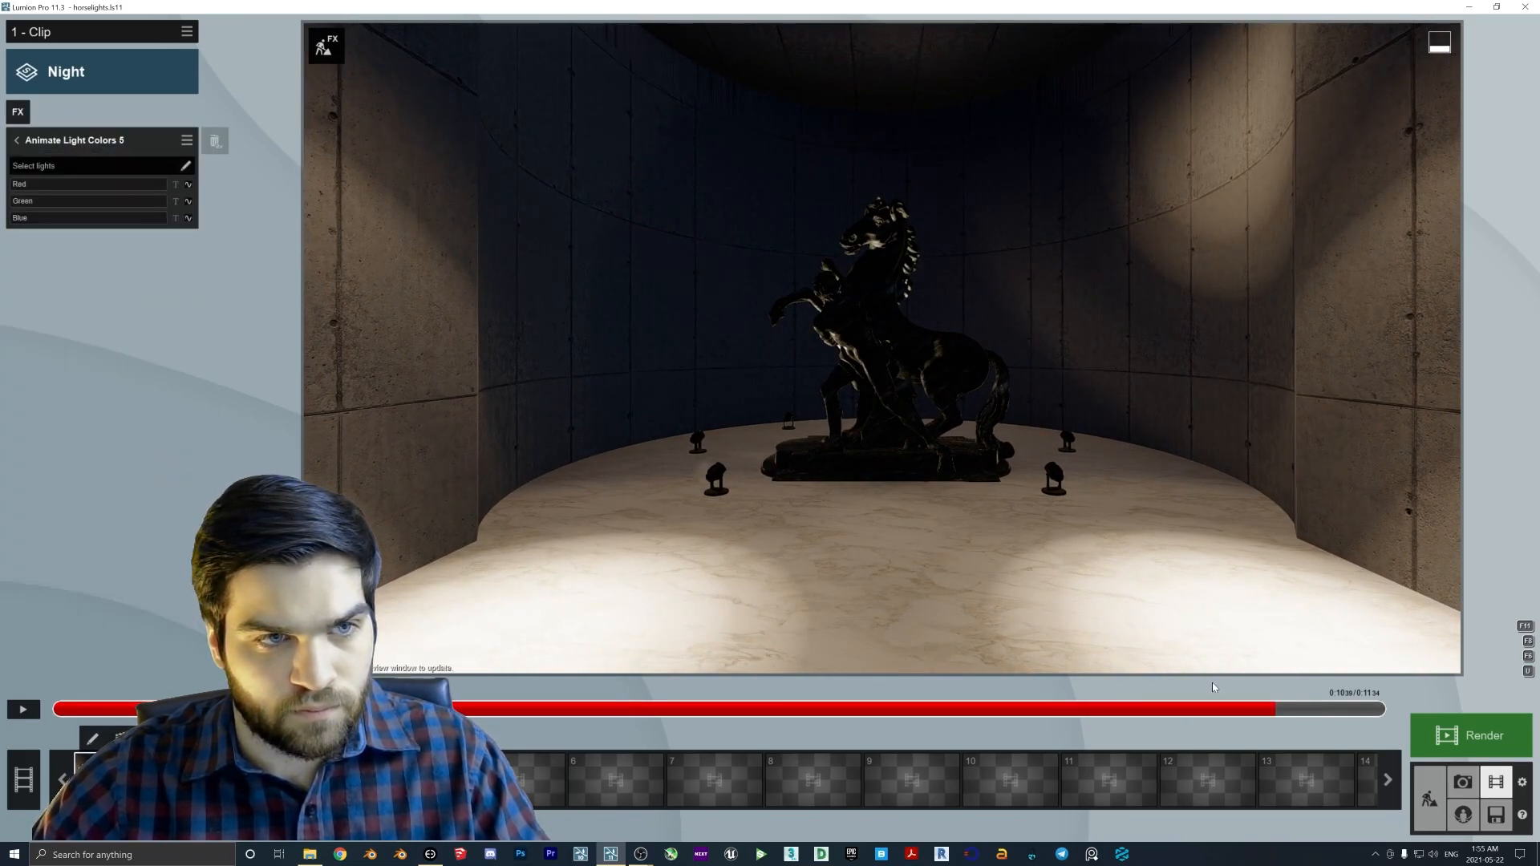
left_click(88, 184)
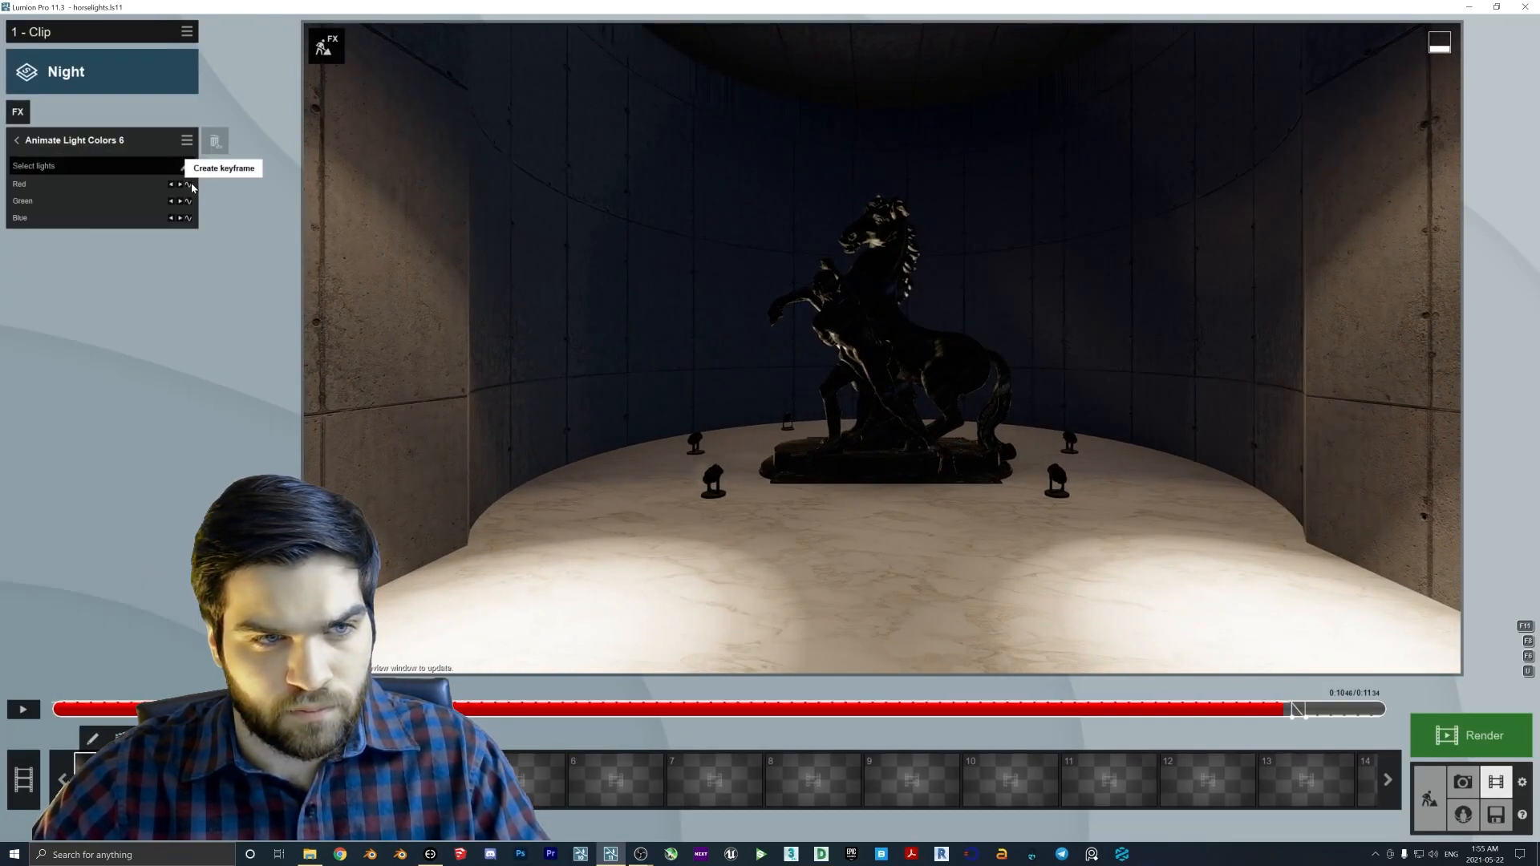
Add colour keyframes to successive rotunda light groups at their next keyframes, then open Animate Light Colors 8.
left_click(17, 140)
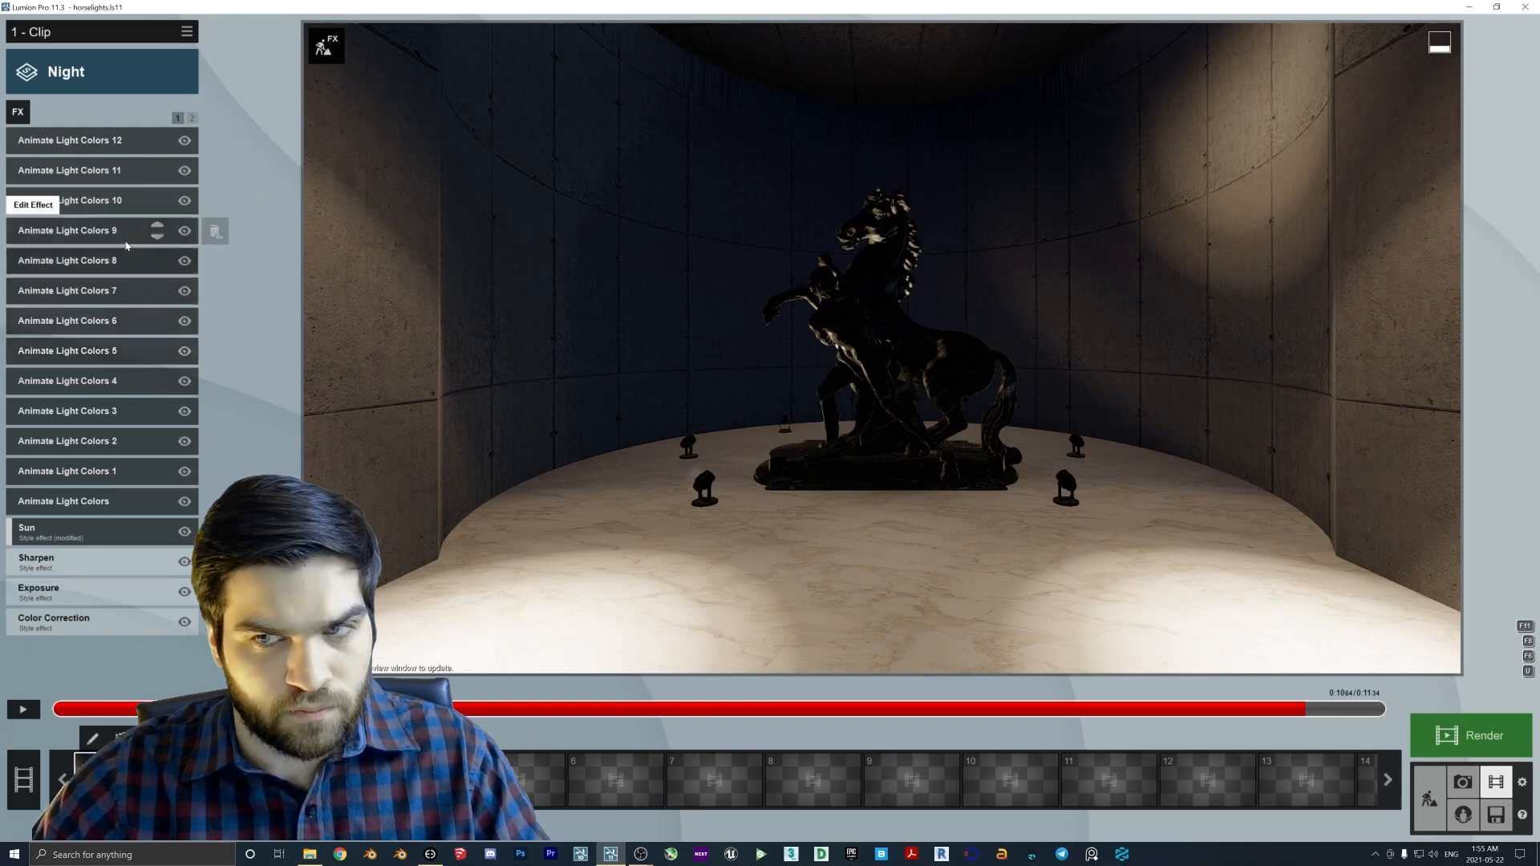
left_click(66, 351)
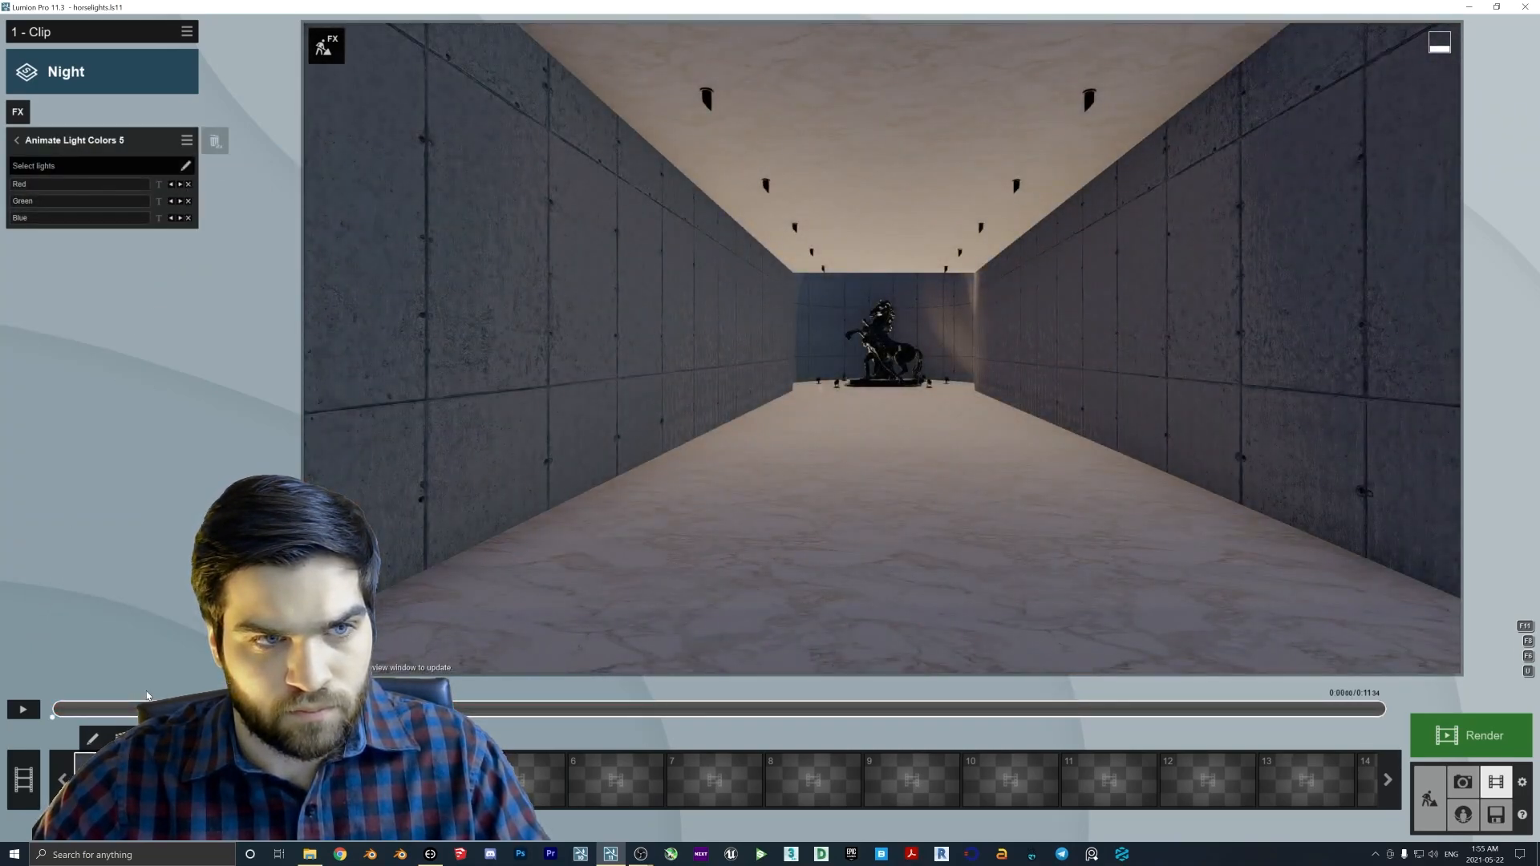
left_click(180, 185)
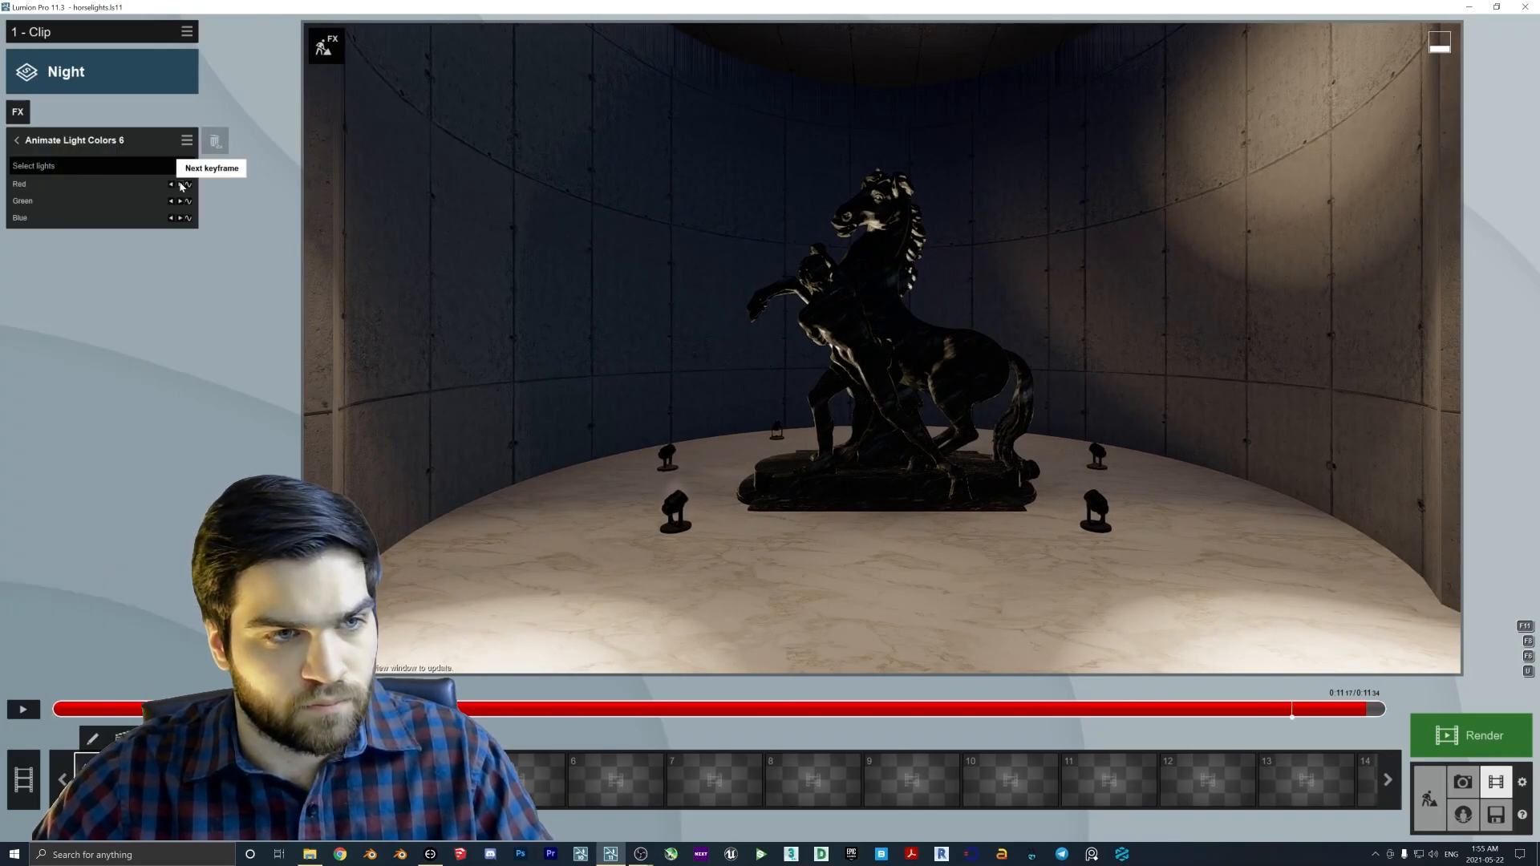
left_click(180, 187)
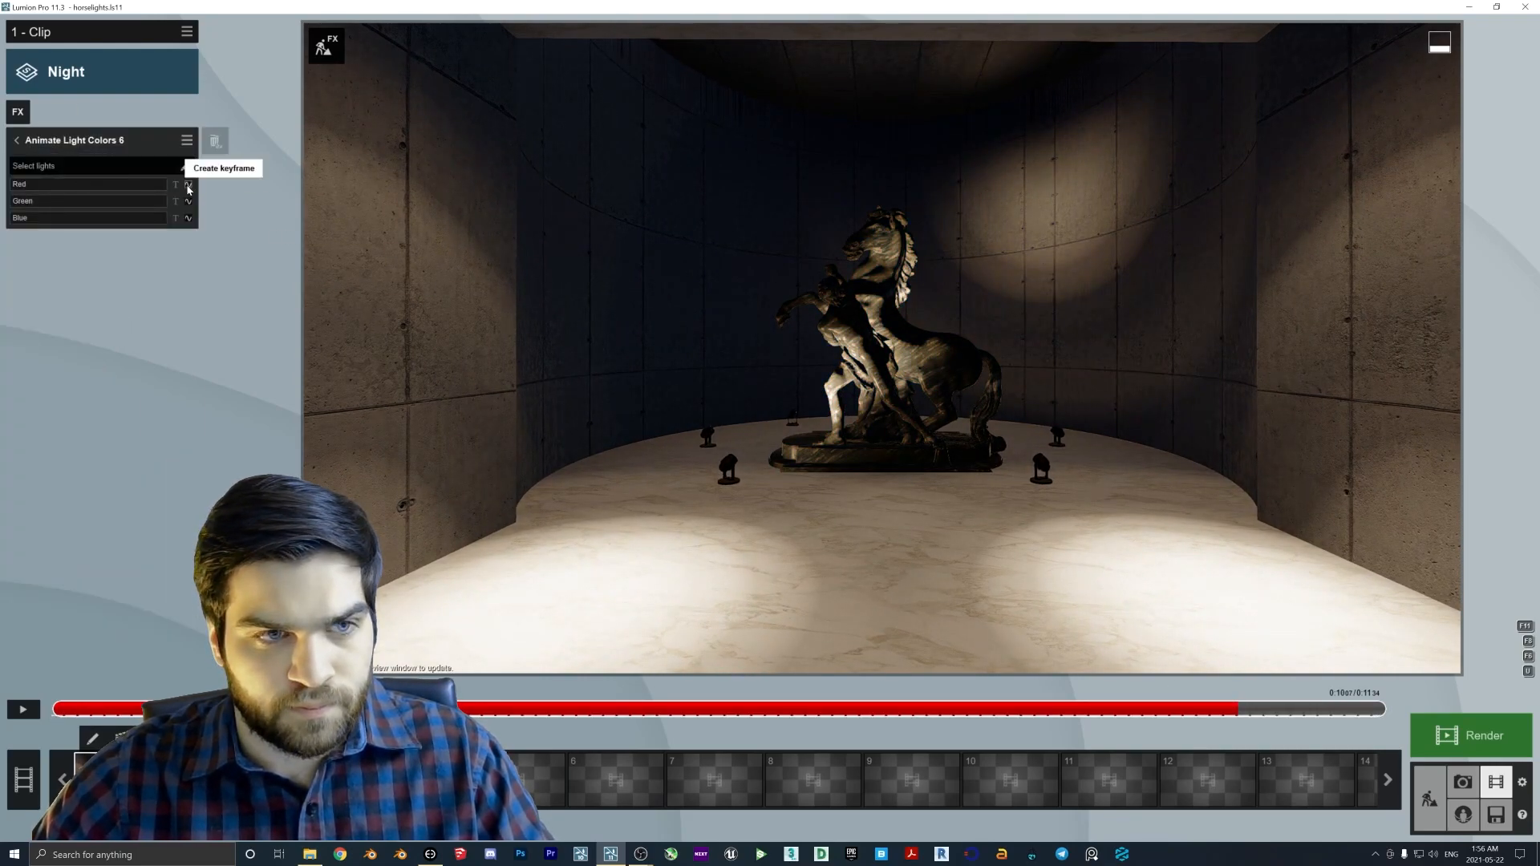
left_click(187, 184)
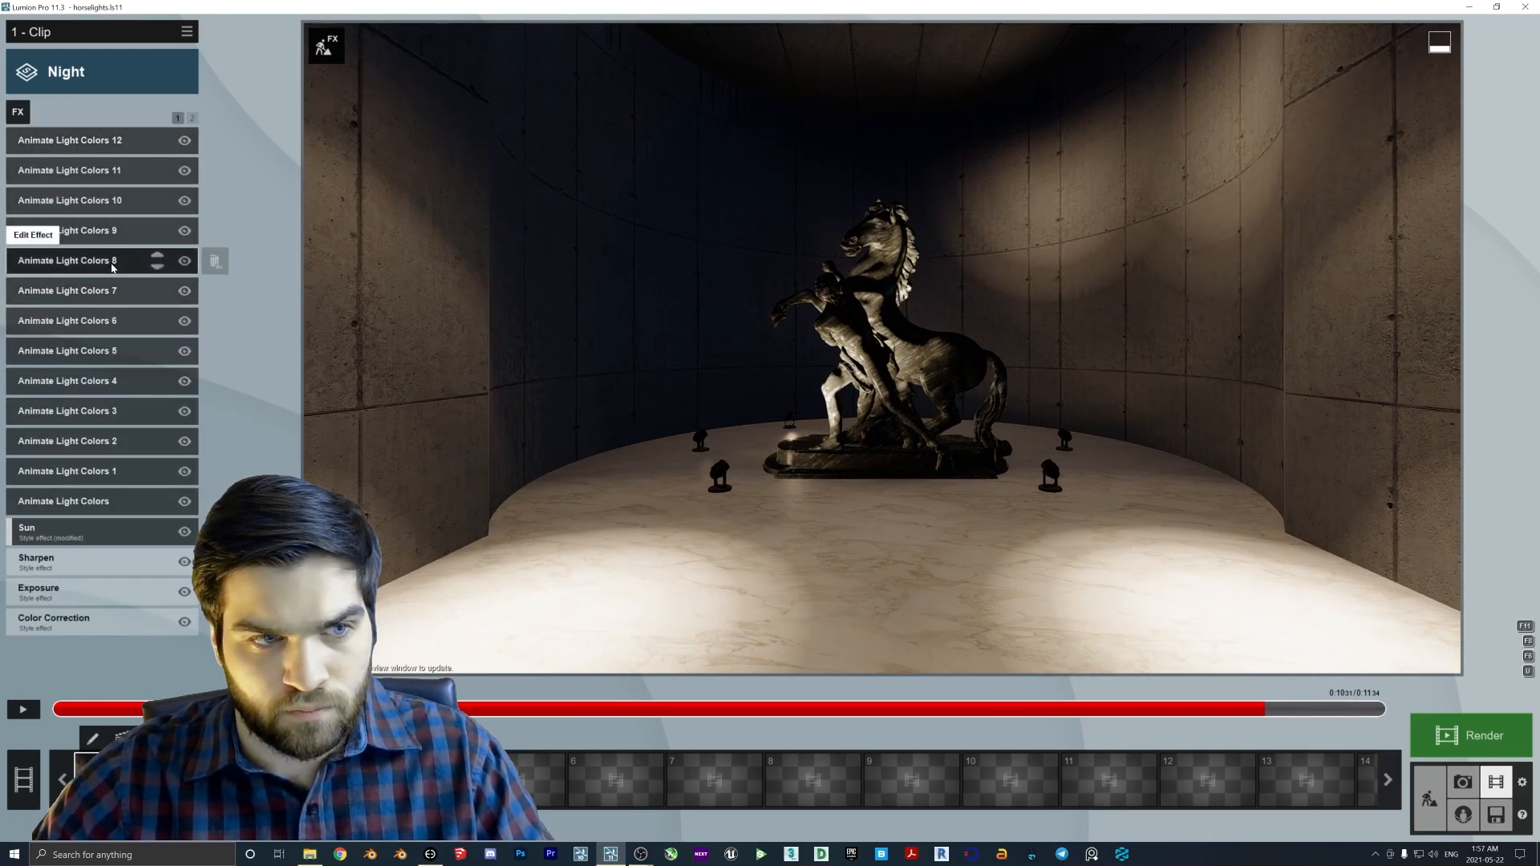
left_click(69, 260)
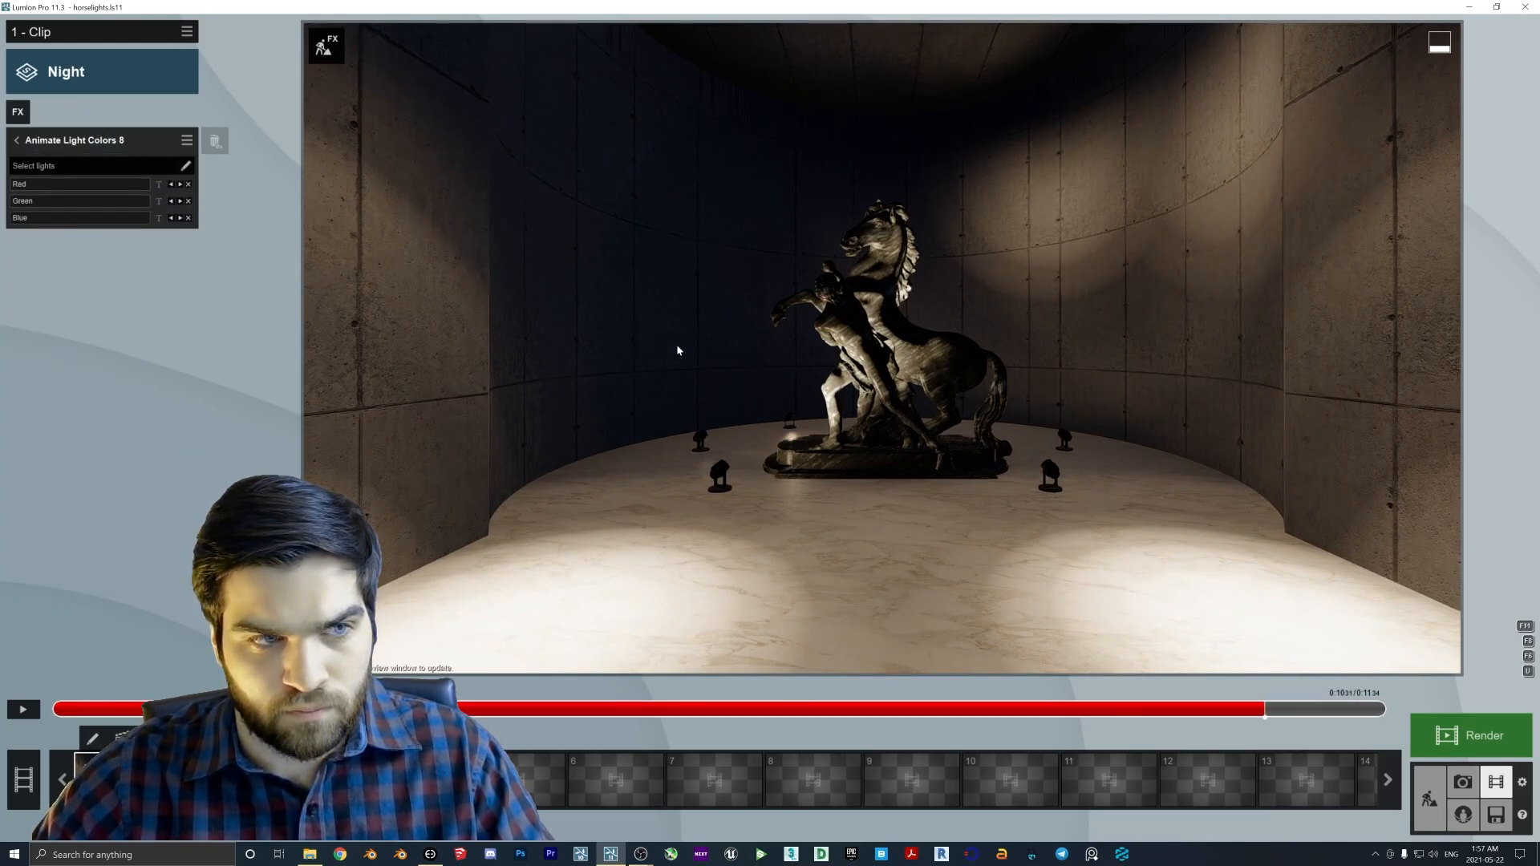
left_click(81, 185)
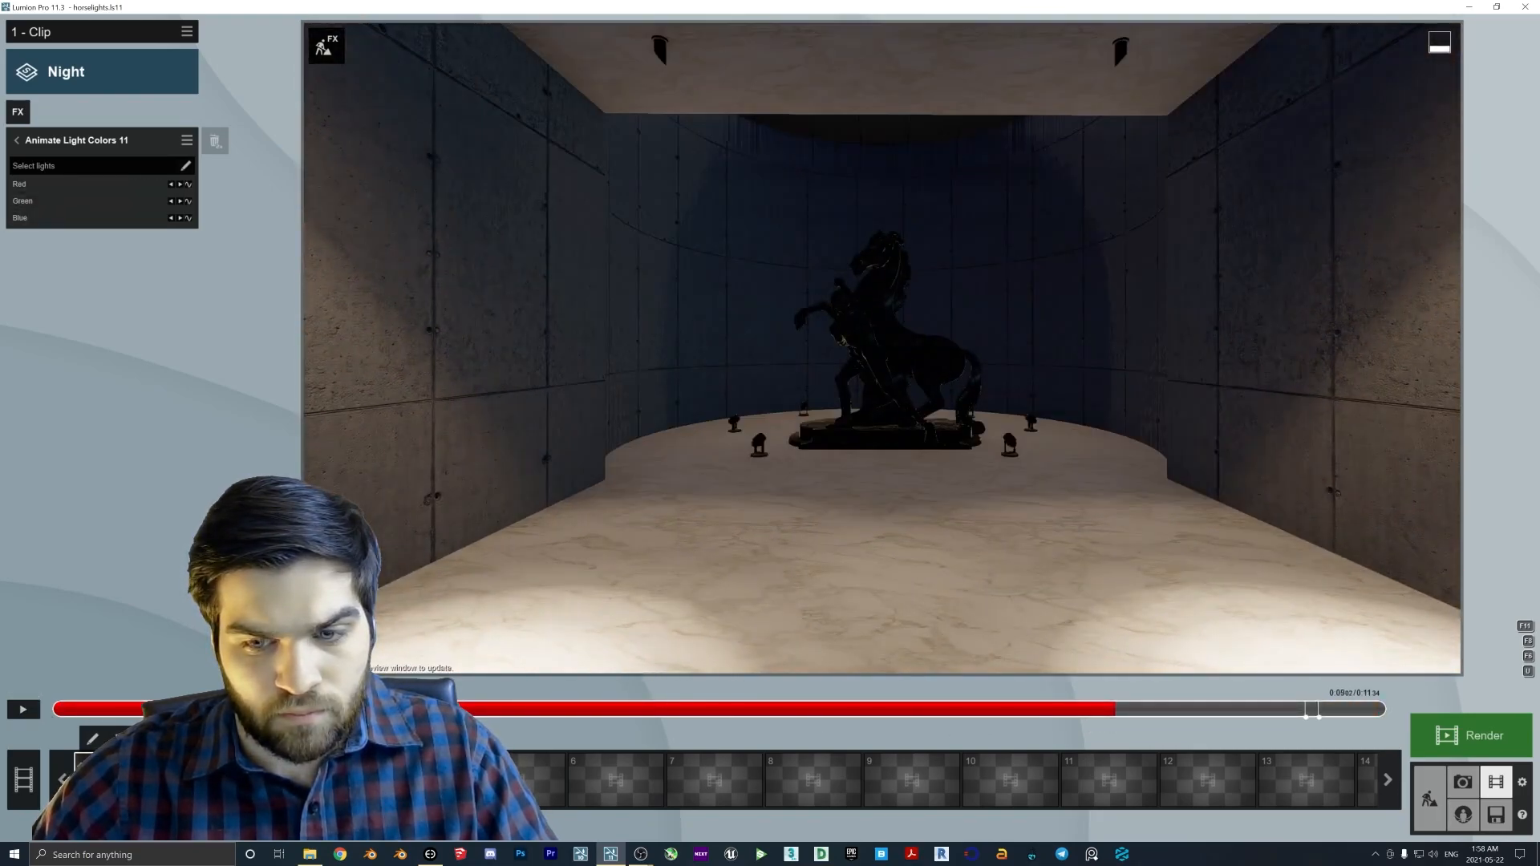
Go back to the effects list, open Animate Light Colors 12, and pause the preview.
left_click(21, 710)
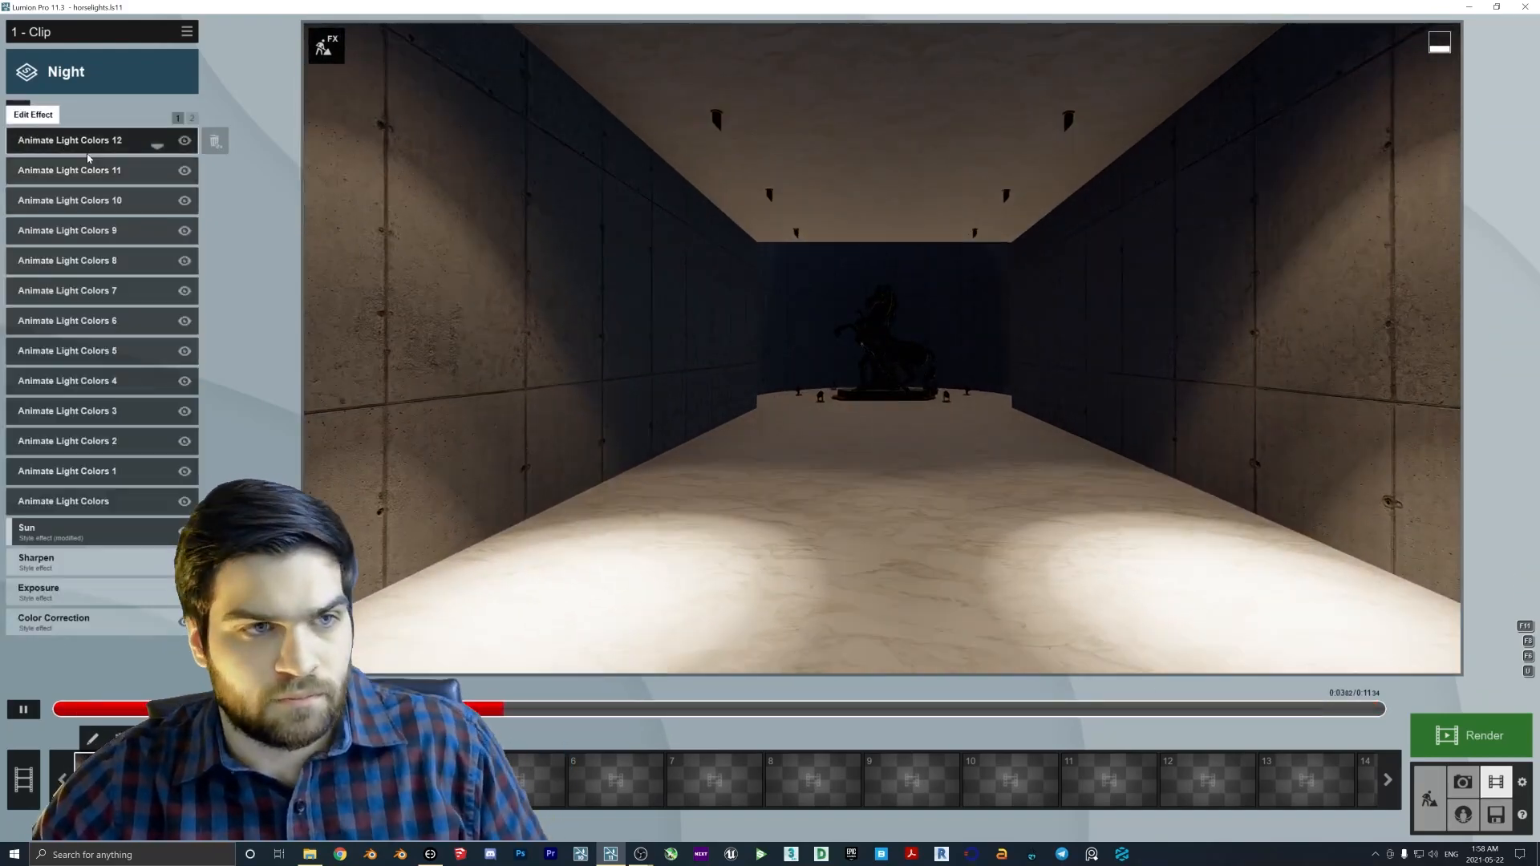
left_click(70, 140)
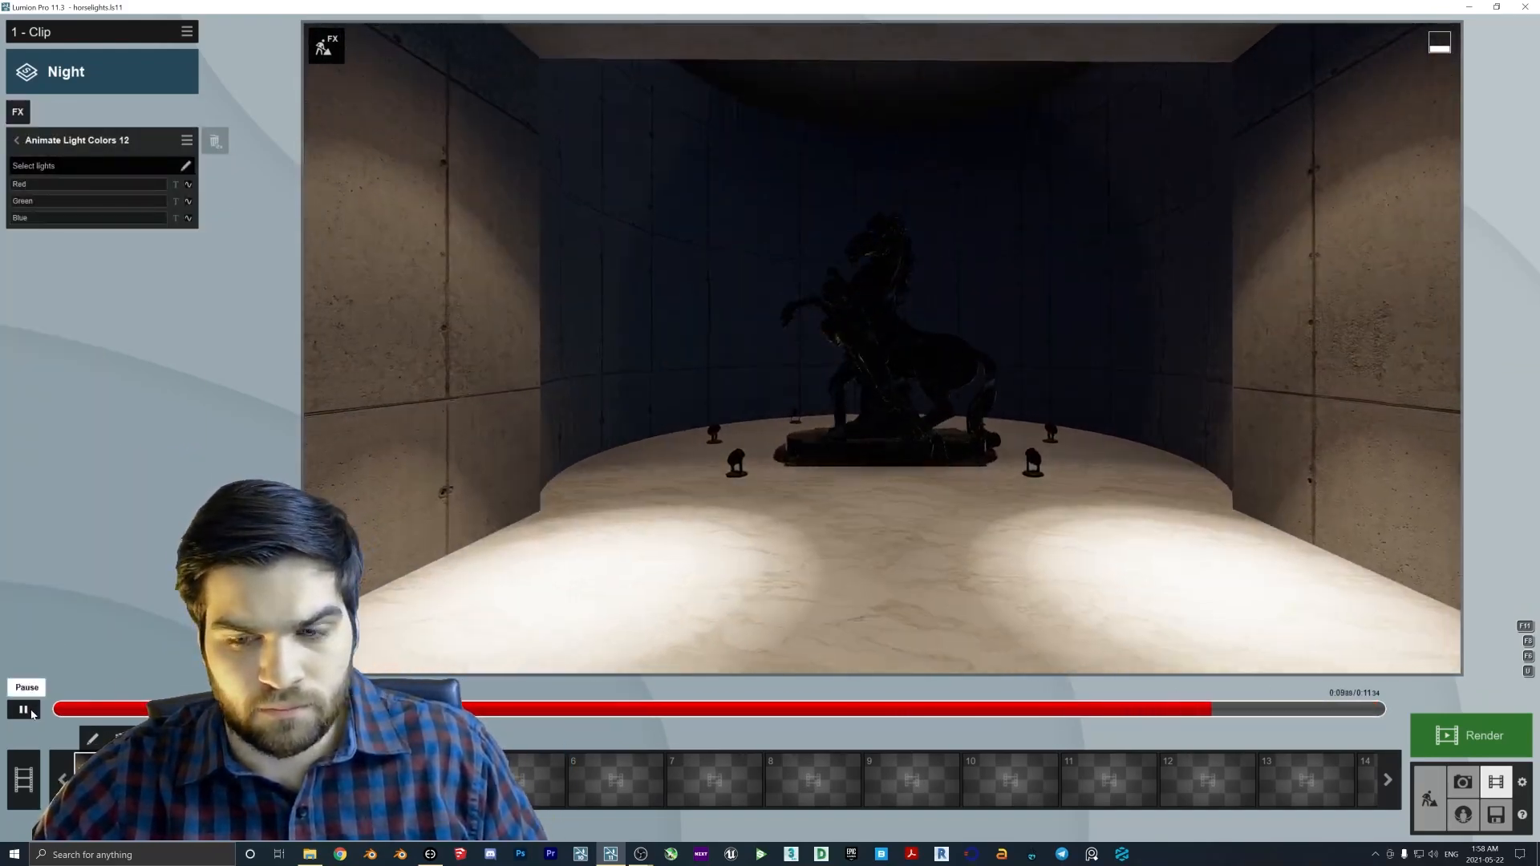
left_click(21, 709)
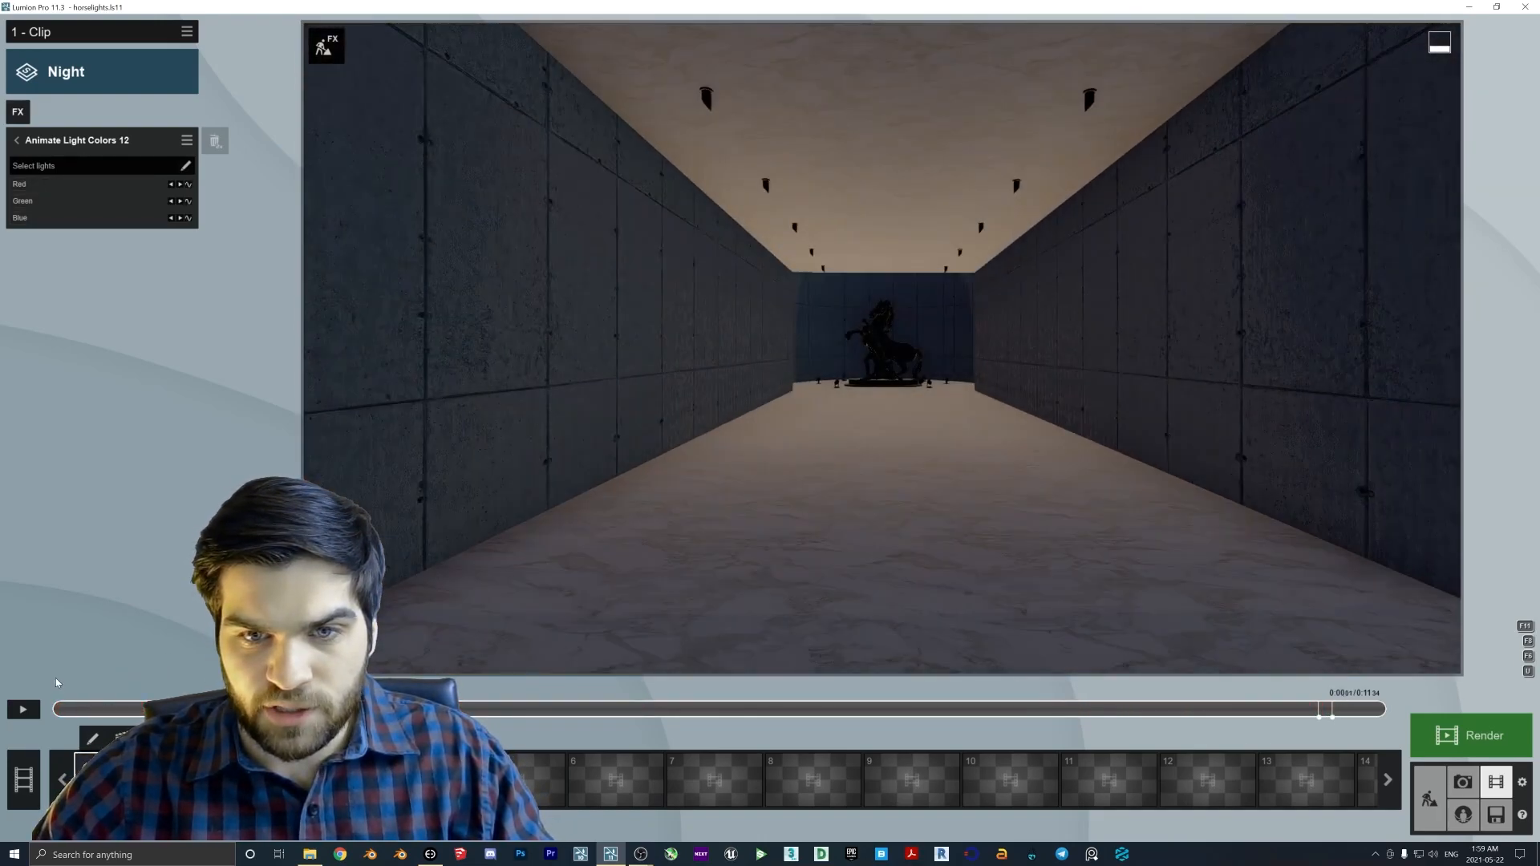
left_click(22, 709)
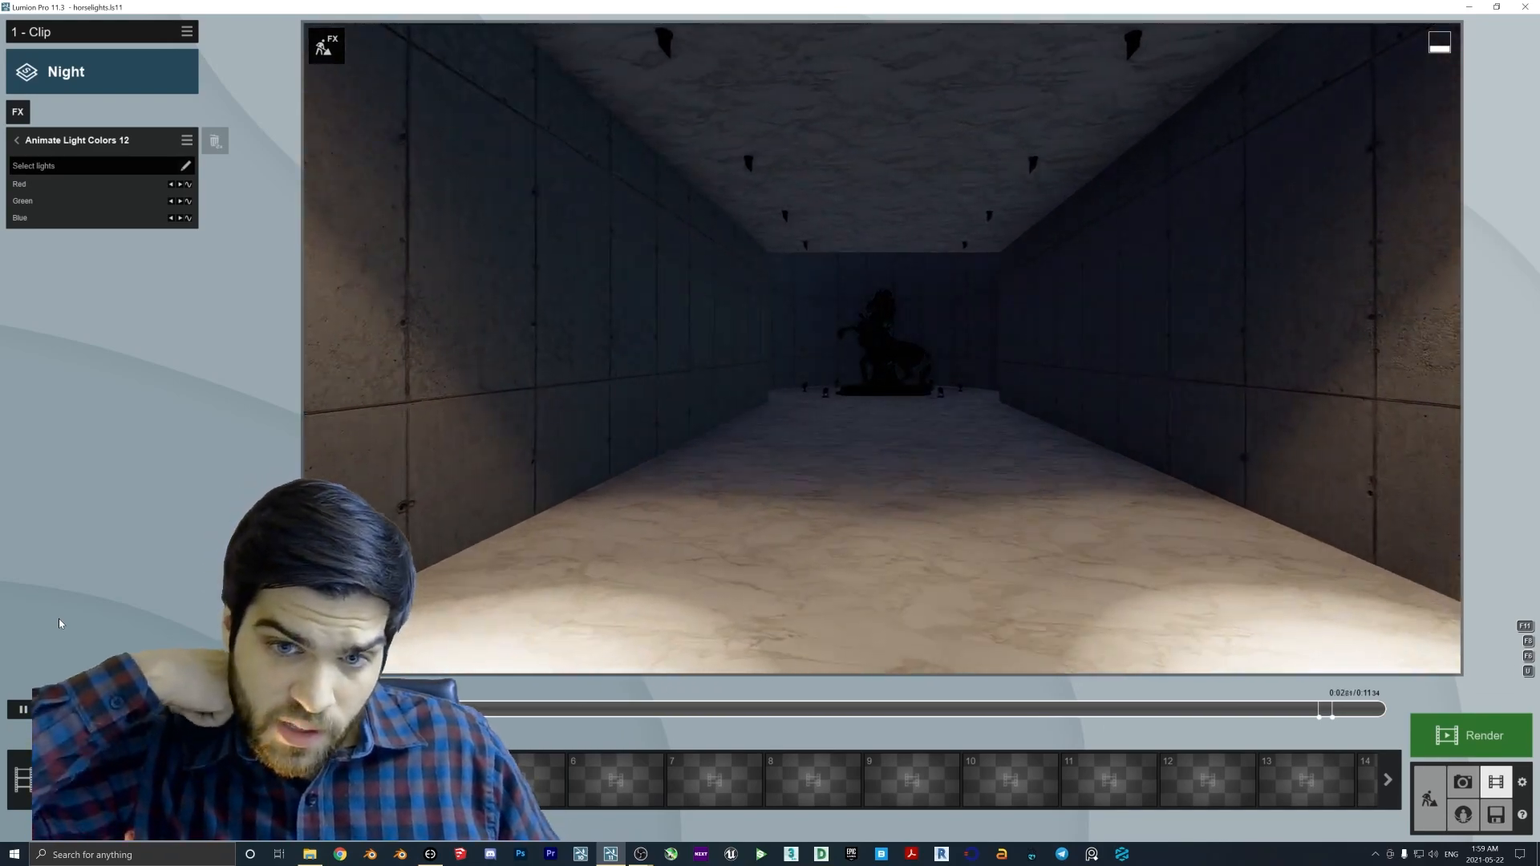
left_click(22, 709)
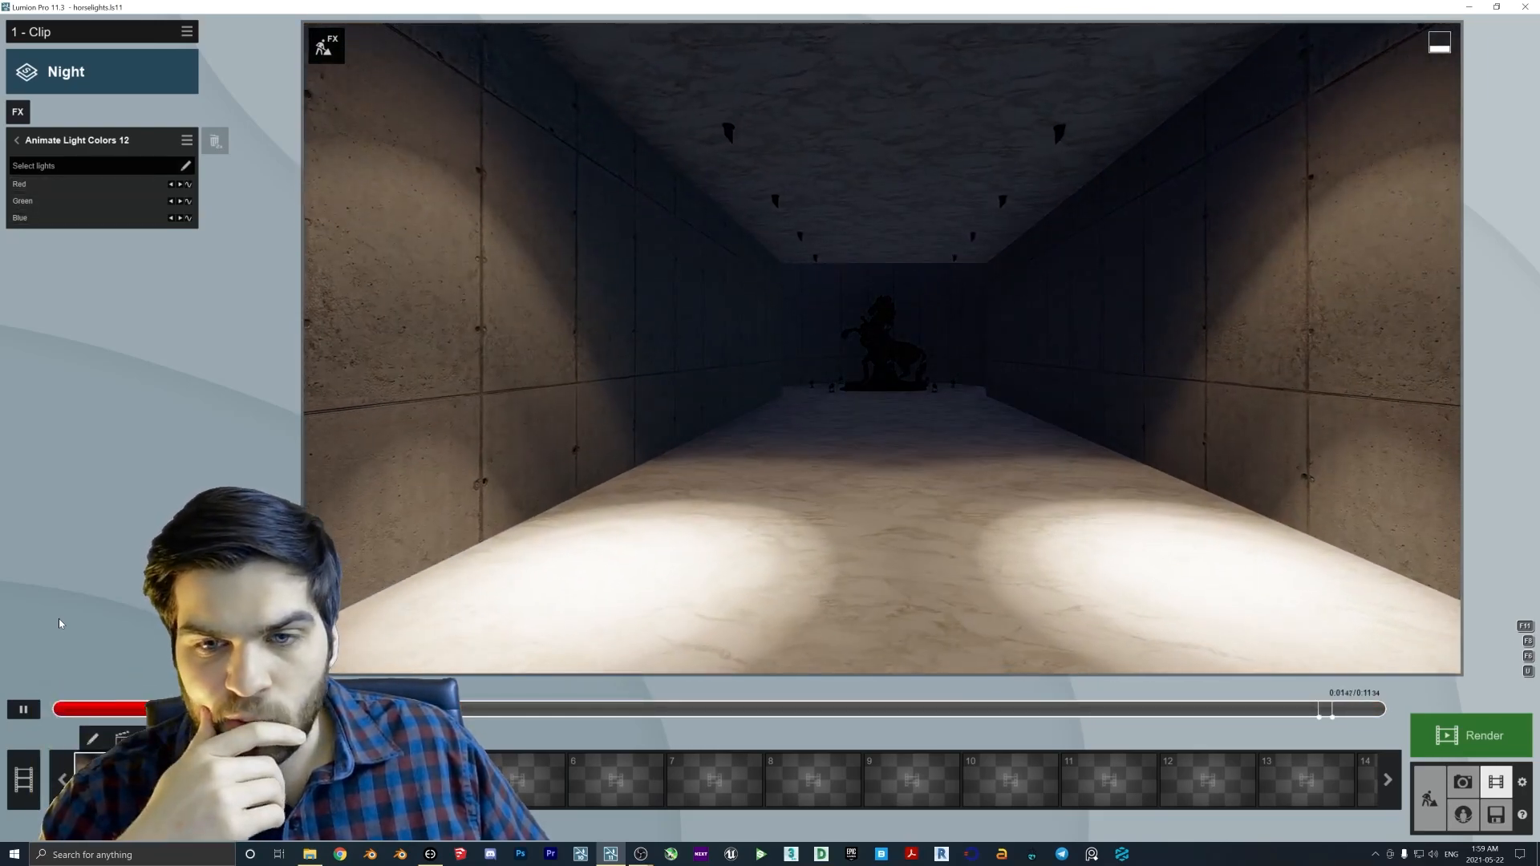
left_click(22, 710)
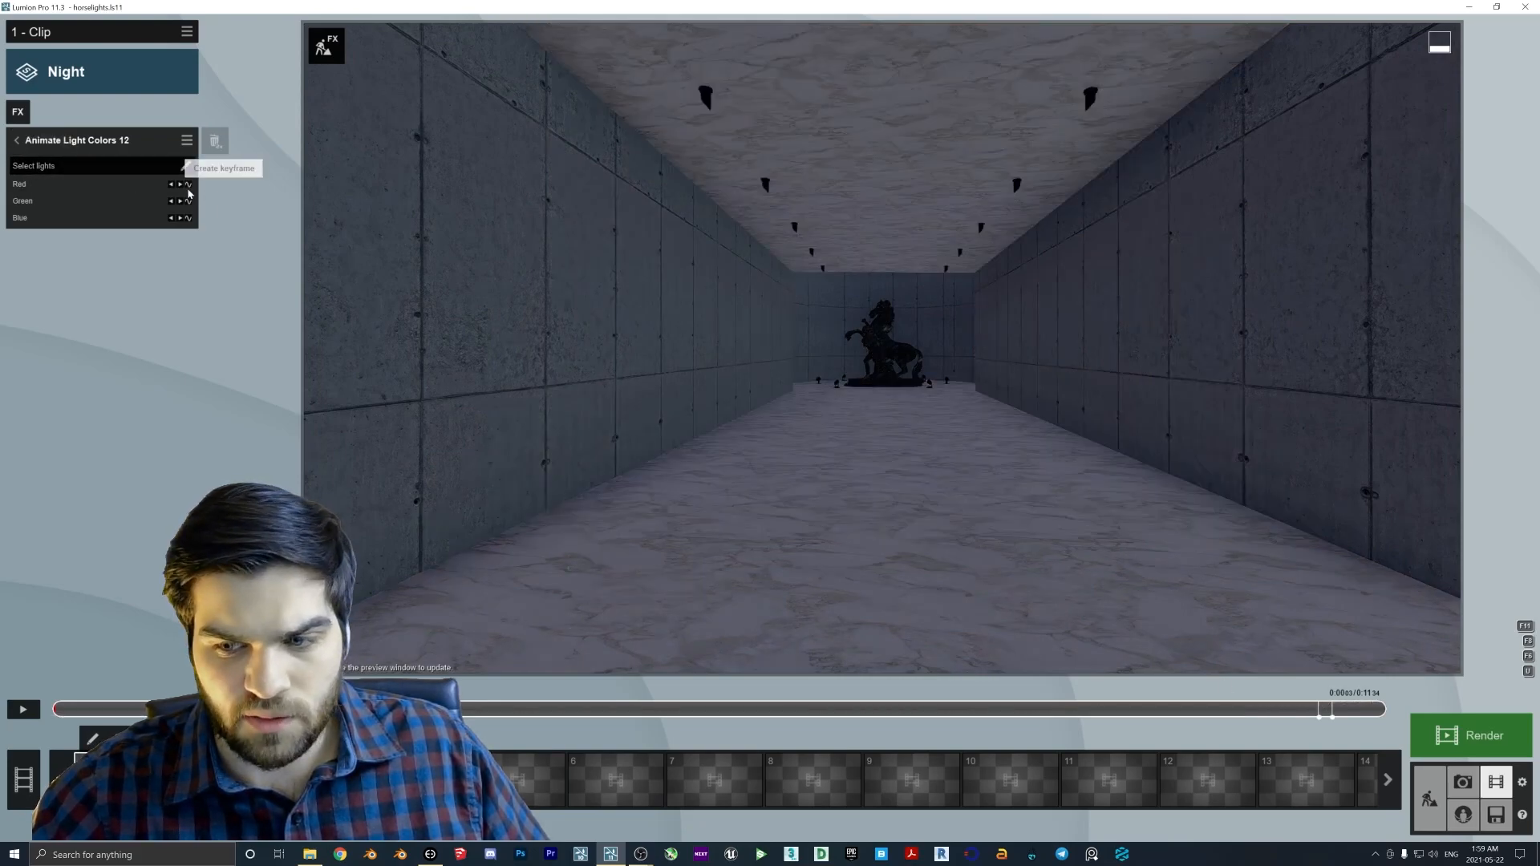
Step through the next two light-colour keyframes near the clip's end, then use the play control.
left_click(180, 185)
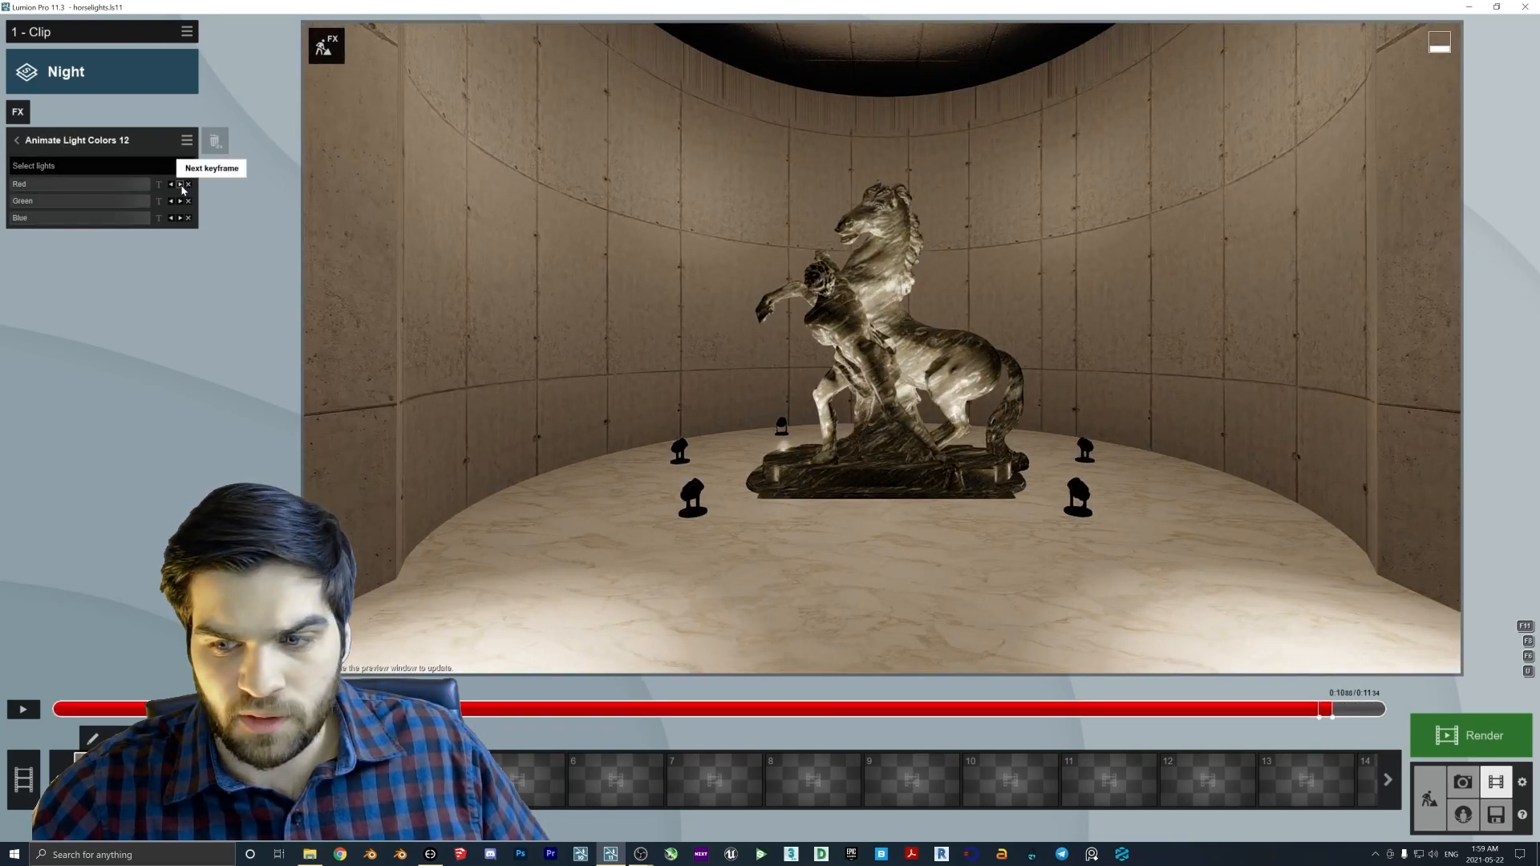
left_click(180, 183)
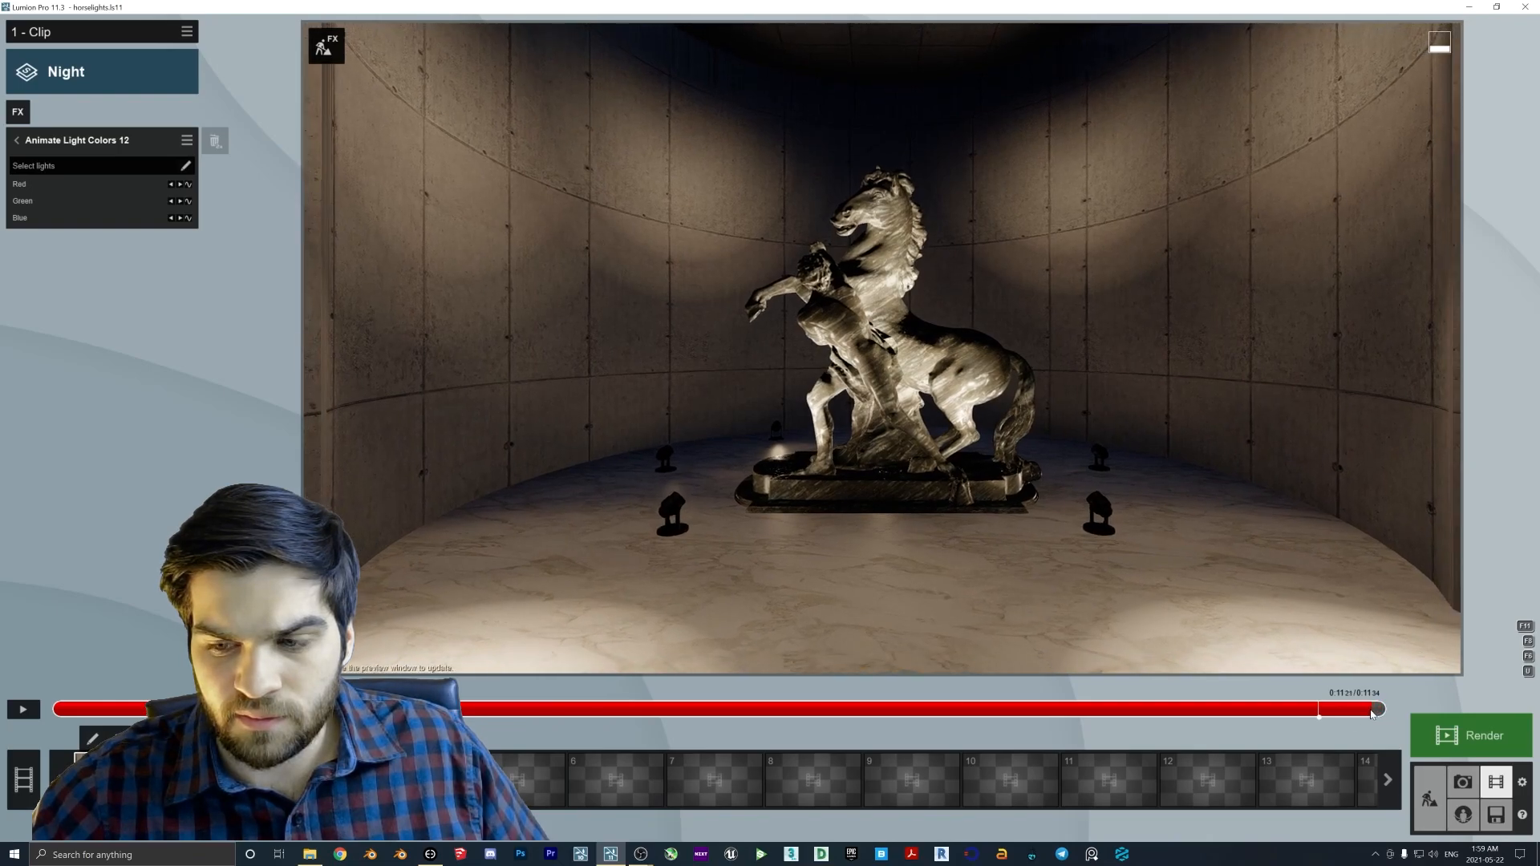
mouse_move(186, 218)
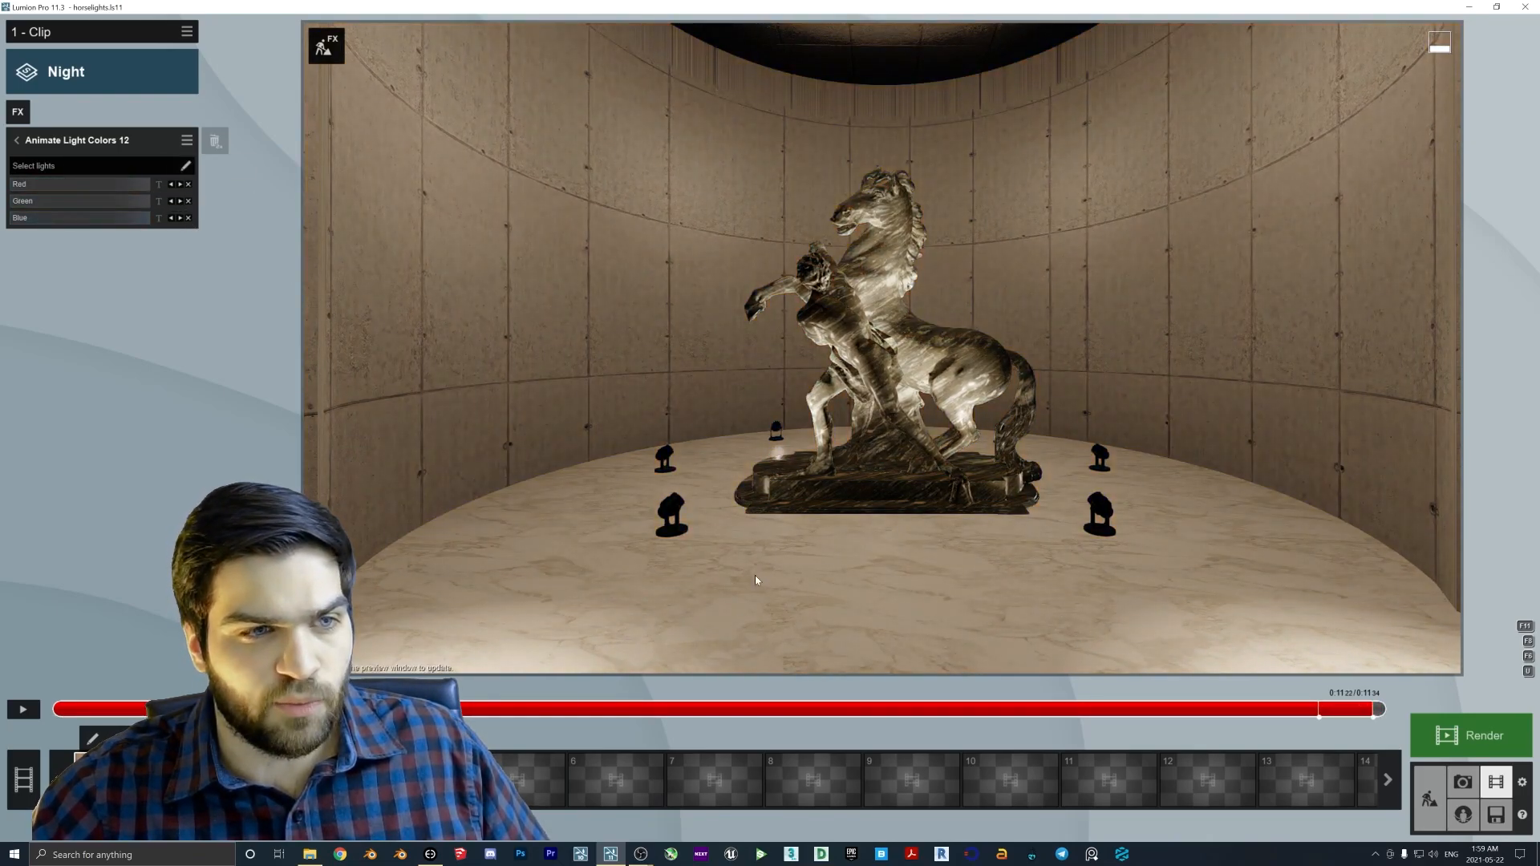
left_click(22, 709)
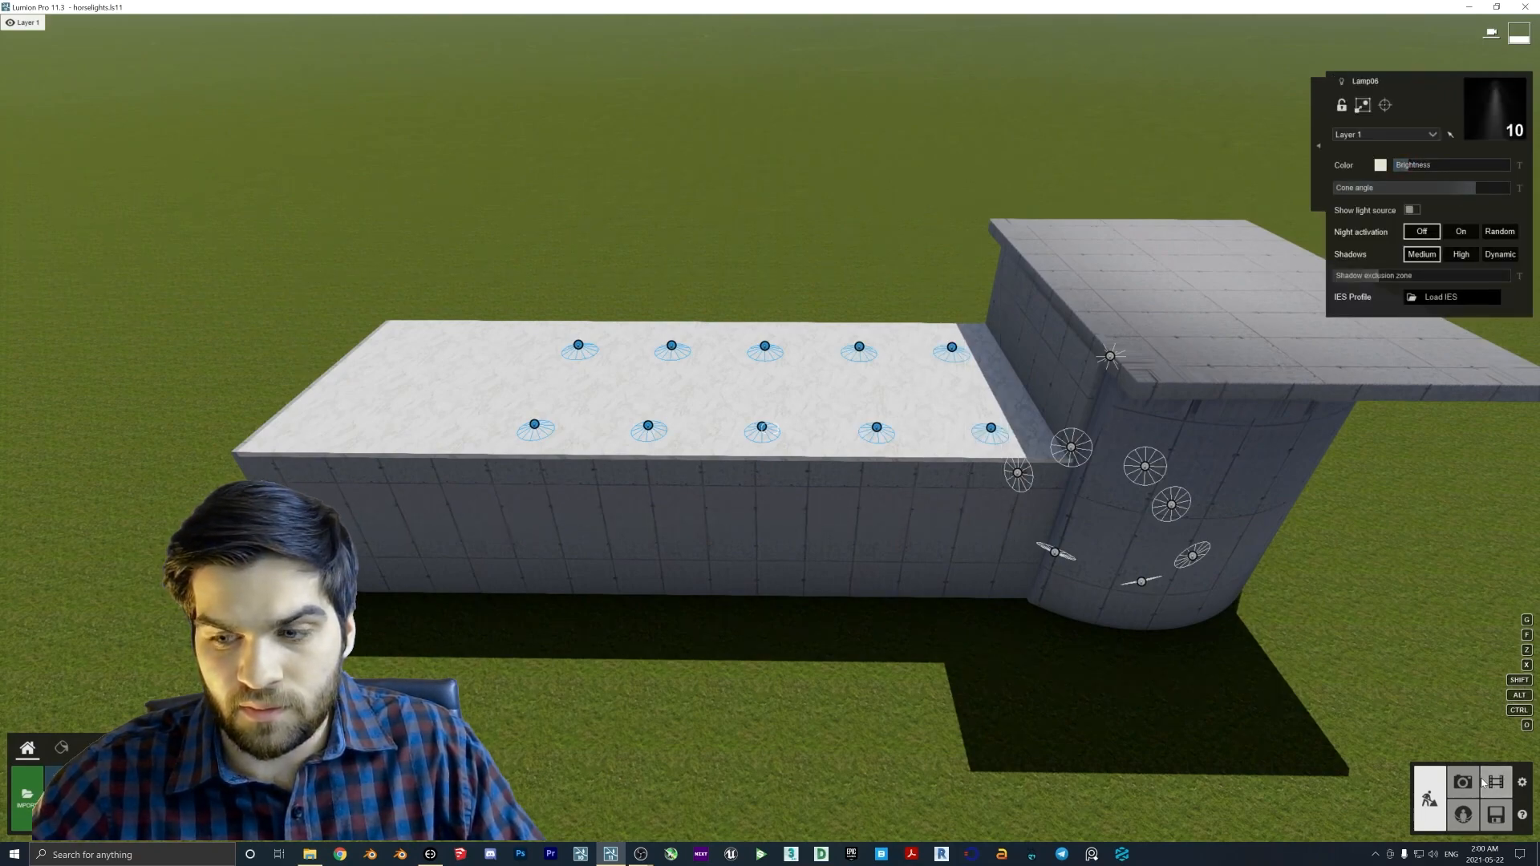
Switch to the movie clip editor and play the corridor preview.
left_click(1494, 782)
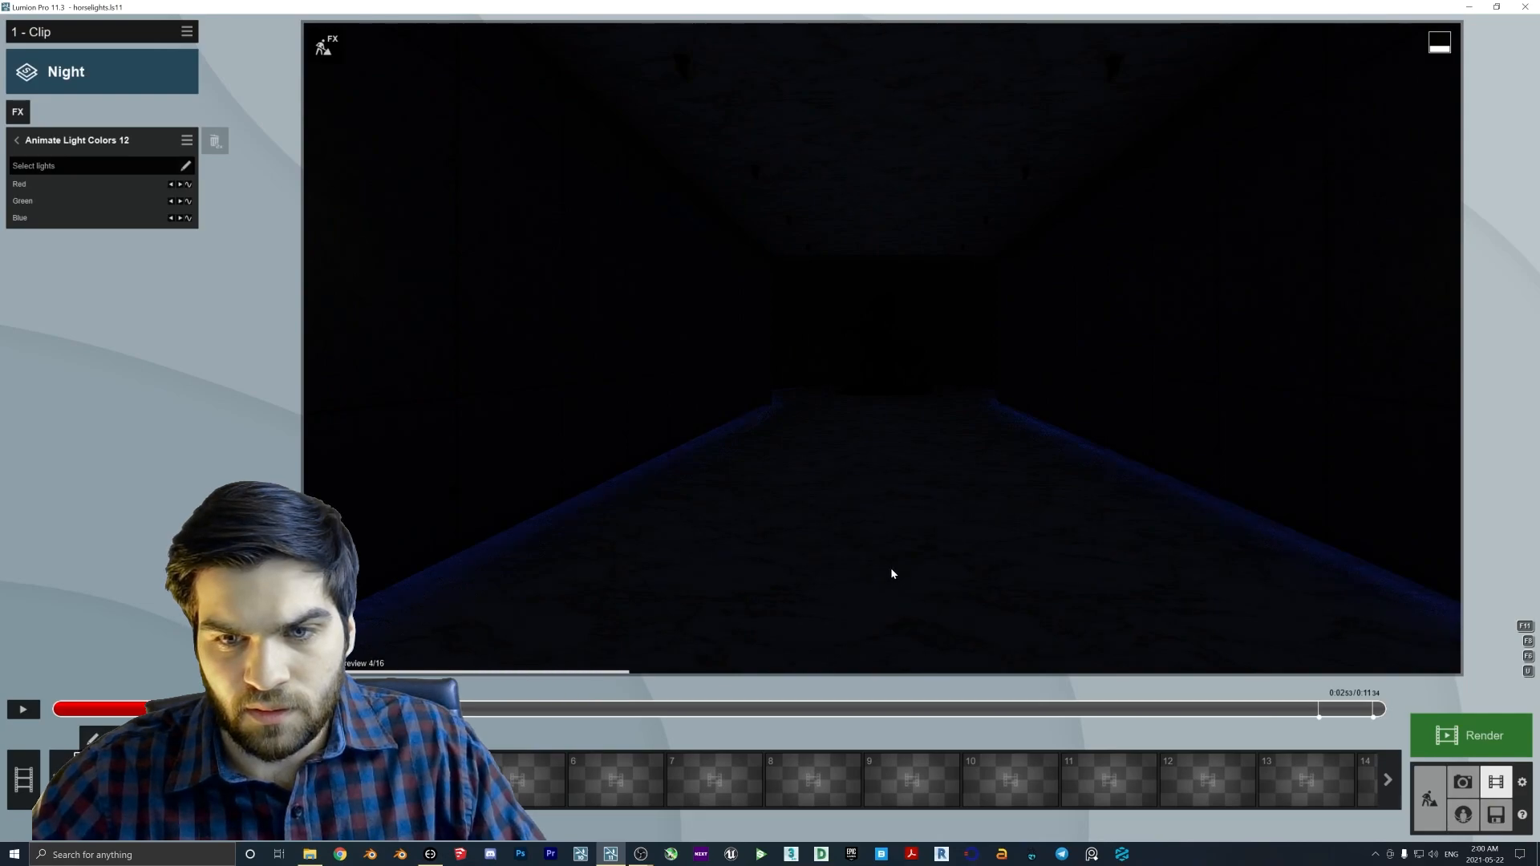
left_click(22, 709)
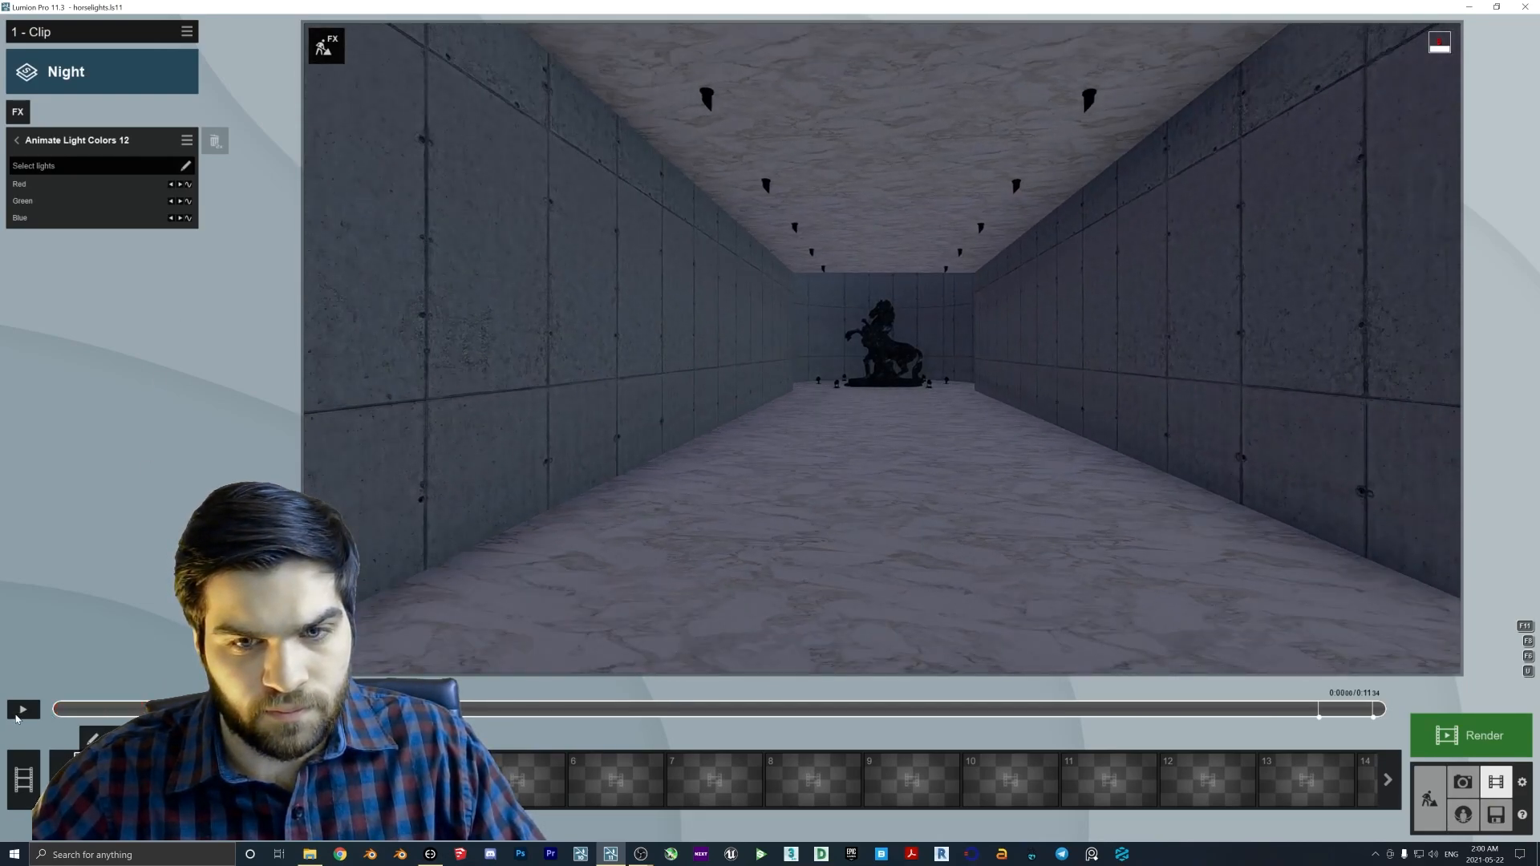
left_click(21, 709)
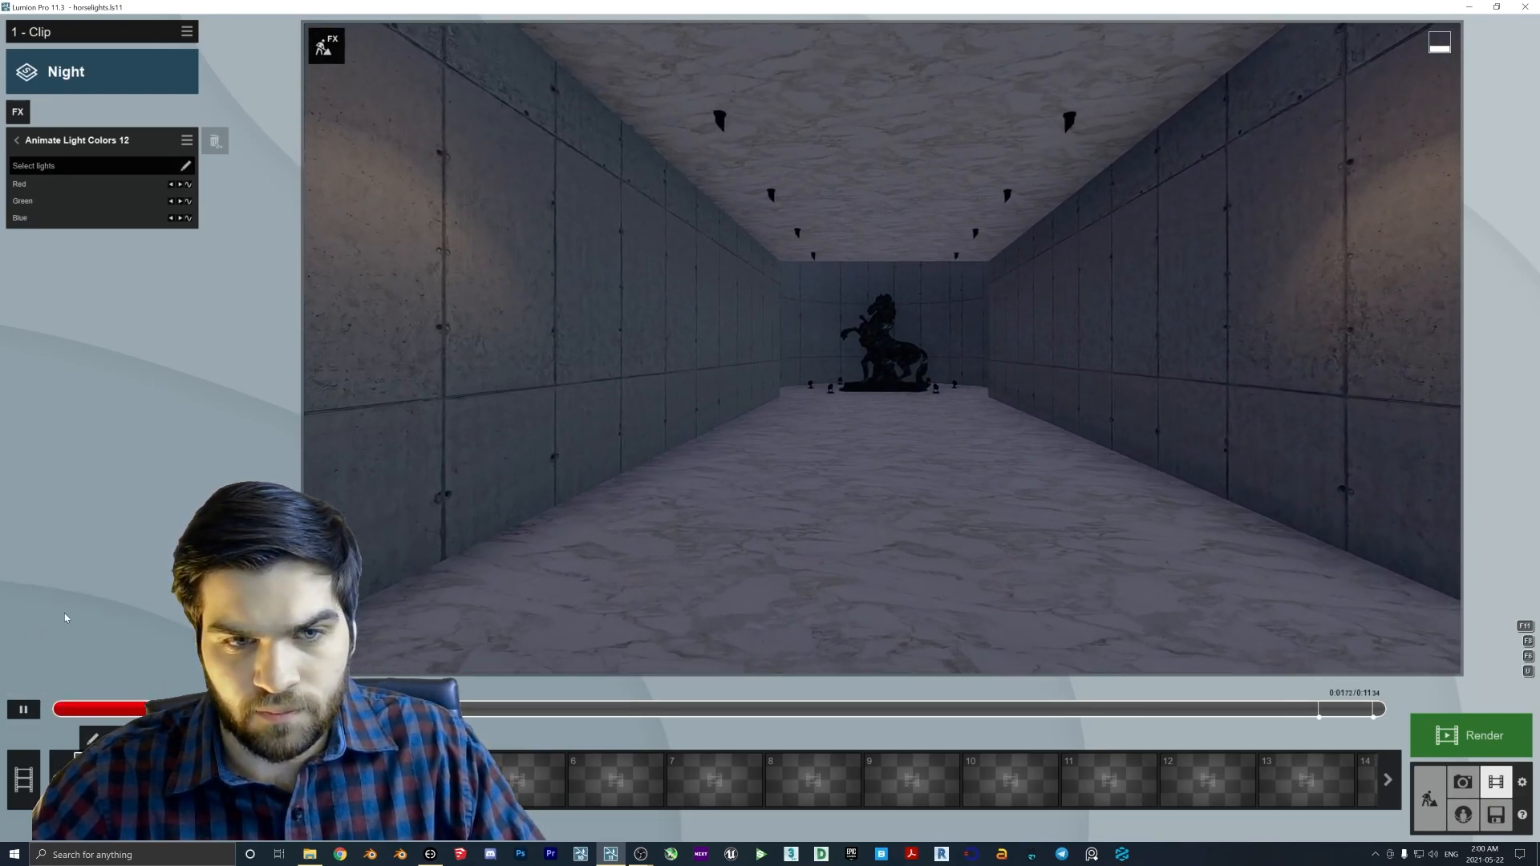
left_click(22, 710)
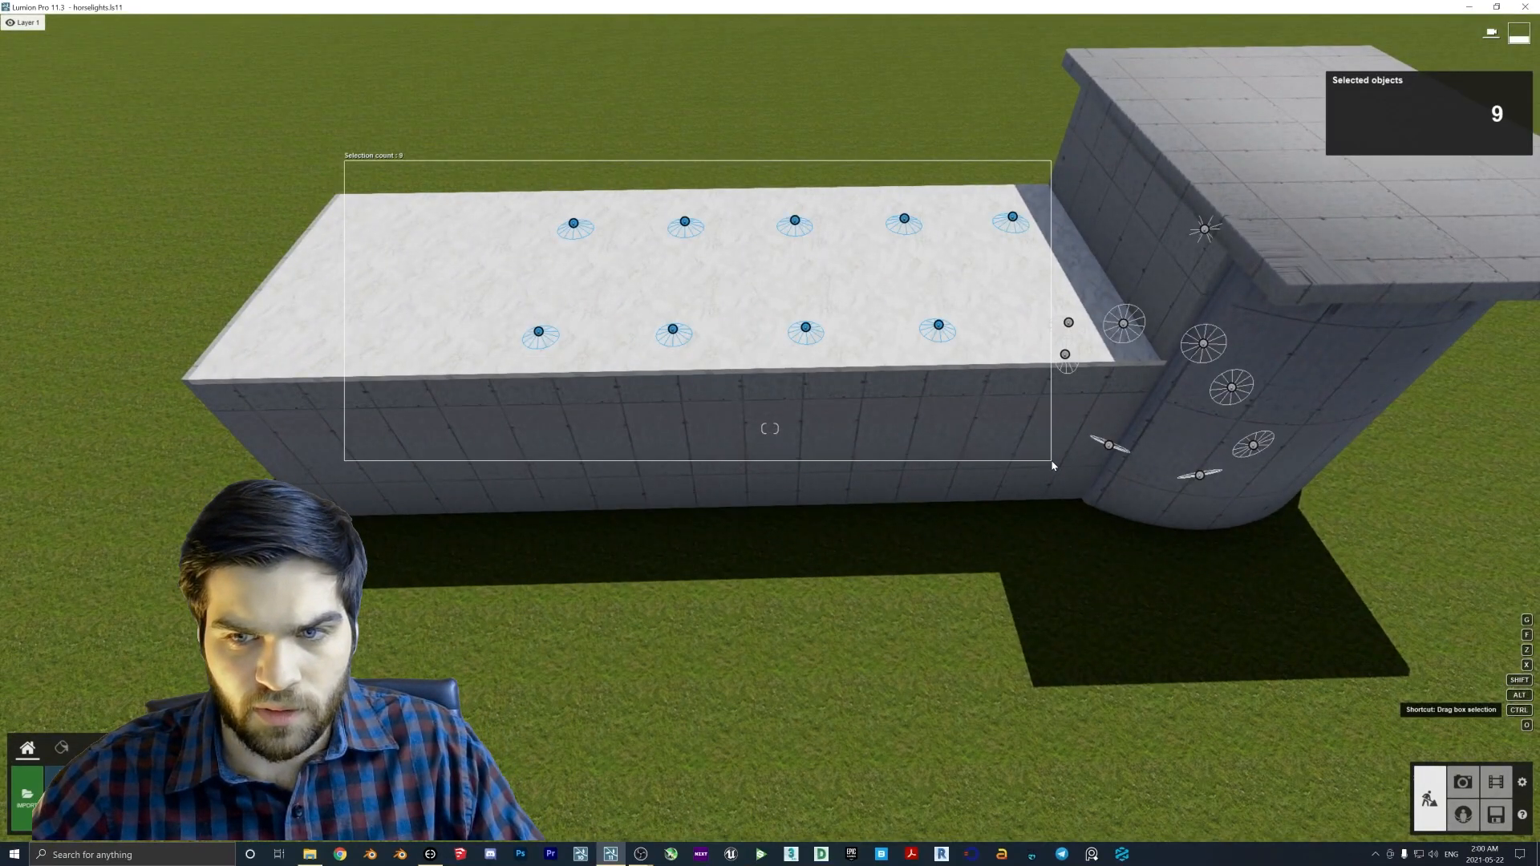
Close the light properties, return to the movie clip, and play it from the start.
left_click(1069, 323)
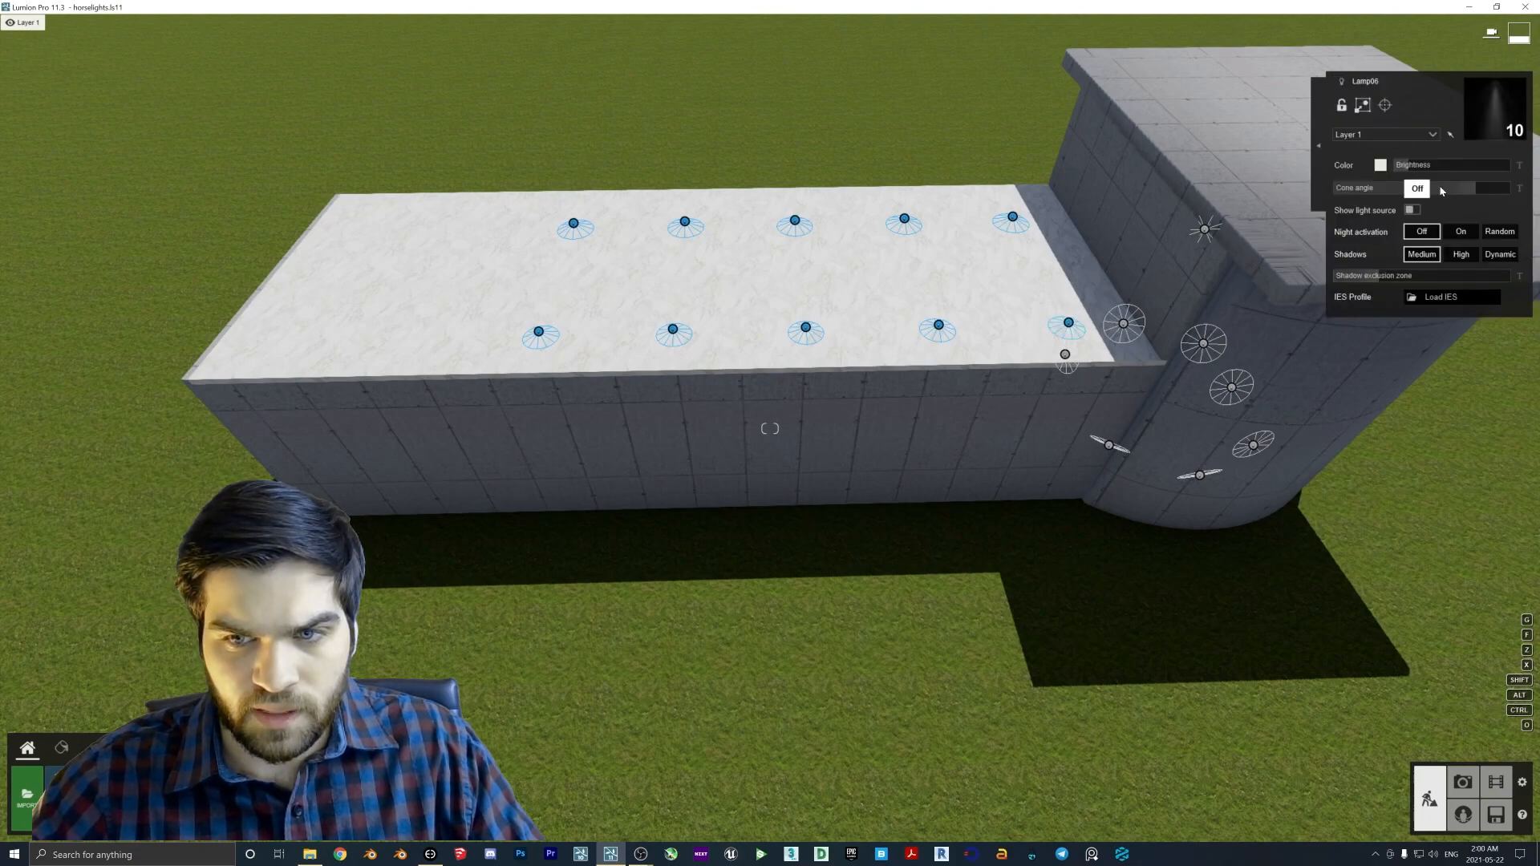
left_click(1417, 189)
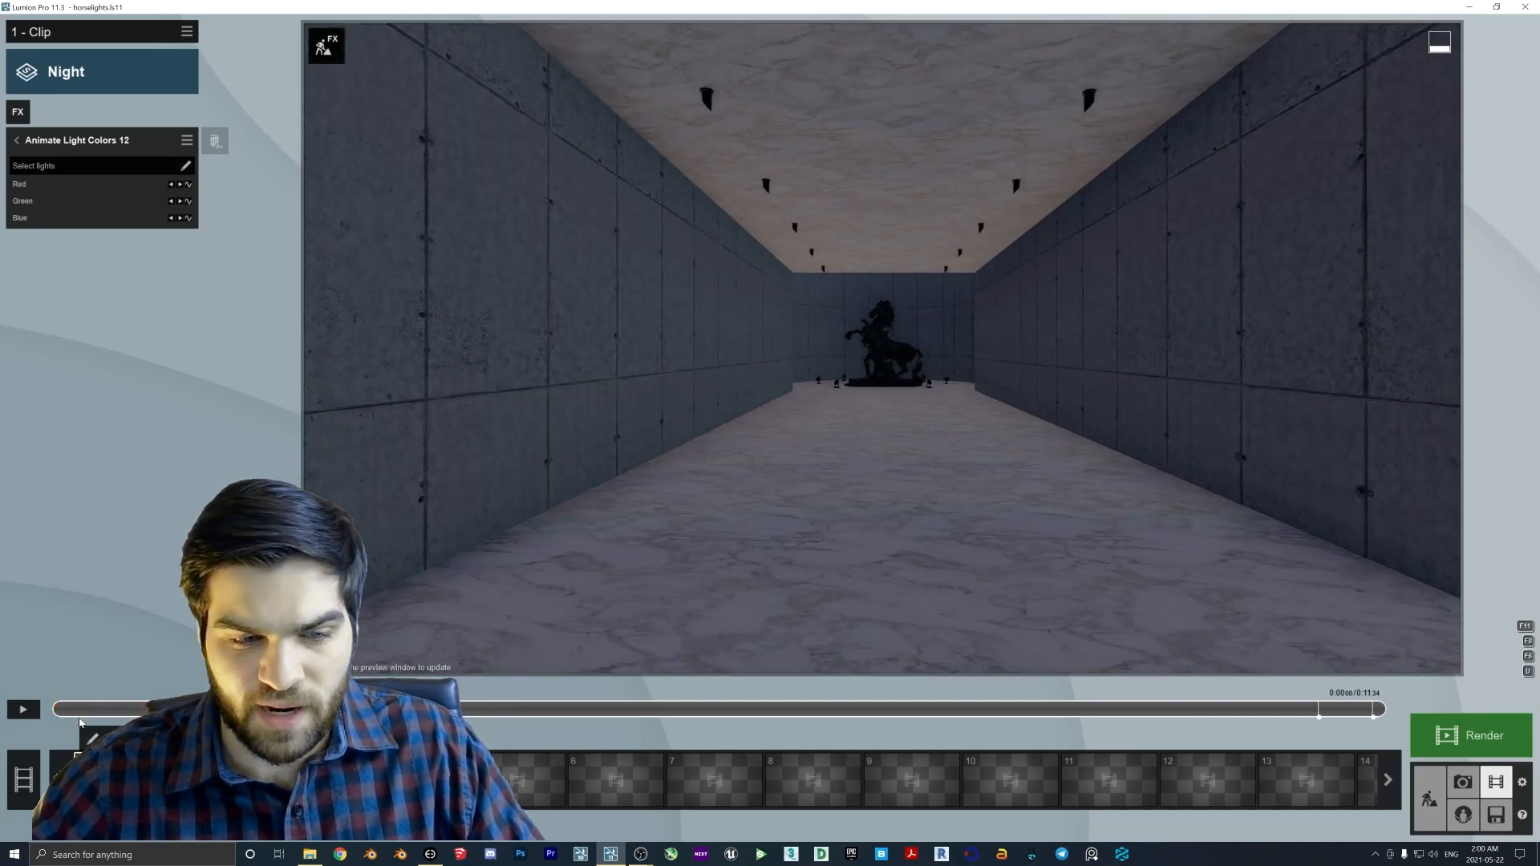
left_click(21, 709)
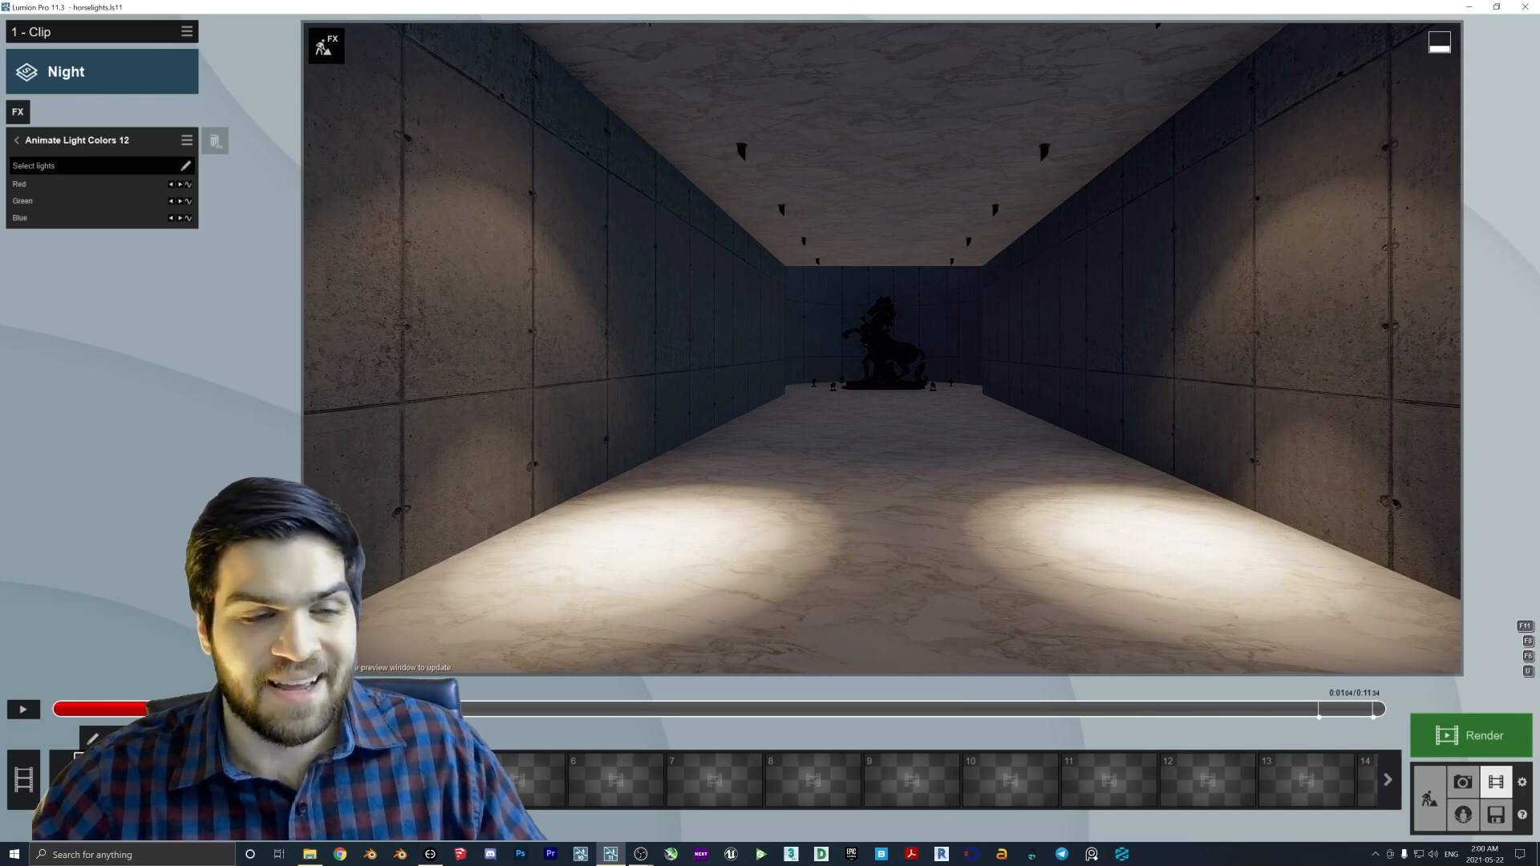
left_click(21, 710)
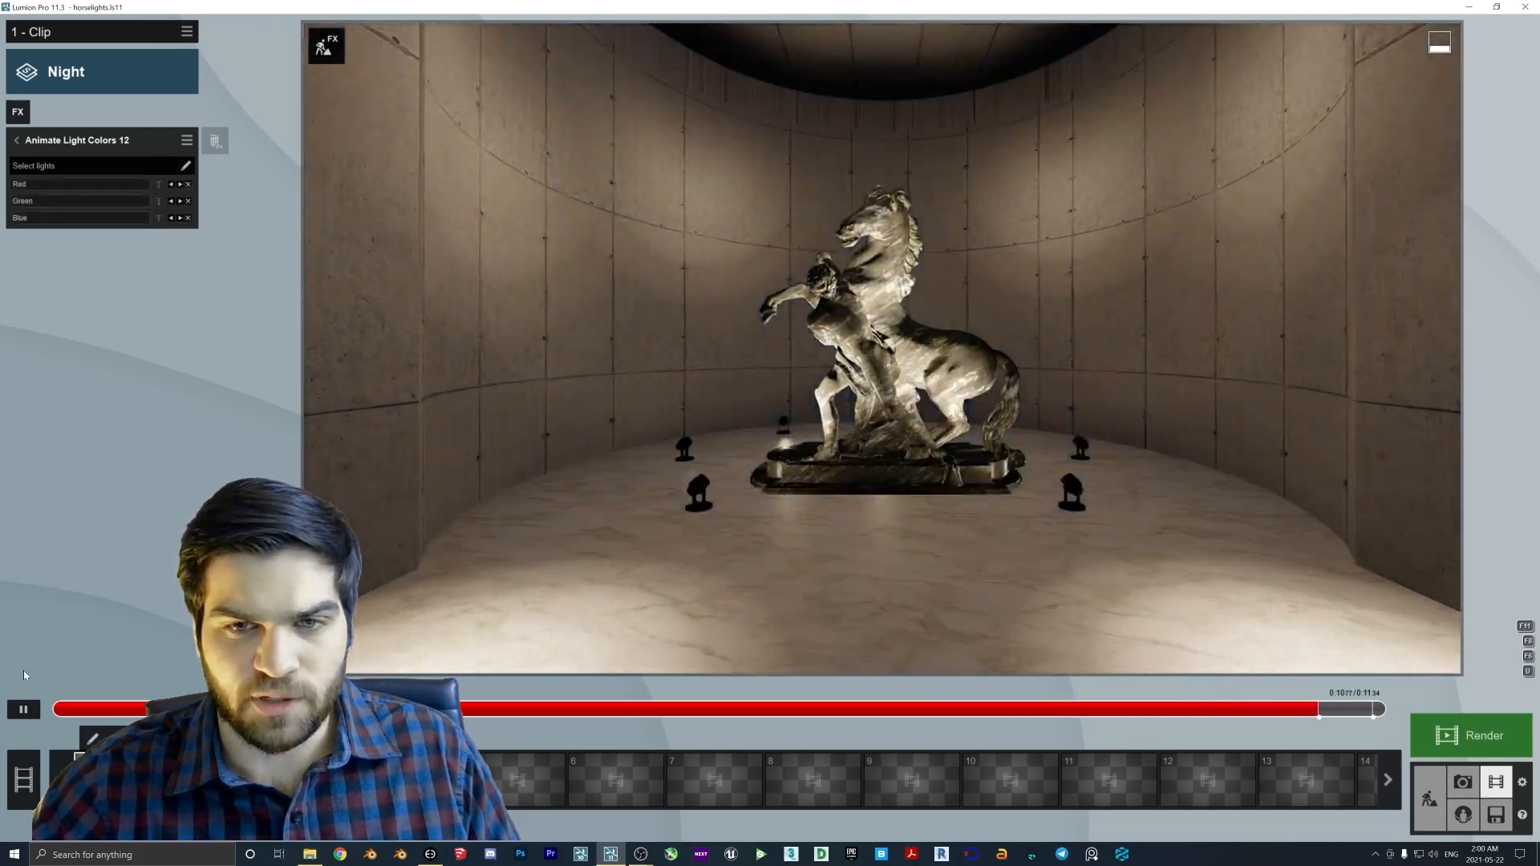
left_click(21, 709)
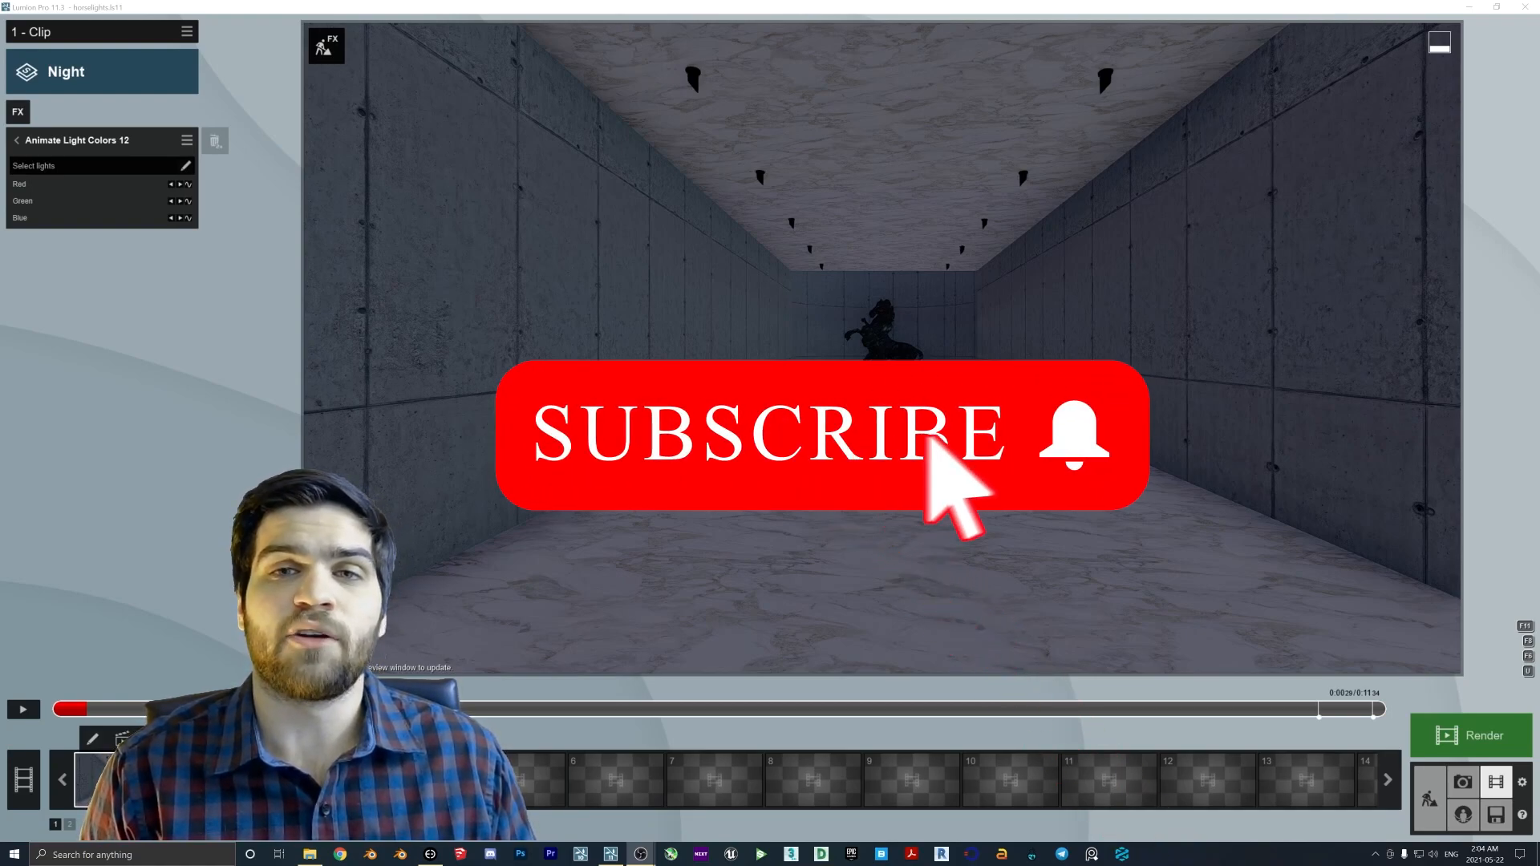
mouse_move(1189, 825)
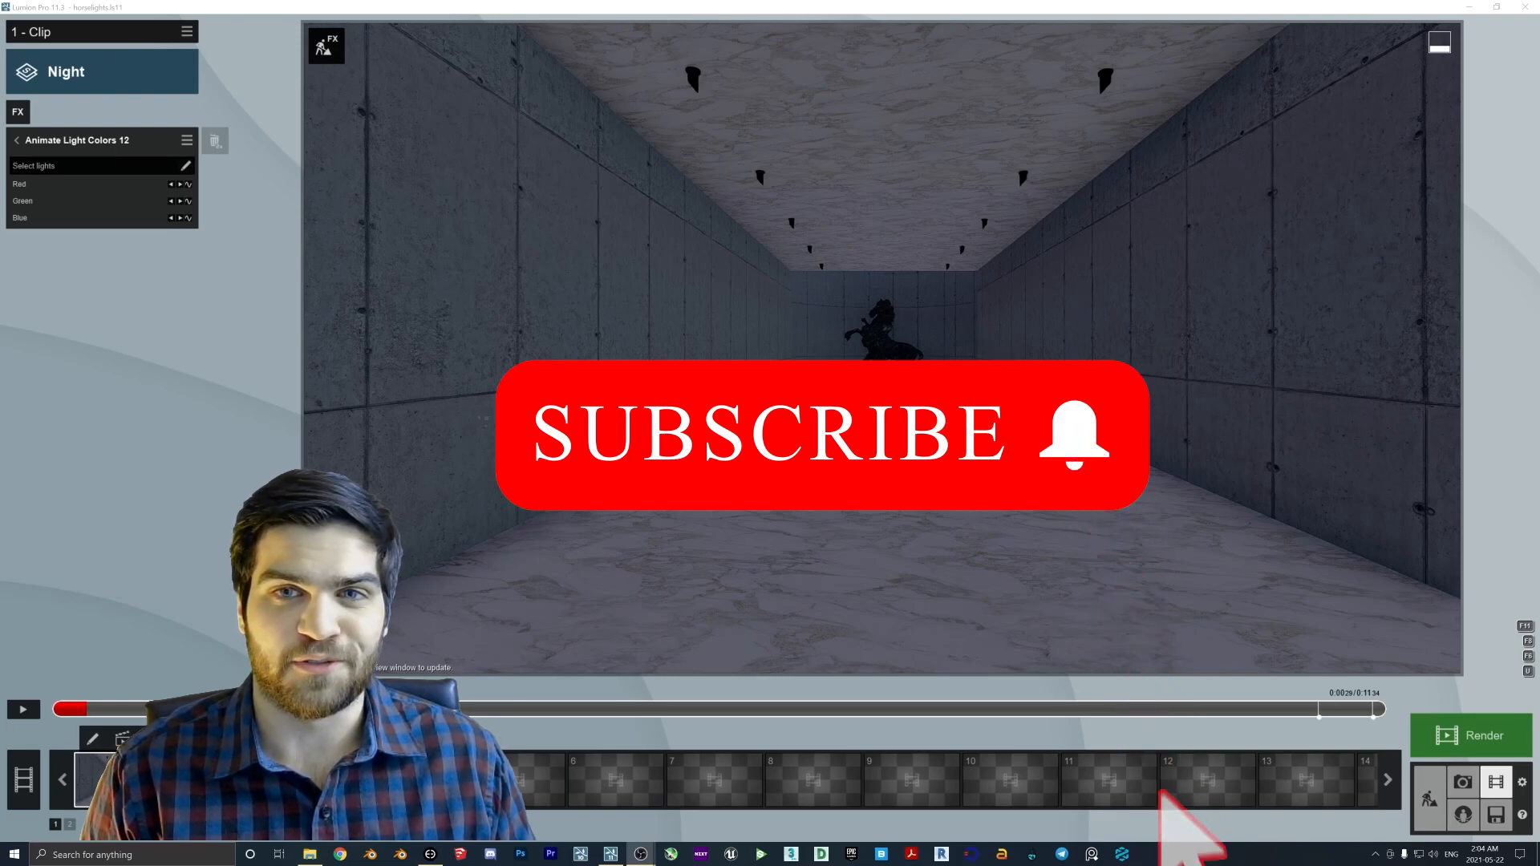